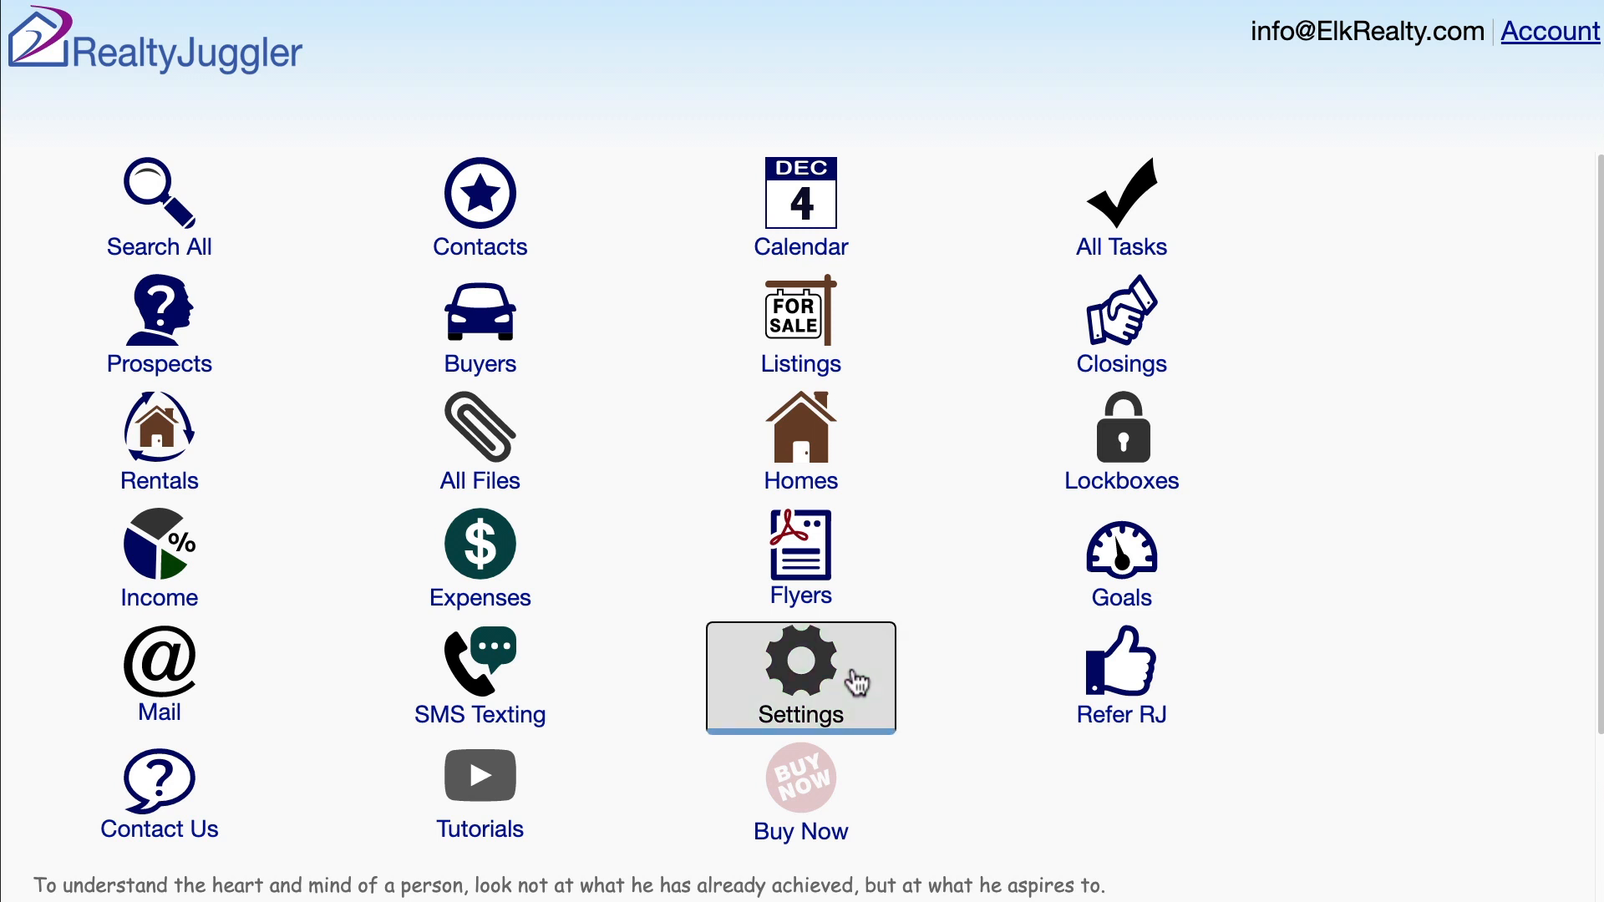
# Step: Go through Settings and Preferences to the Mail preferences page with the signature editor
pyautogui.click(802, 677)
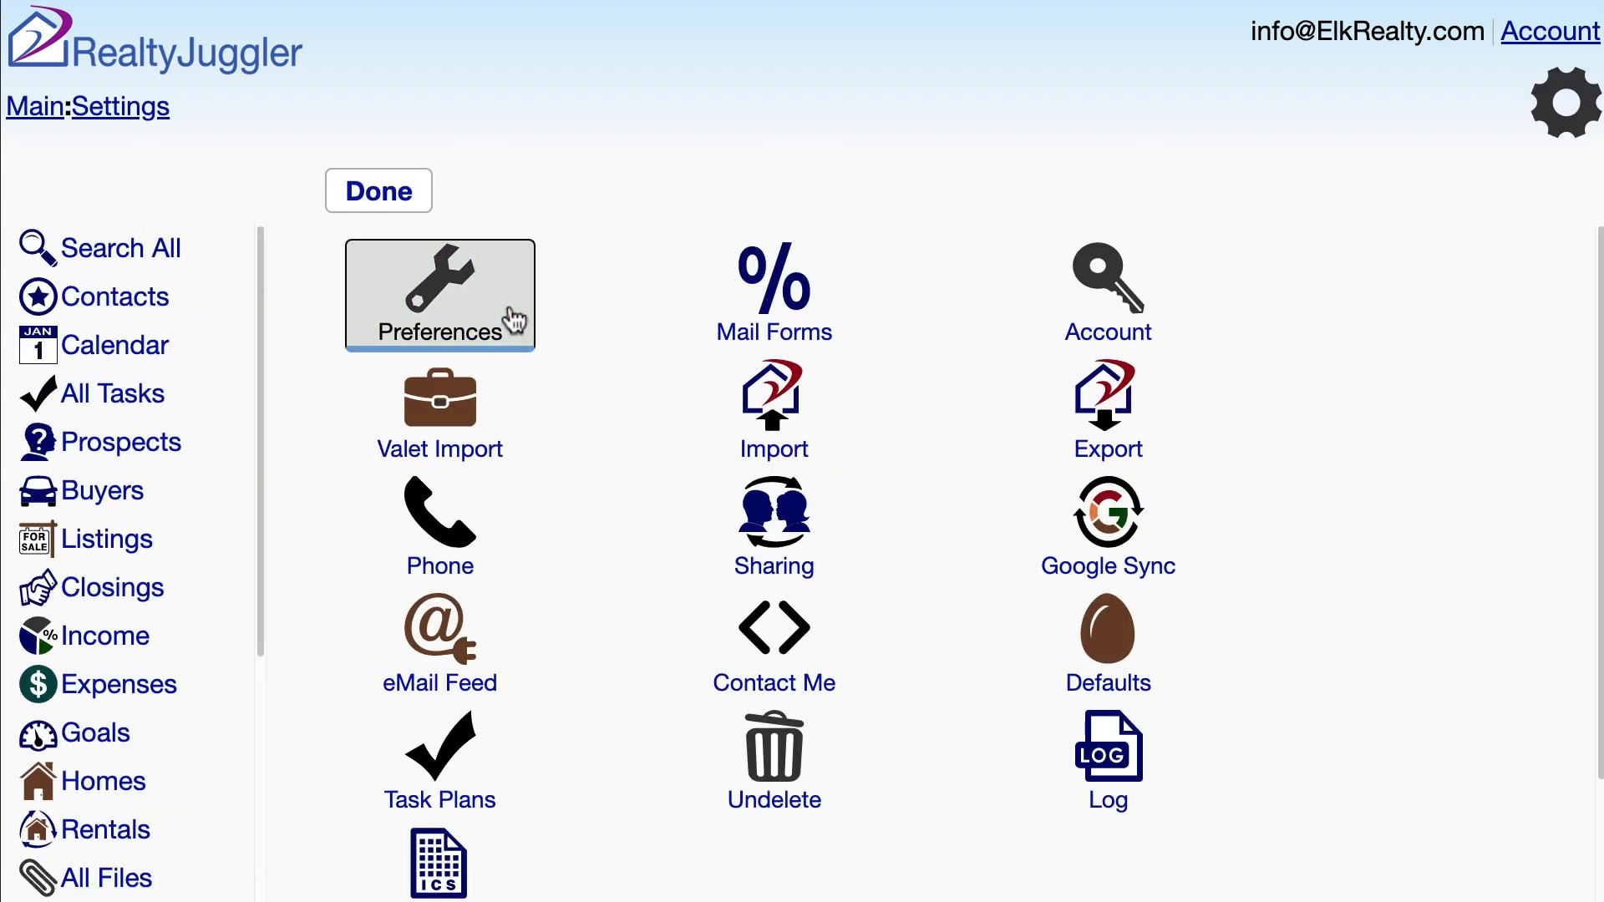
pyautogui.click(439, 295)
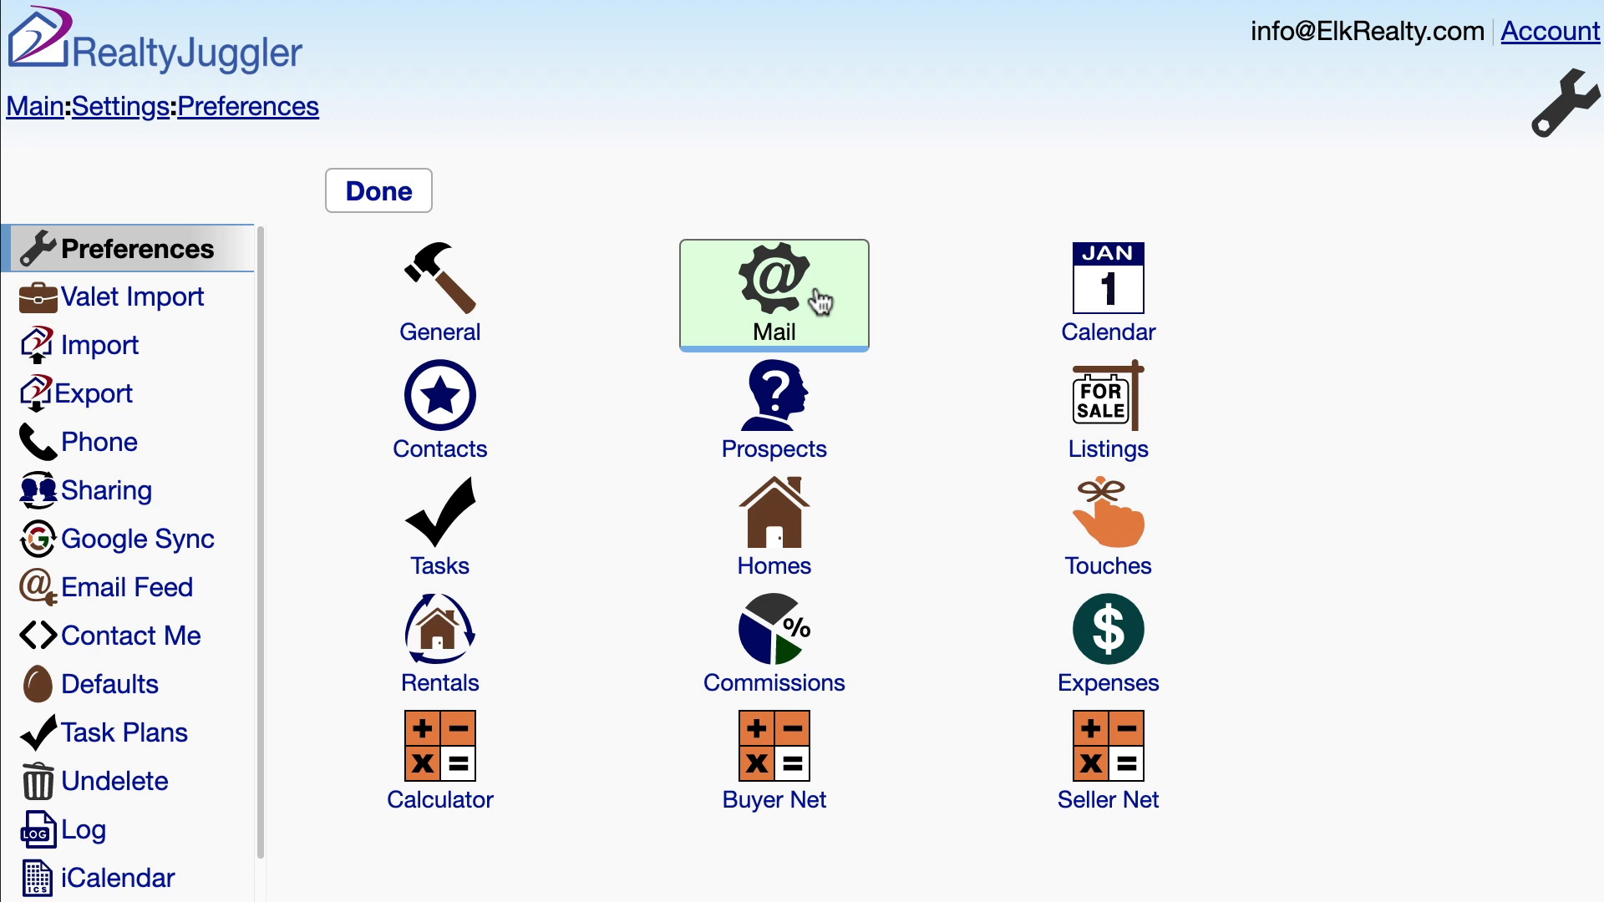
pyautogui.click(773, 294)
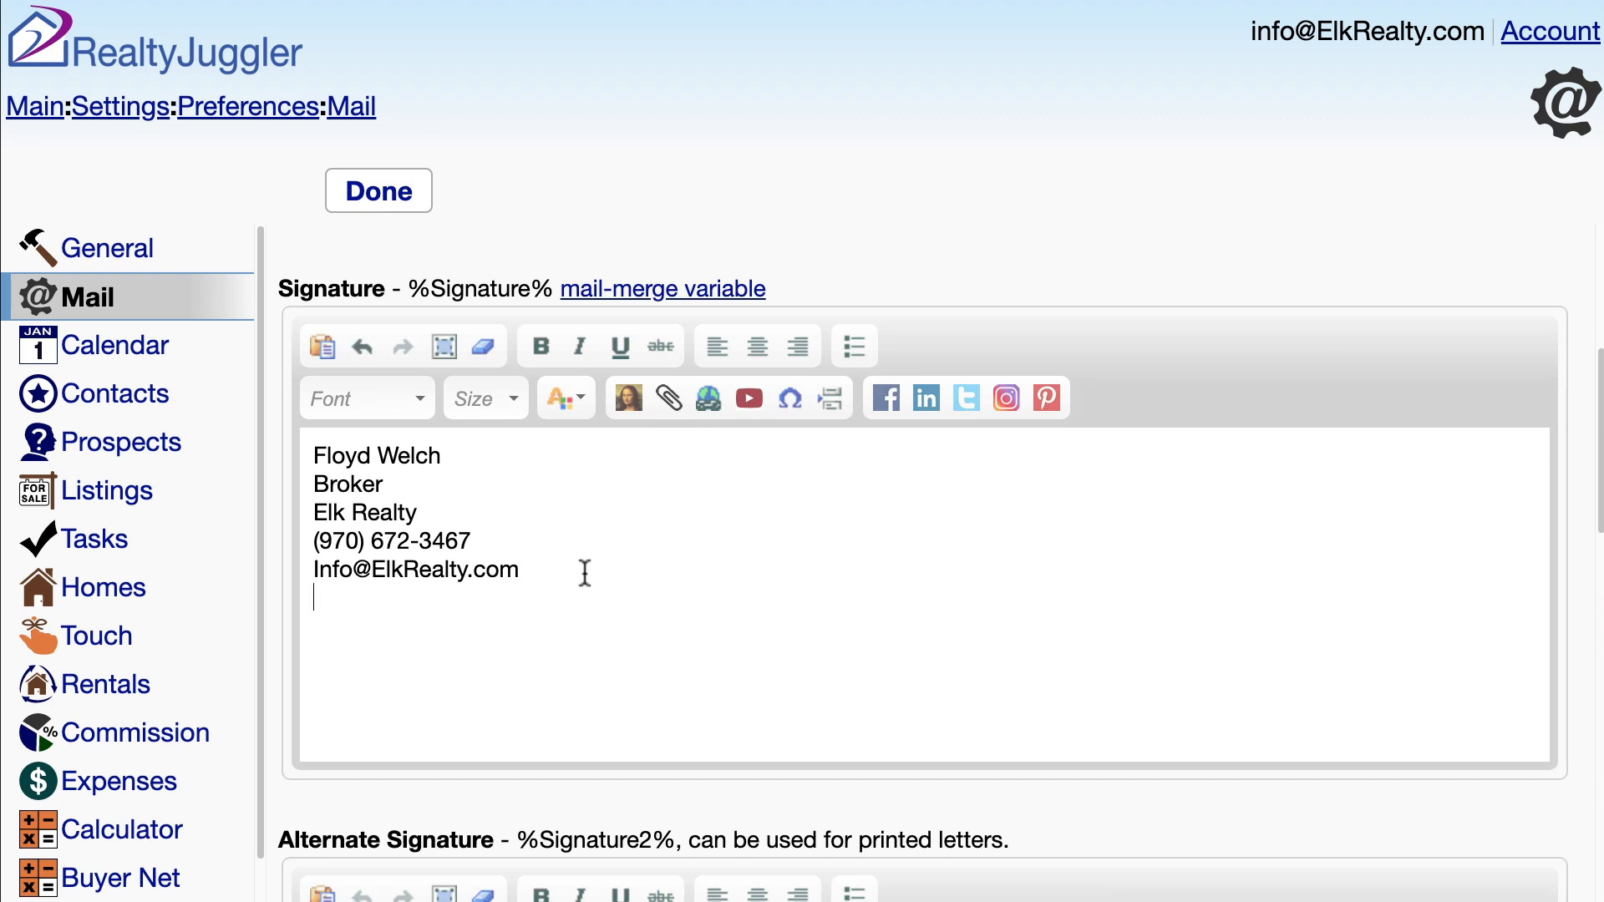
pyautogui.moveTo(884, 397)
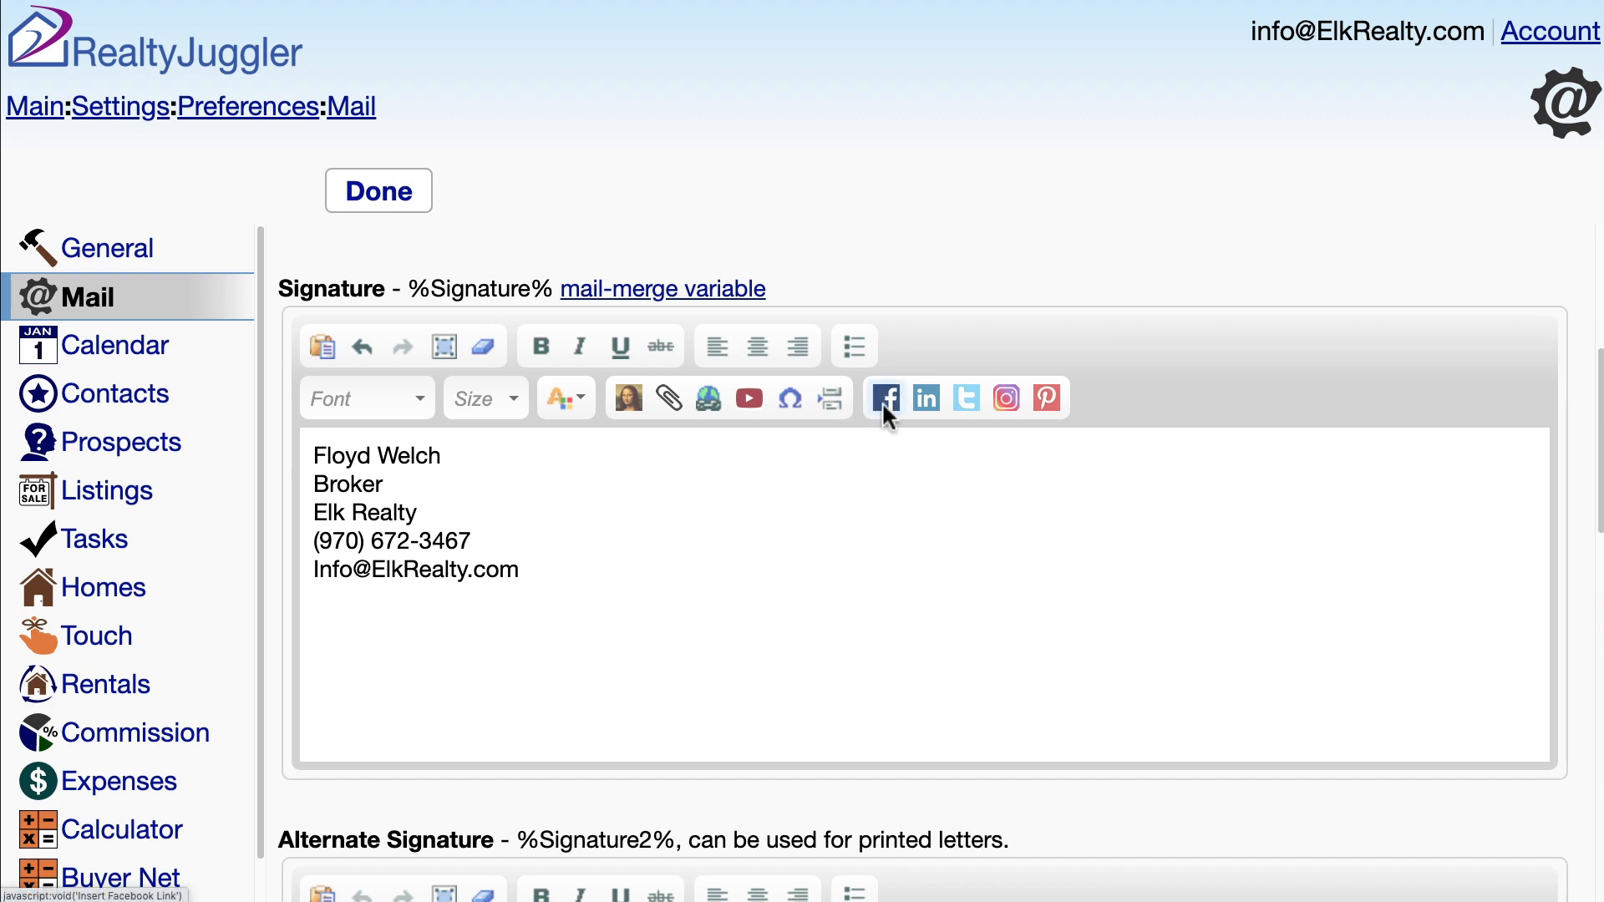
# Step: Add Facebook and Twitter 'RealtyJuggler' icon links to the signature, bold the name, italicize Broker
pyautogui.click(884, 398)
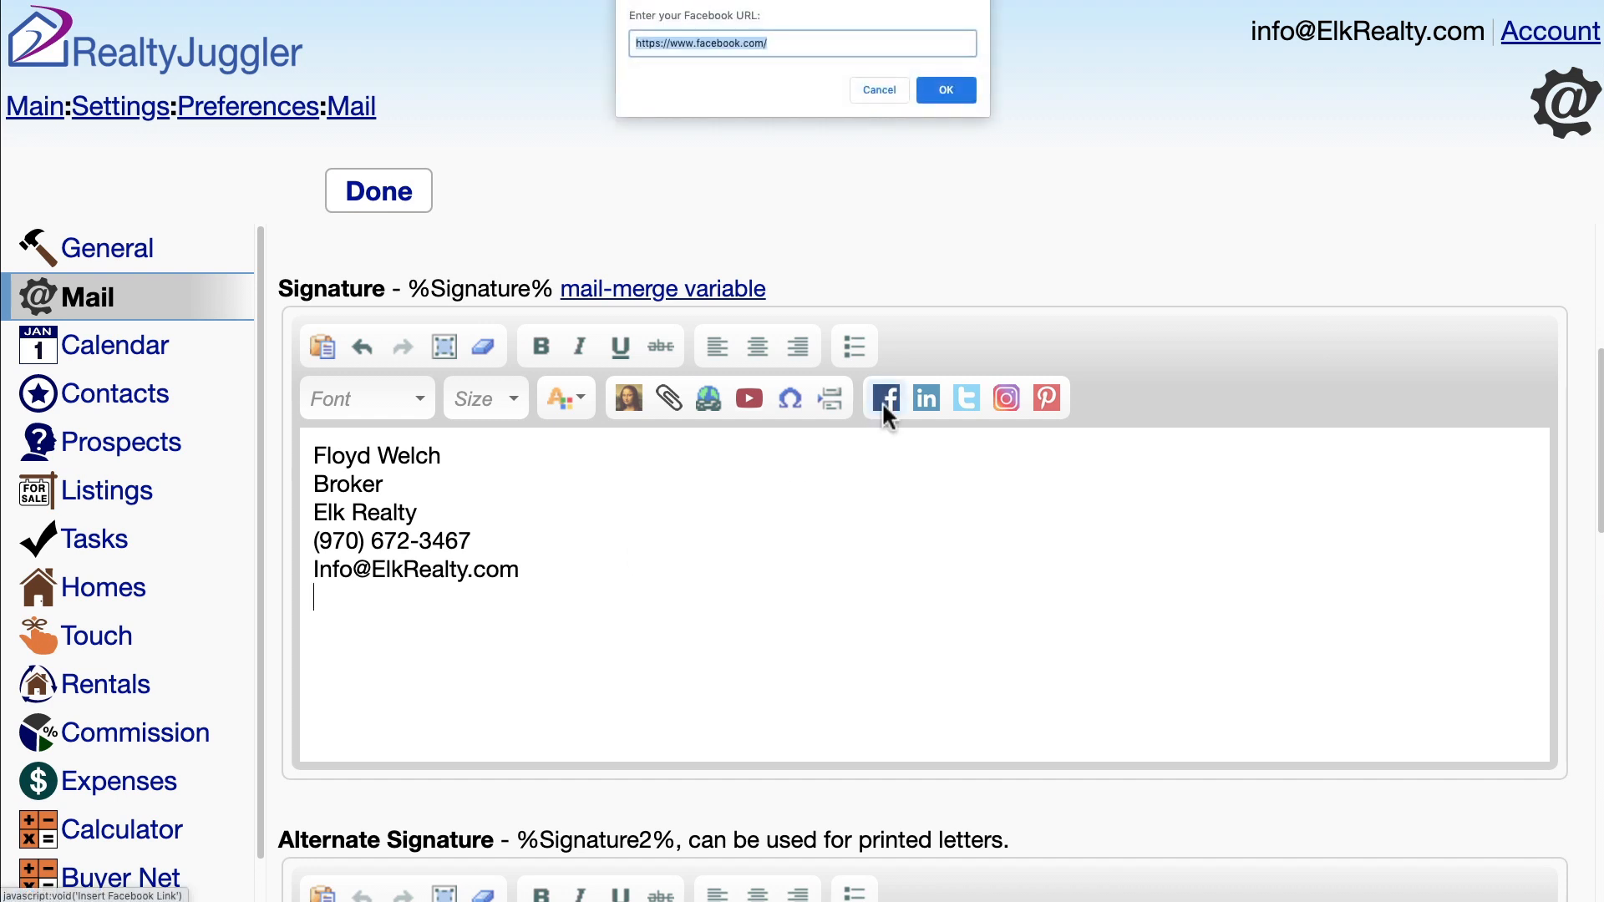
pyautogui.write('RealtyJuggler')
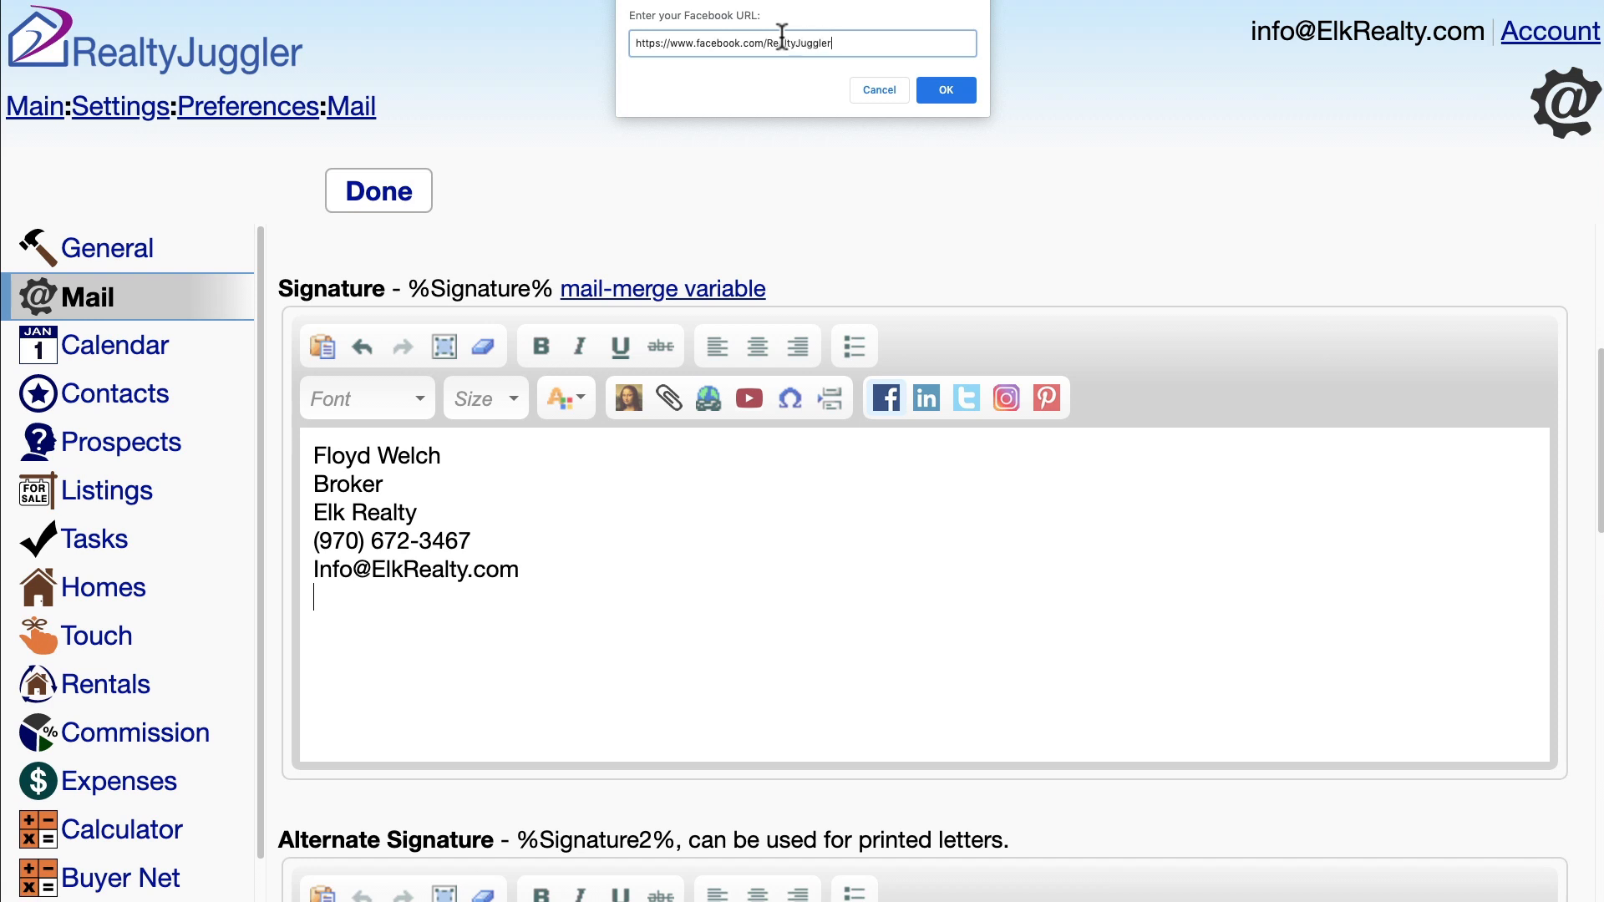
pyautogui.click(944, 90)
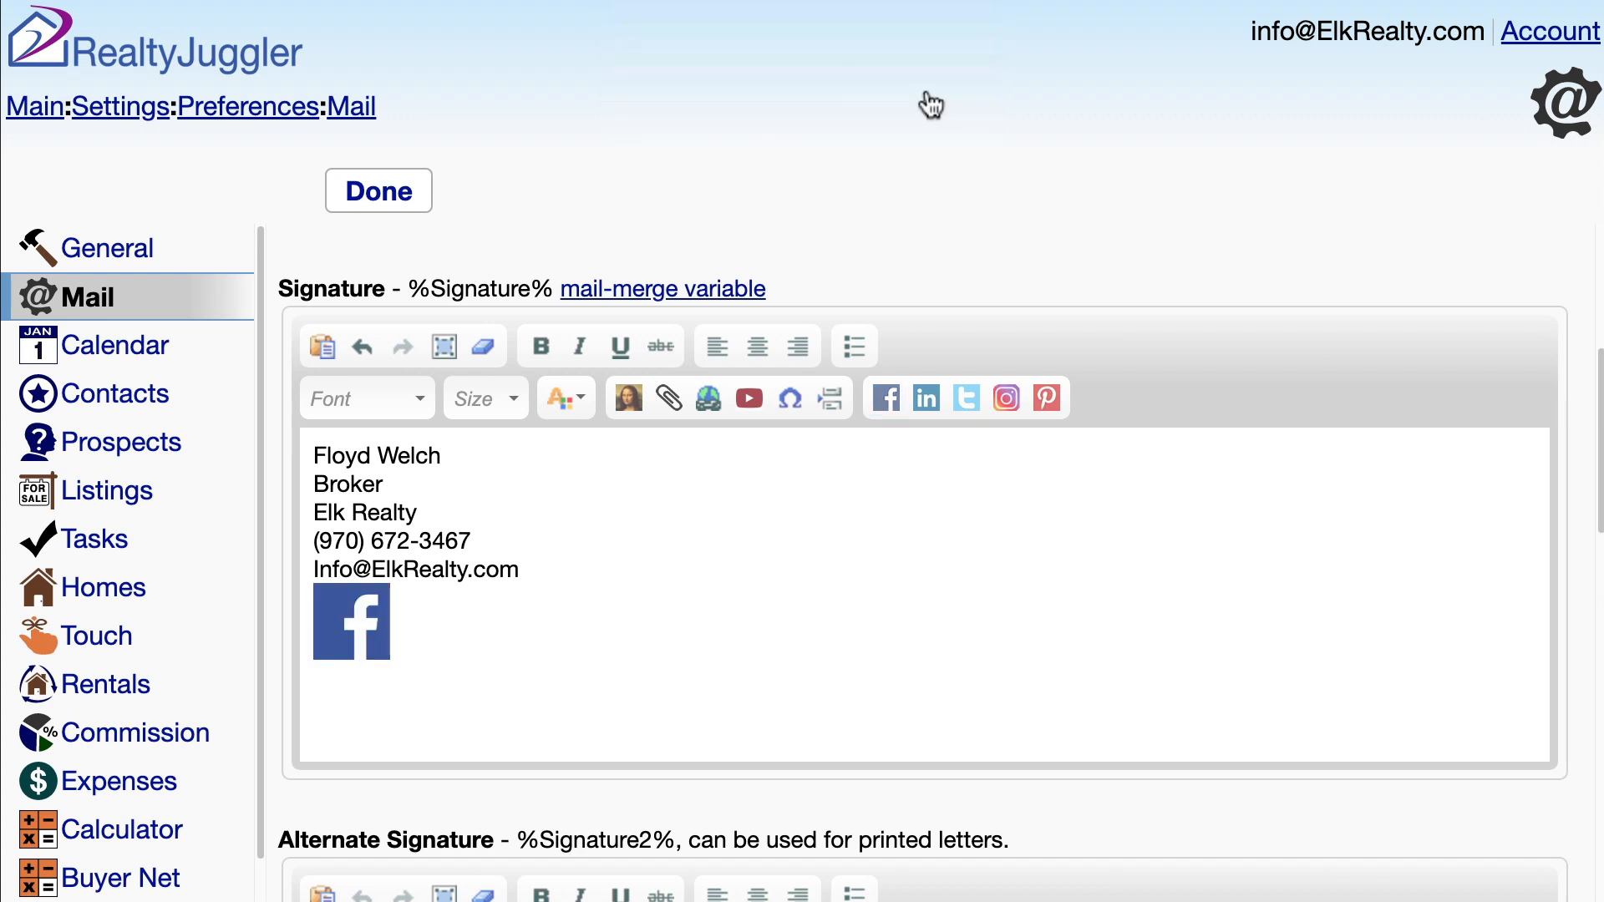
pyautogui.click(965, 397)
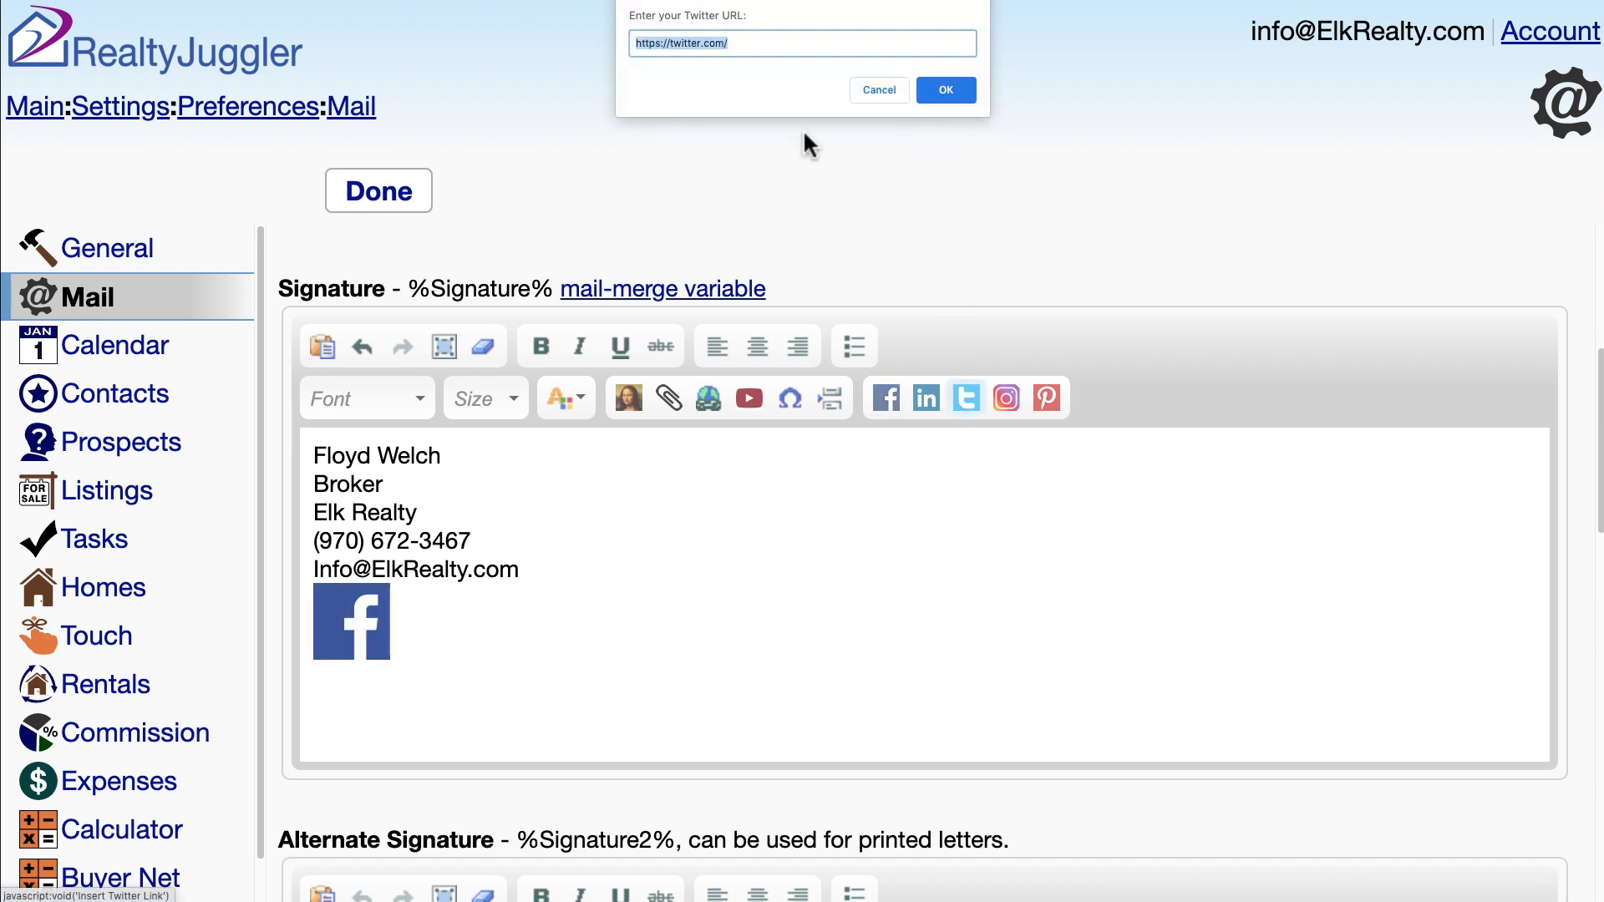
pyautogui.write('RealtyJuggler')
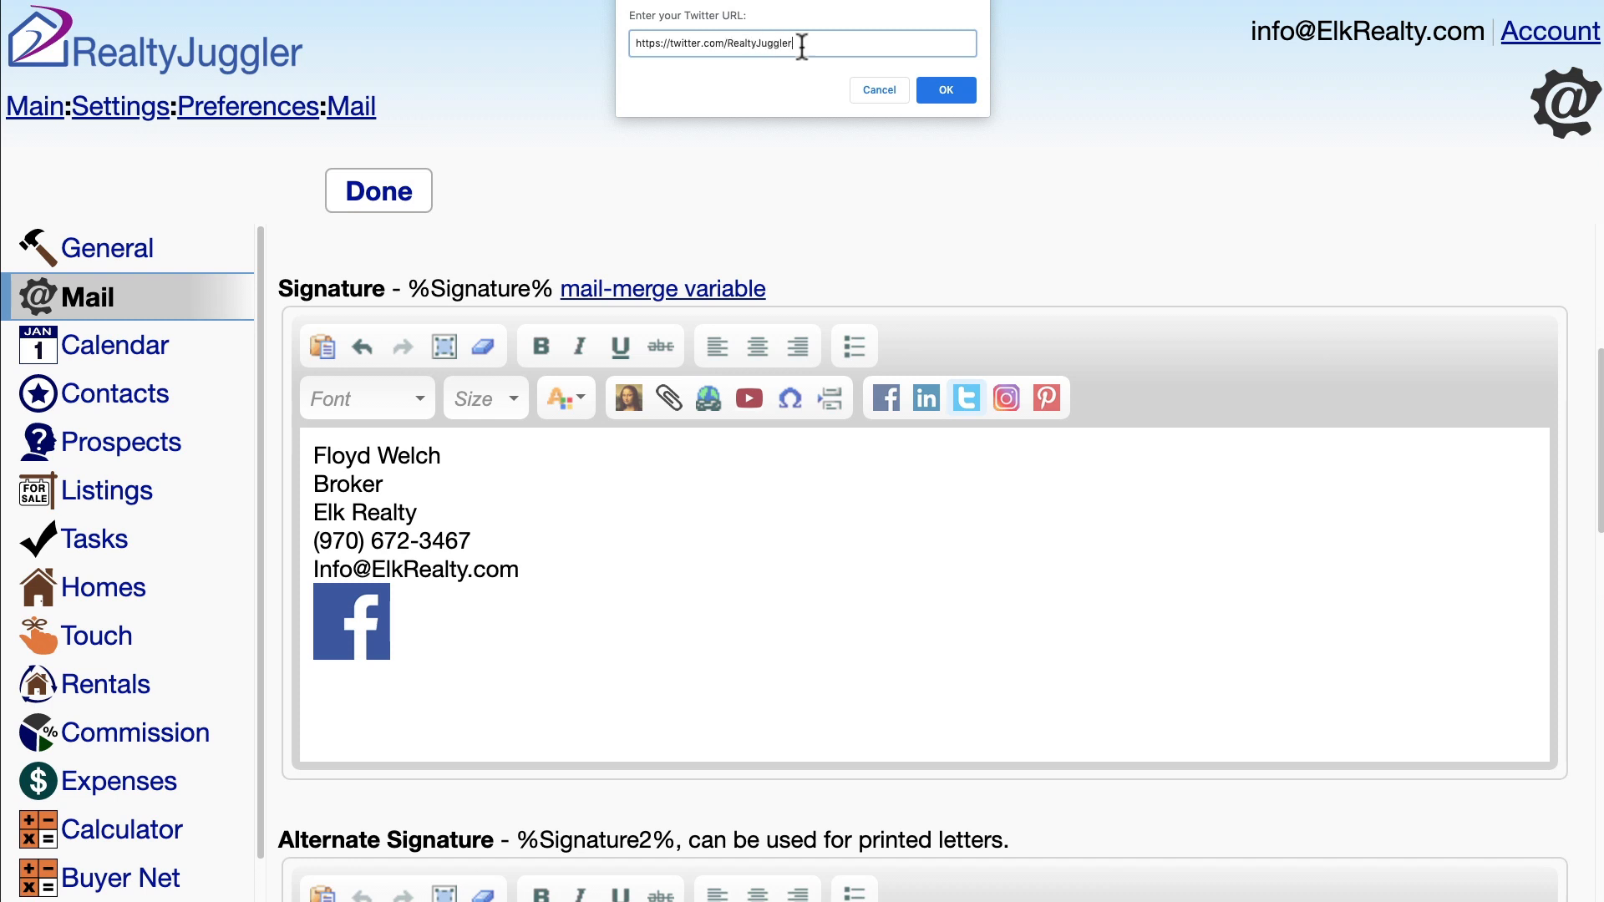
pyautogui.click(943, 91)
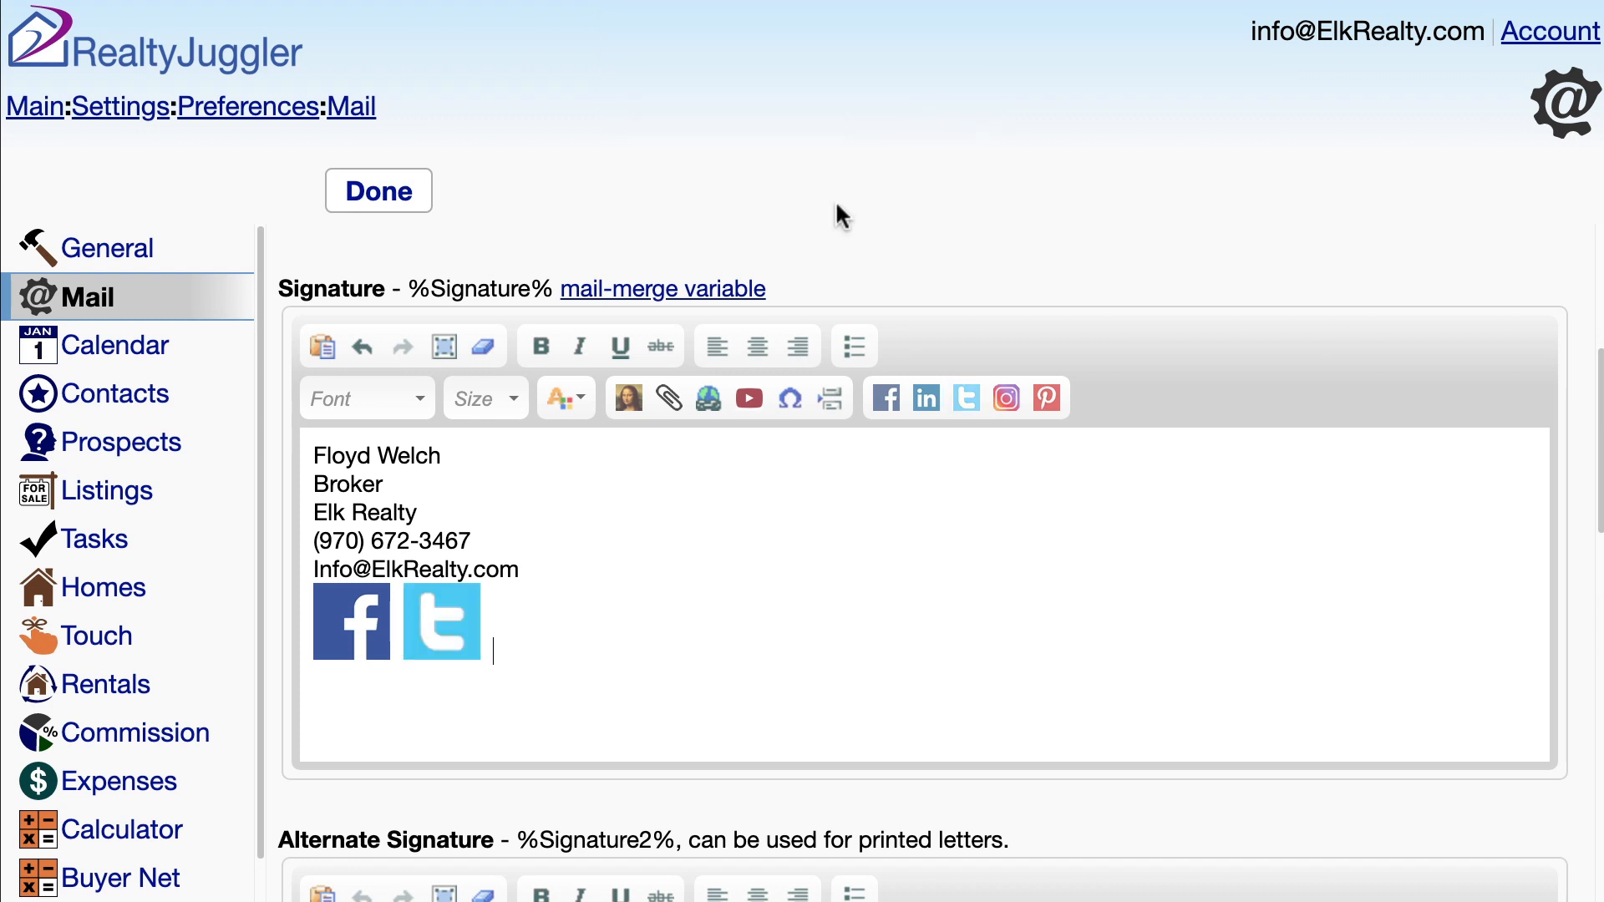
pyautogui.moveTo(560, 397)
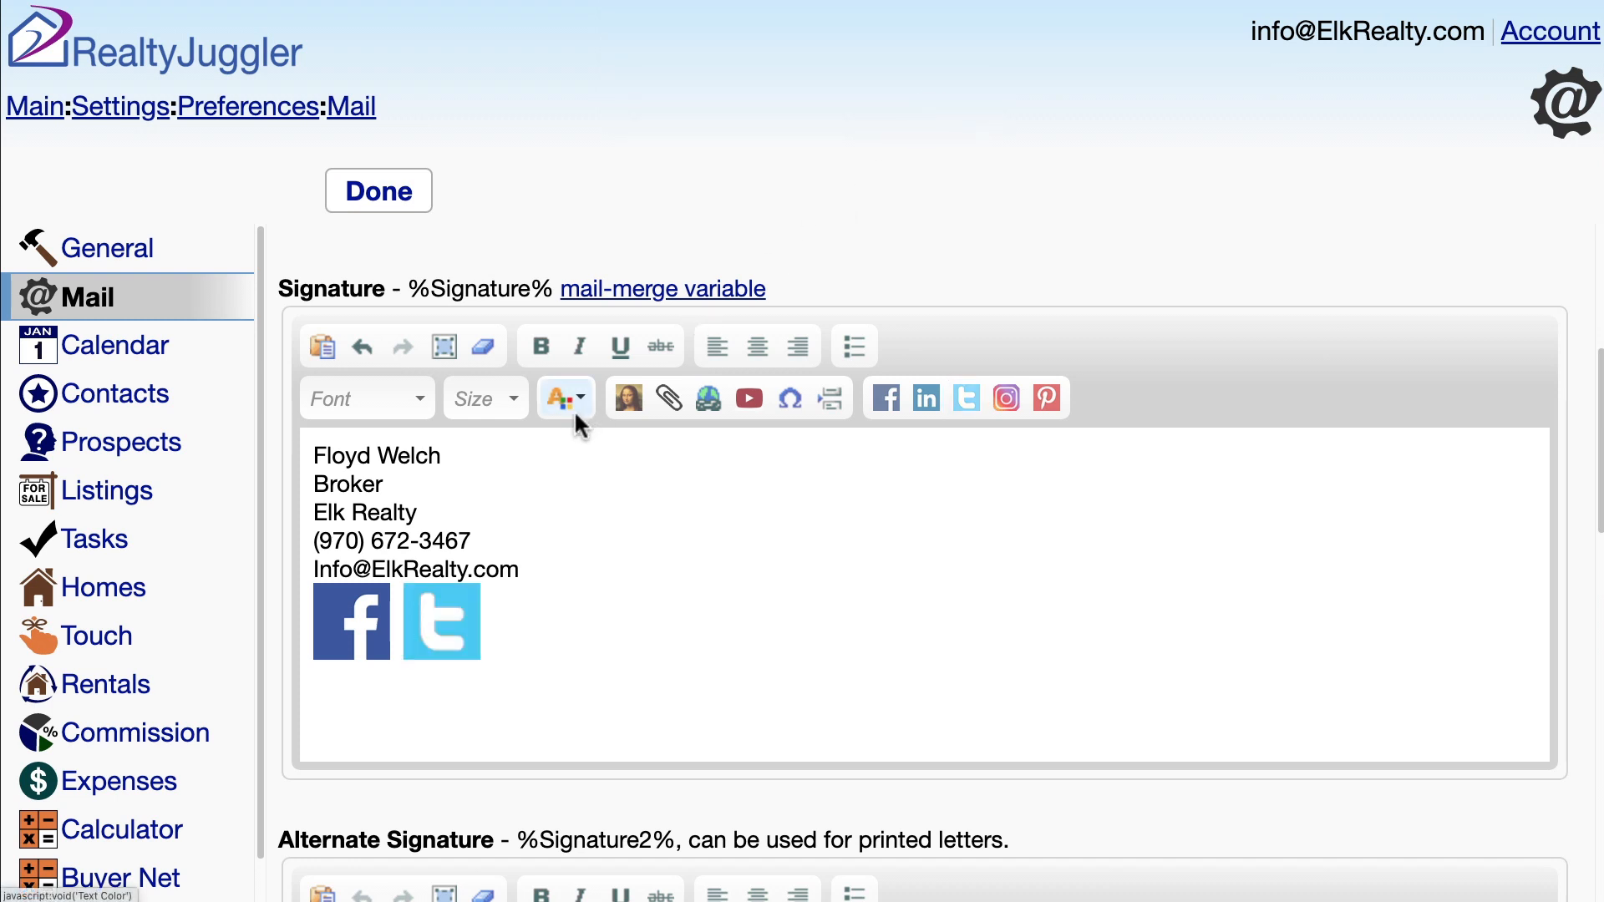
pyautogui.click(493, 652)
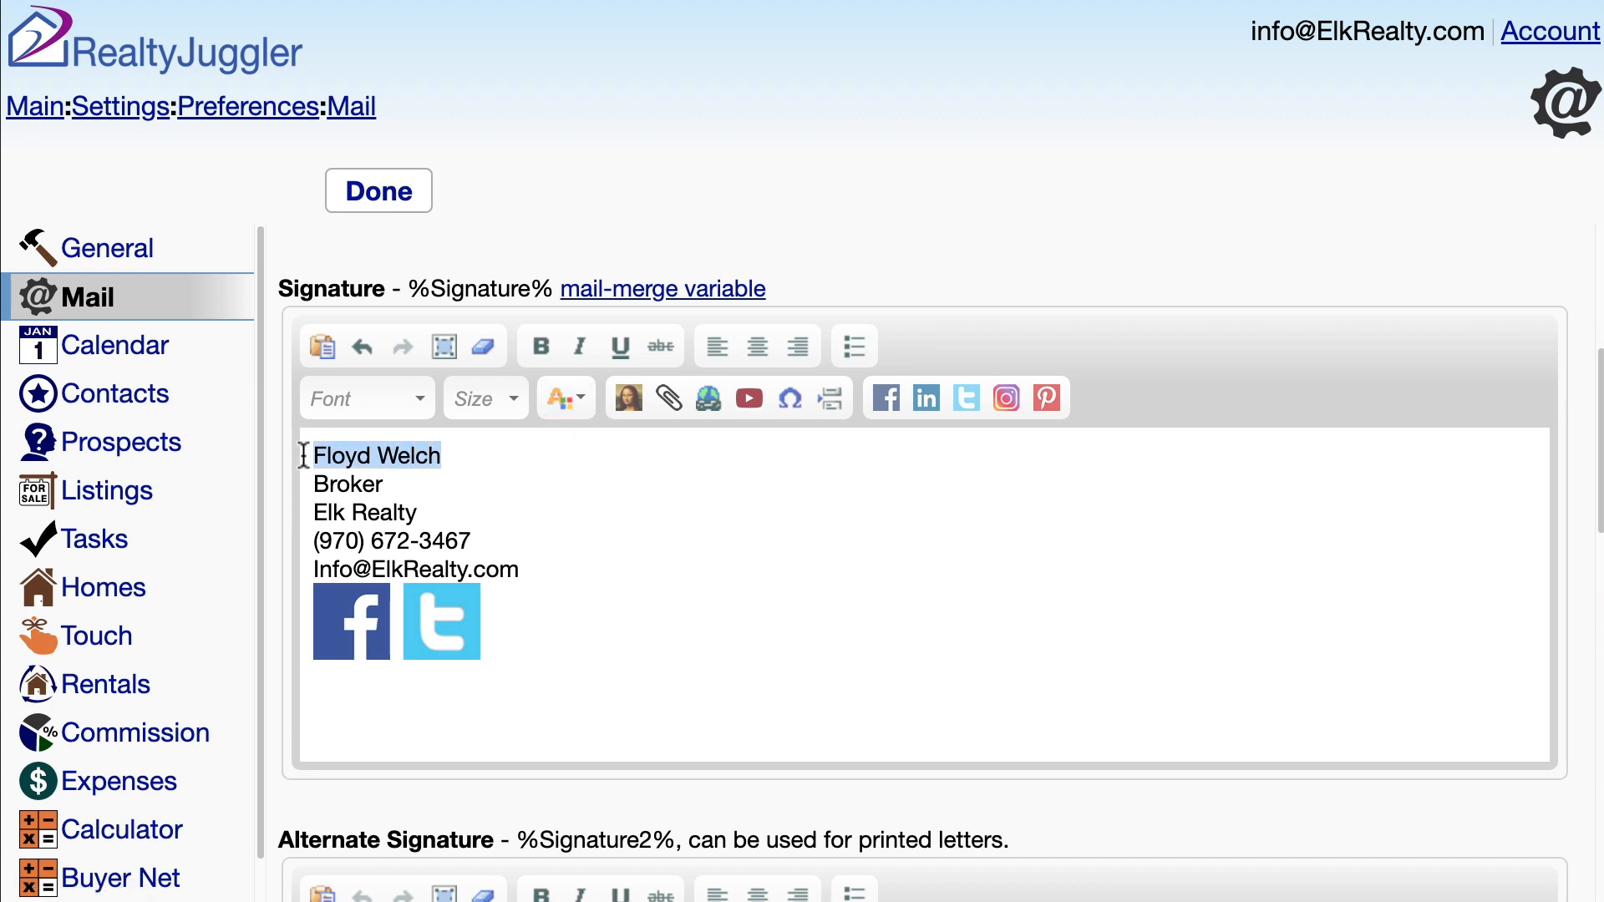
pyautogui.click(541, 346)
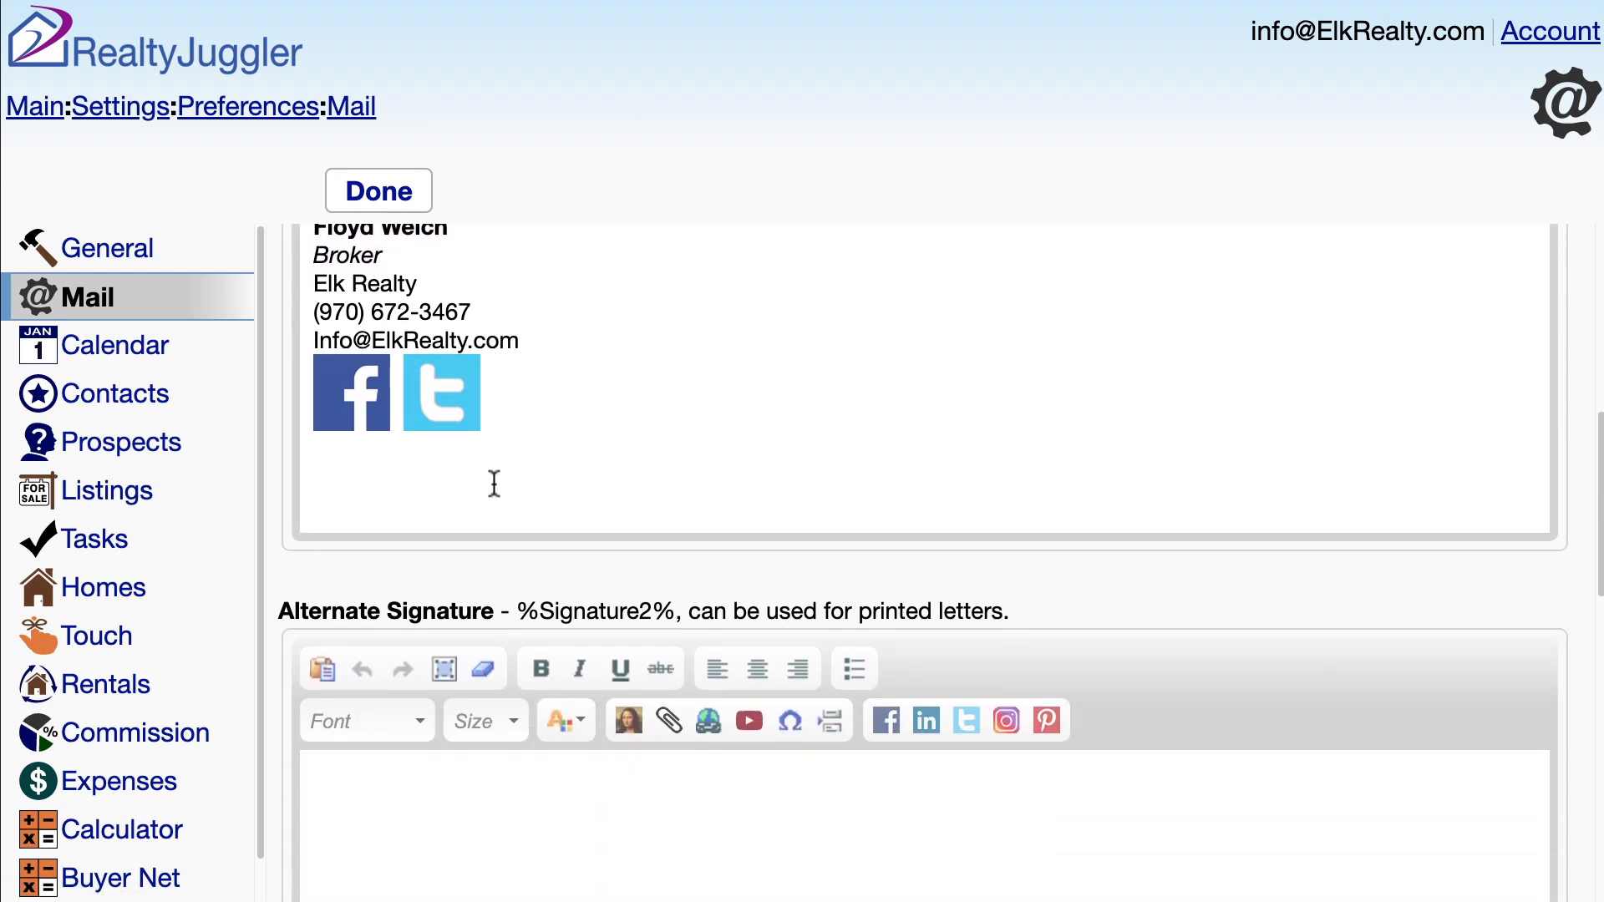
pyautogui.scroll(-3)
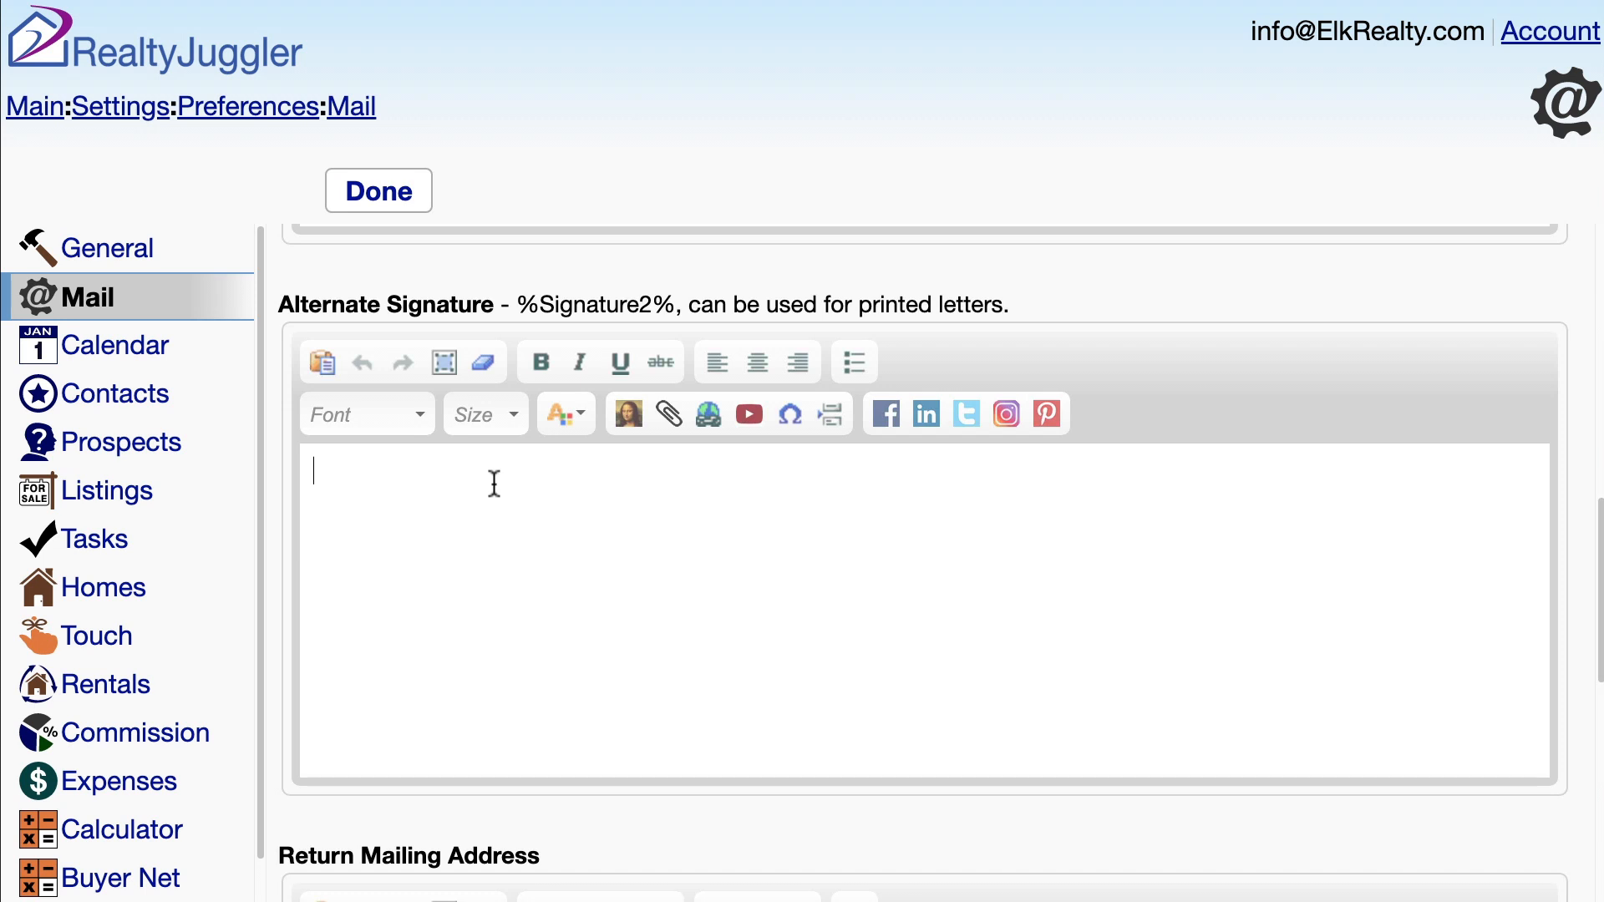
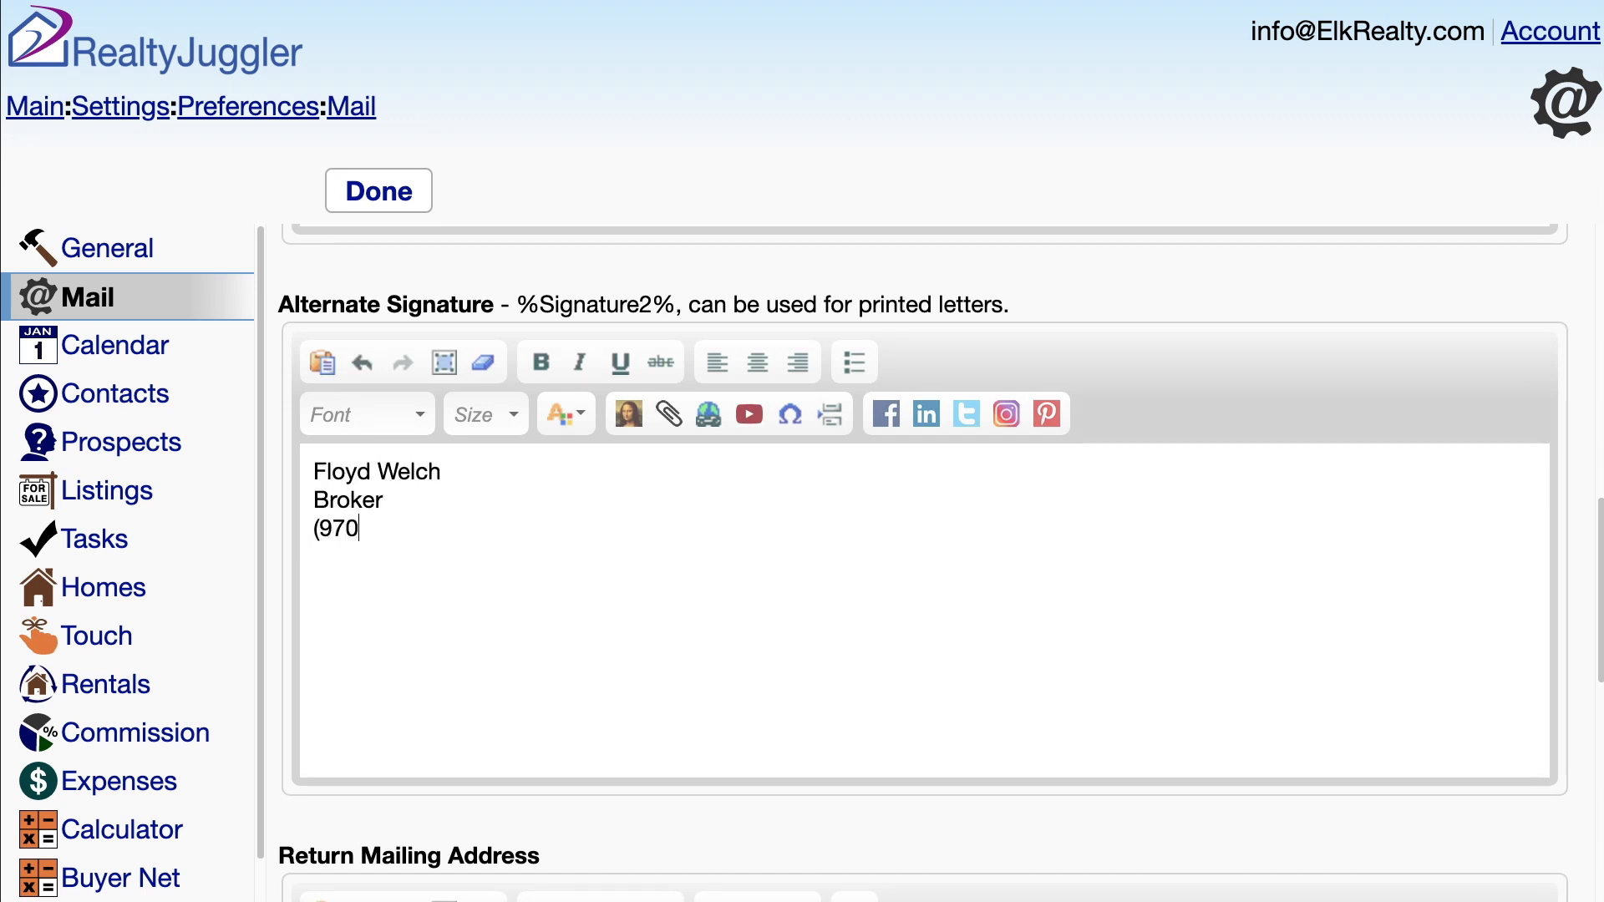
pyautogui.write(') 672-3467')
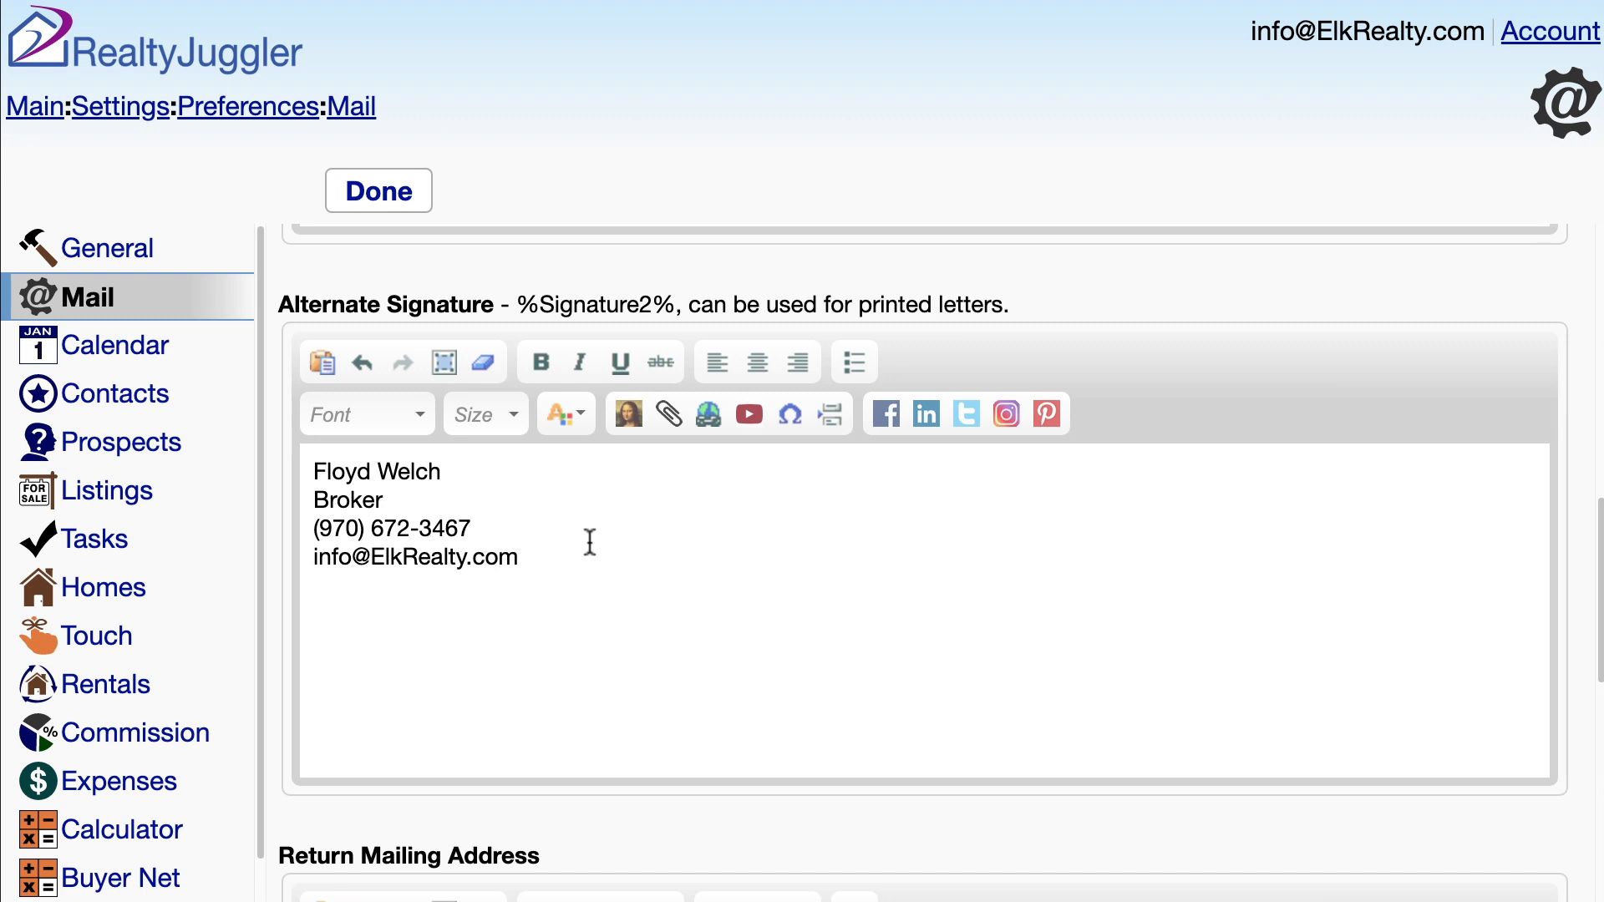
pyautogui.scroll(-3)
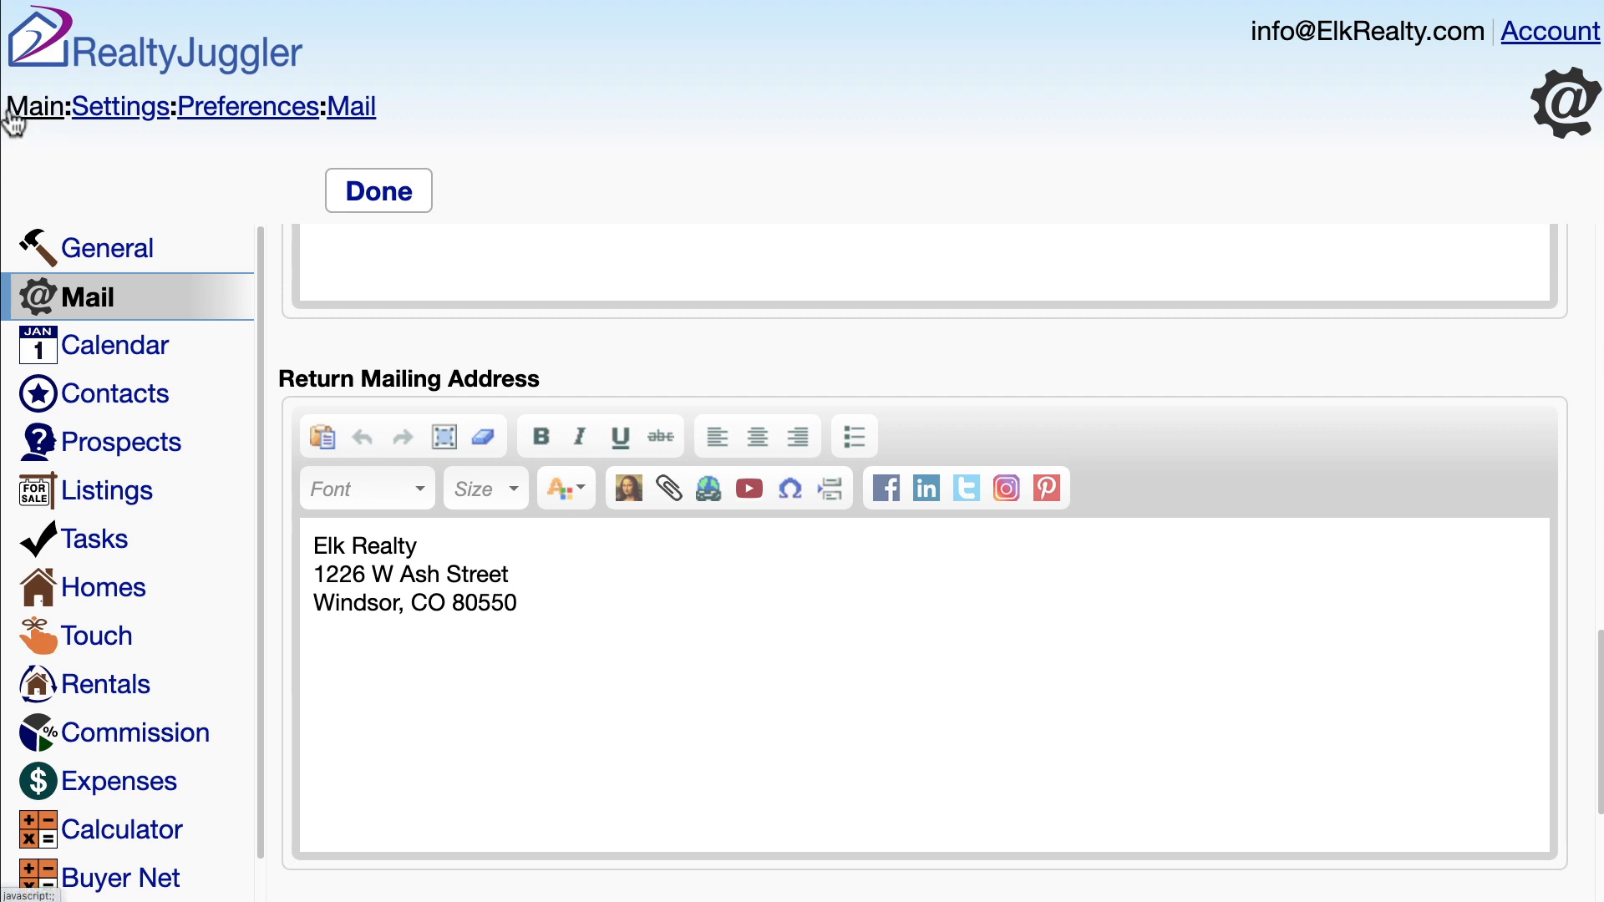
# Step: Navigate from Main to Mail > Letterhead and view the Install tab
pyautogui.click(36, 107)
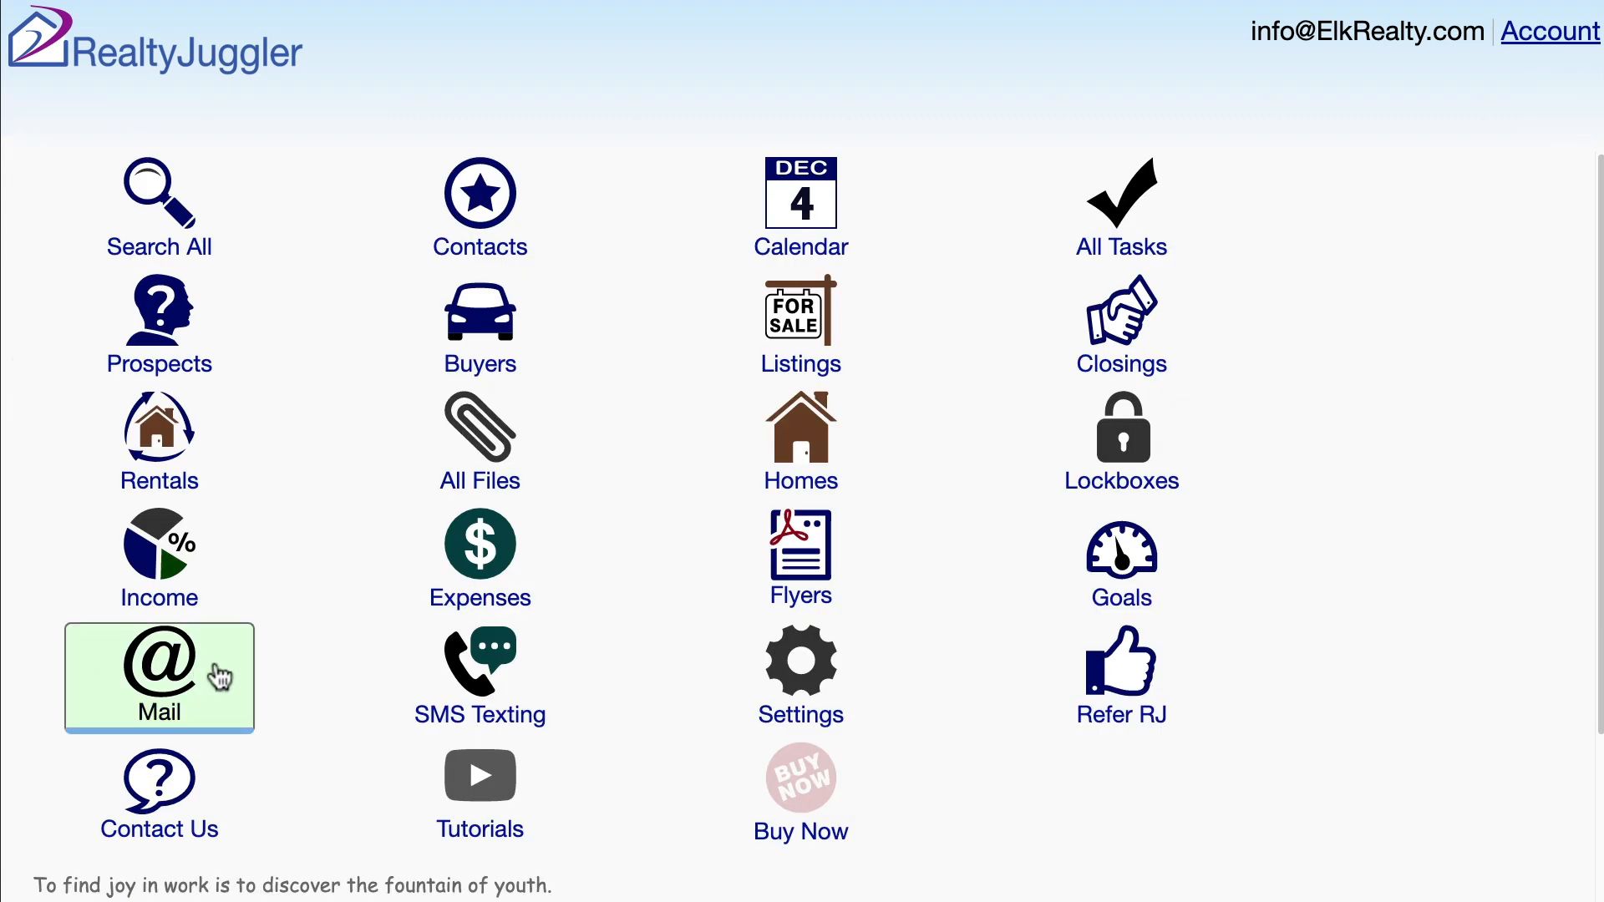
pyautogui.click(159, 676)
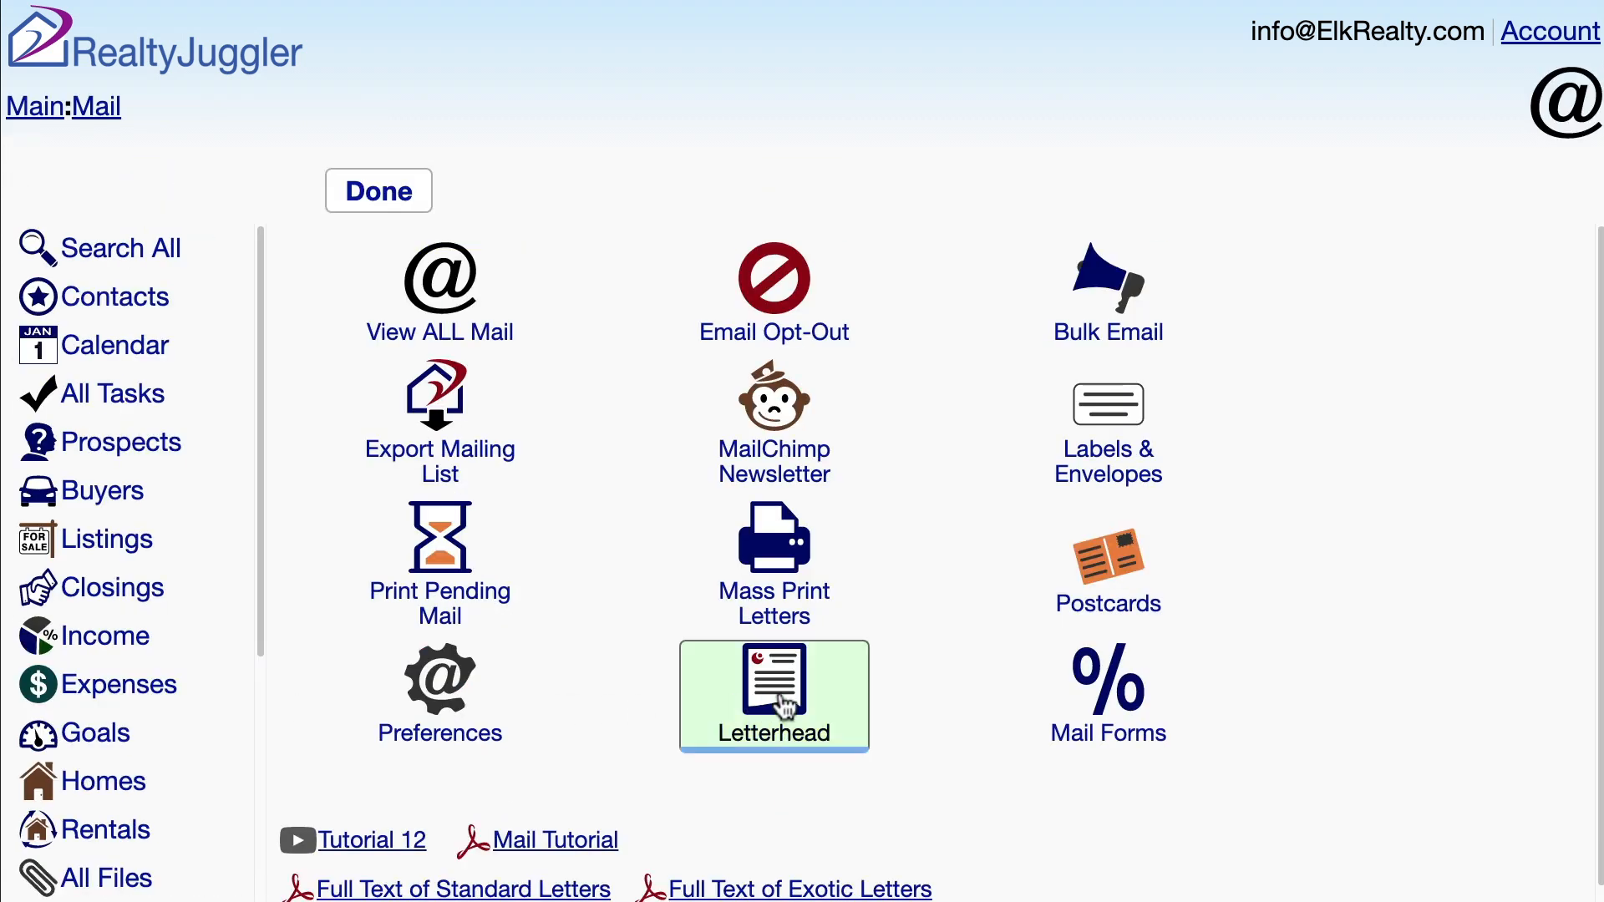
pyautogui.click(772, 696)
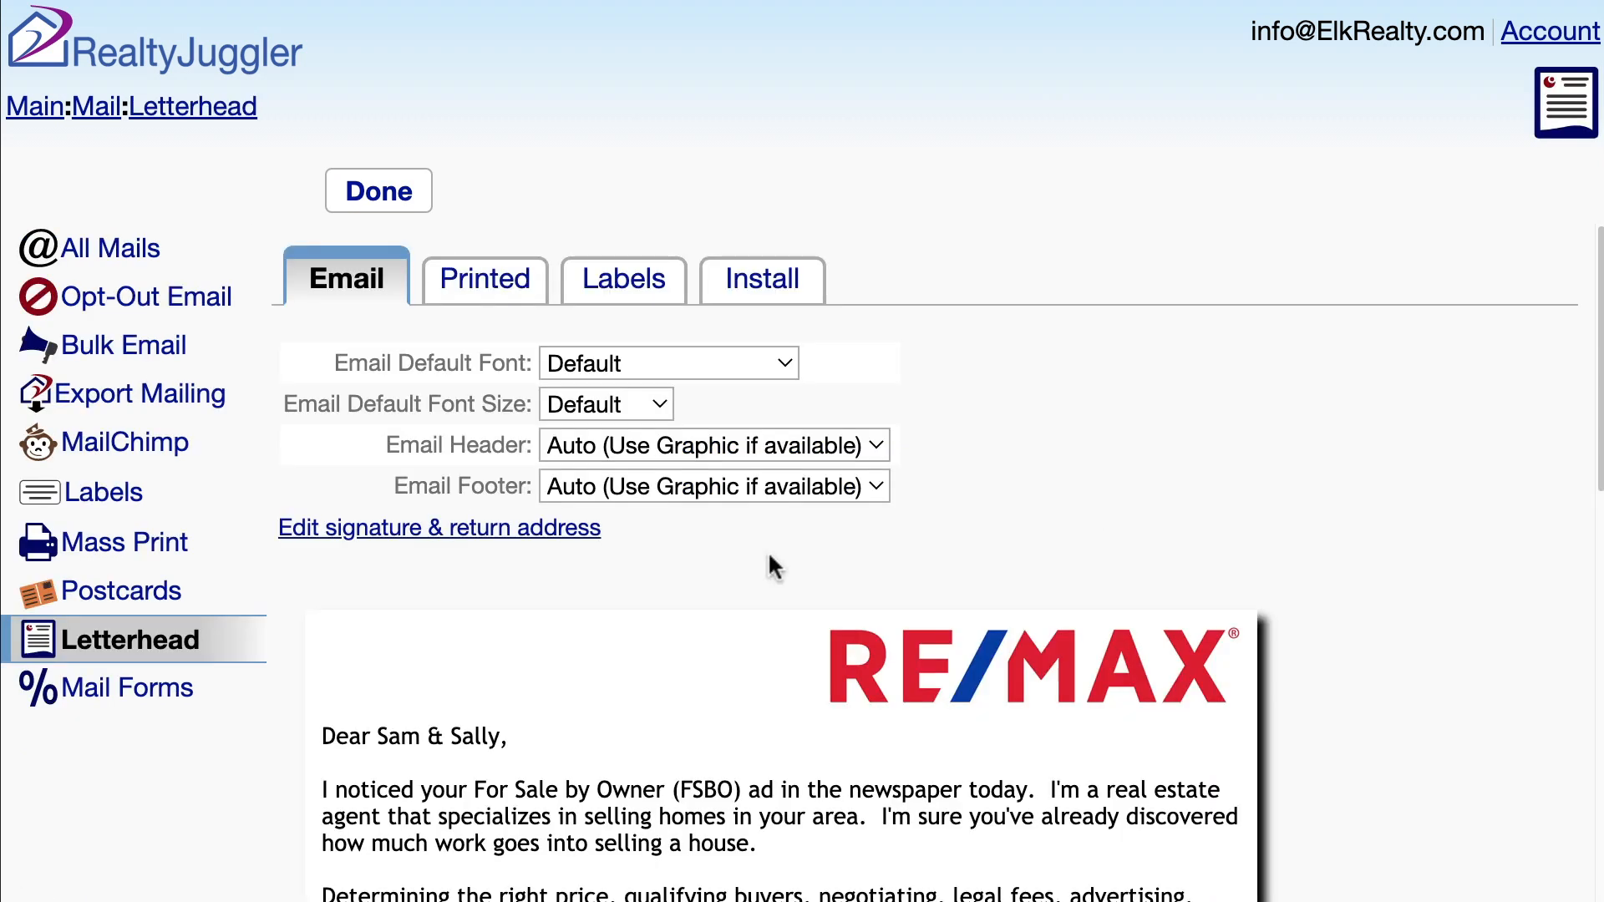
pyautogui.moveTo(883, 716)
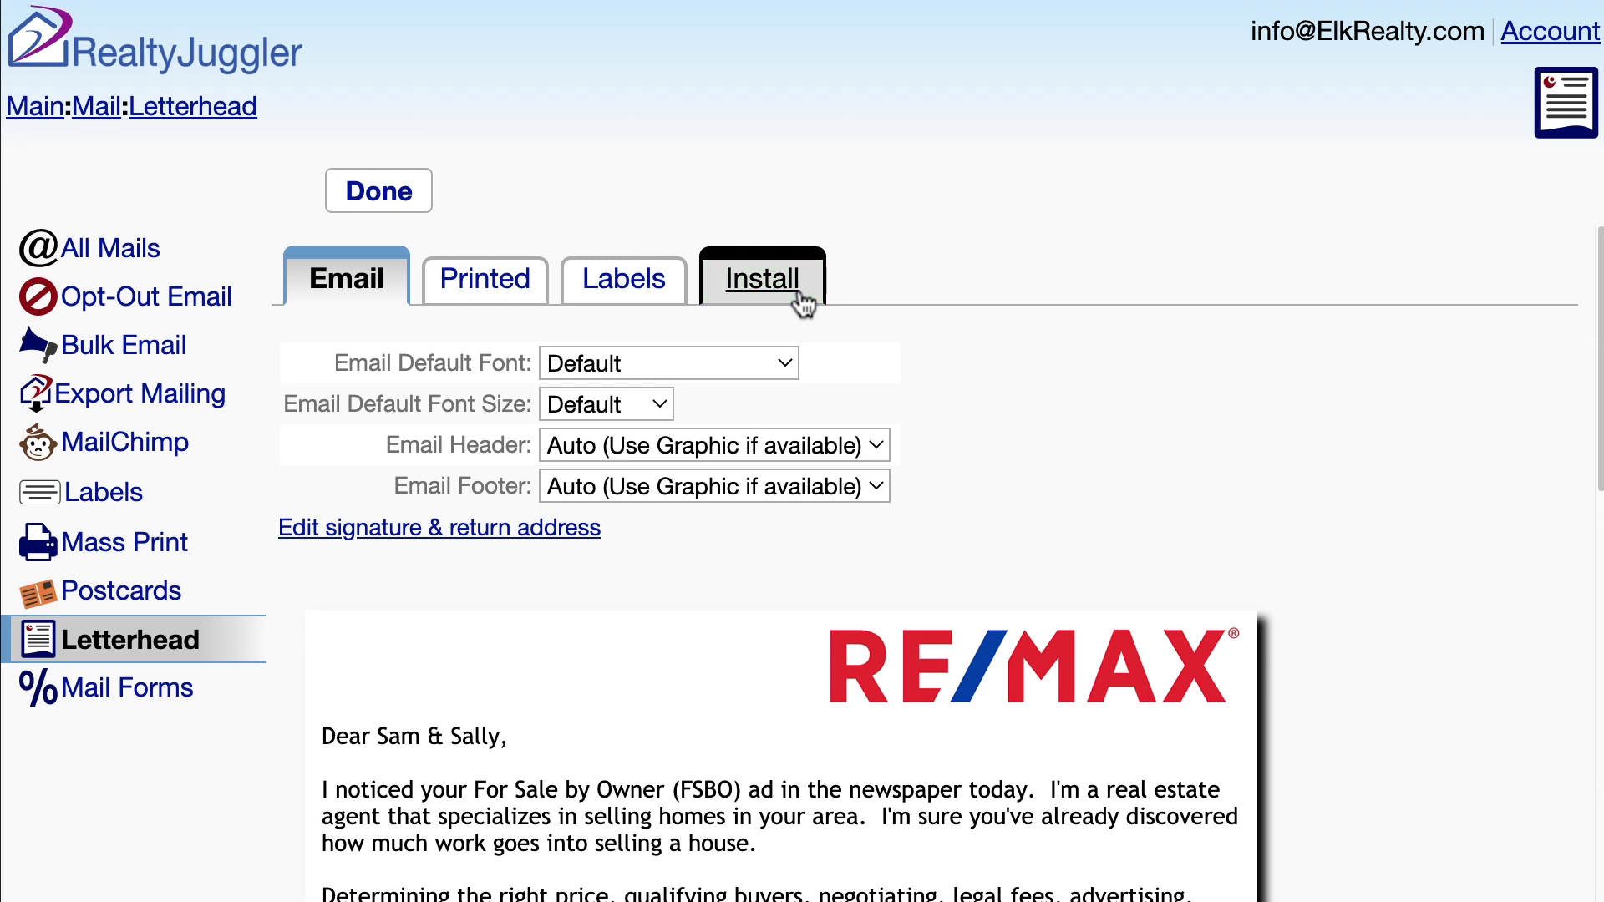
pyautogui.click(762, 278)
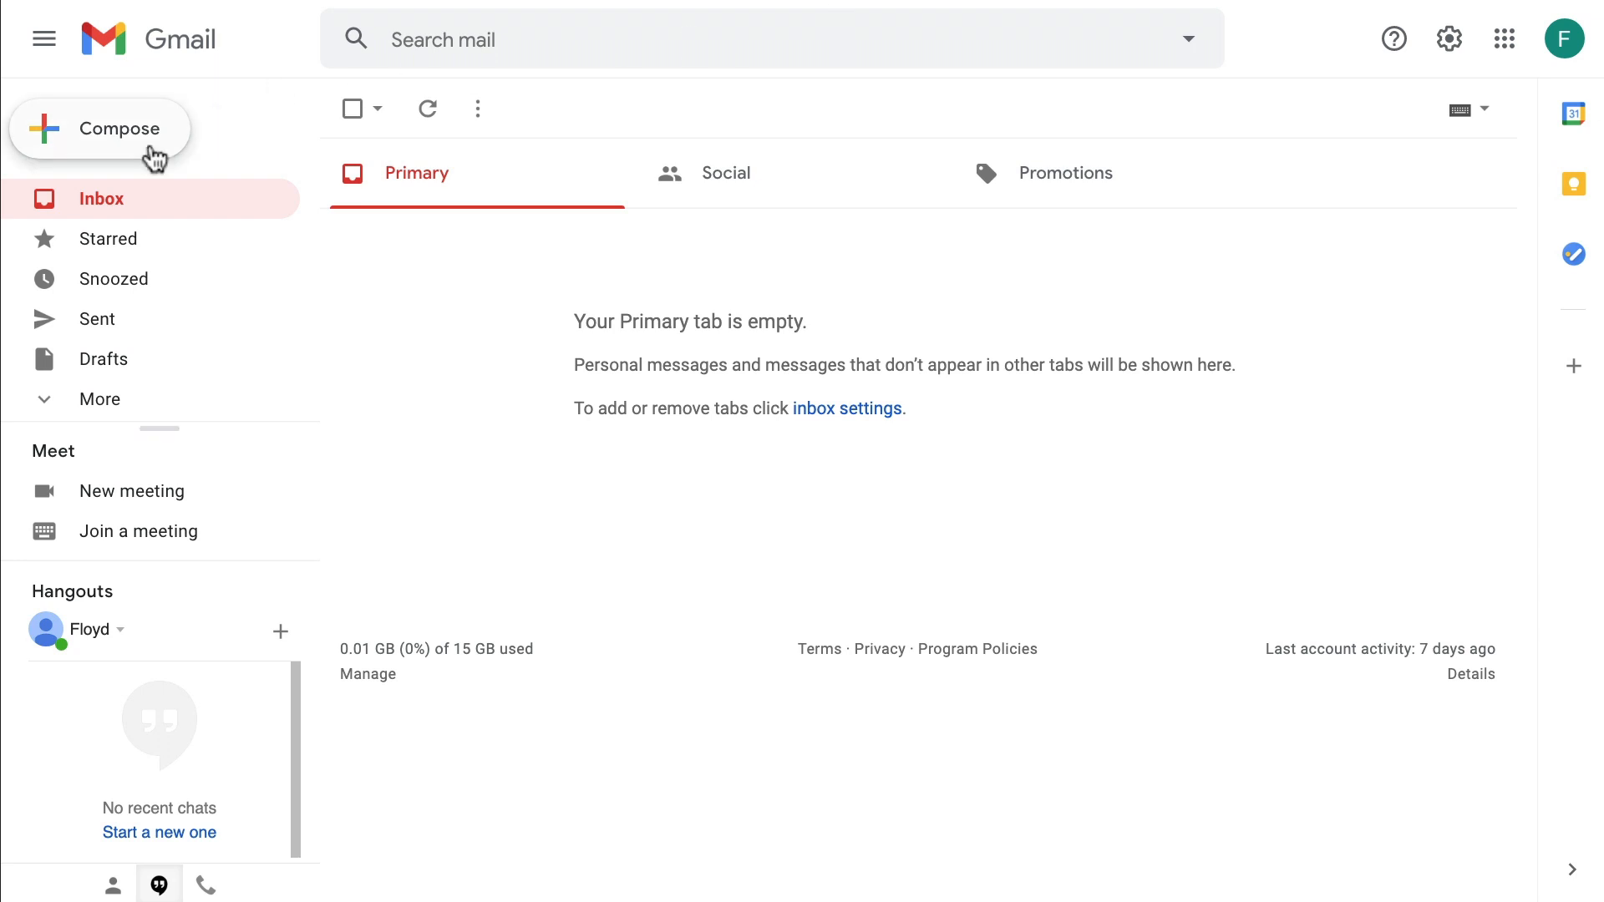
pyautogui.click(101, 129)
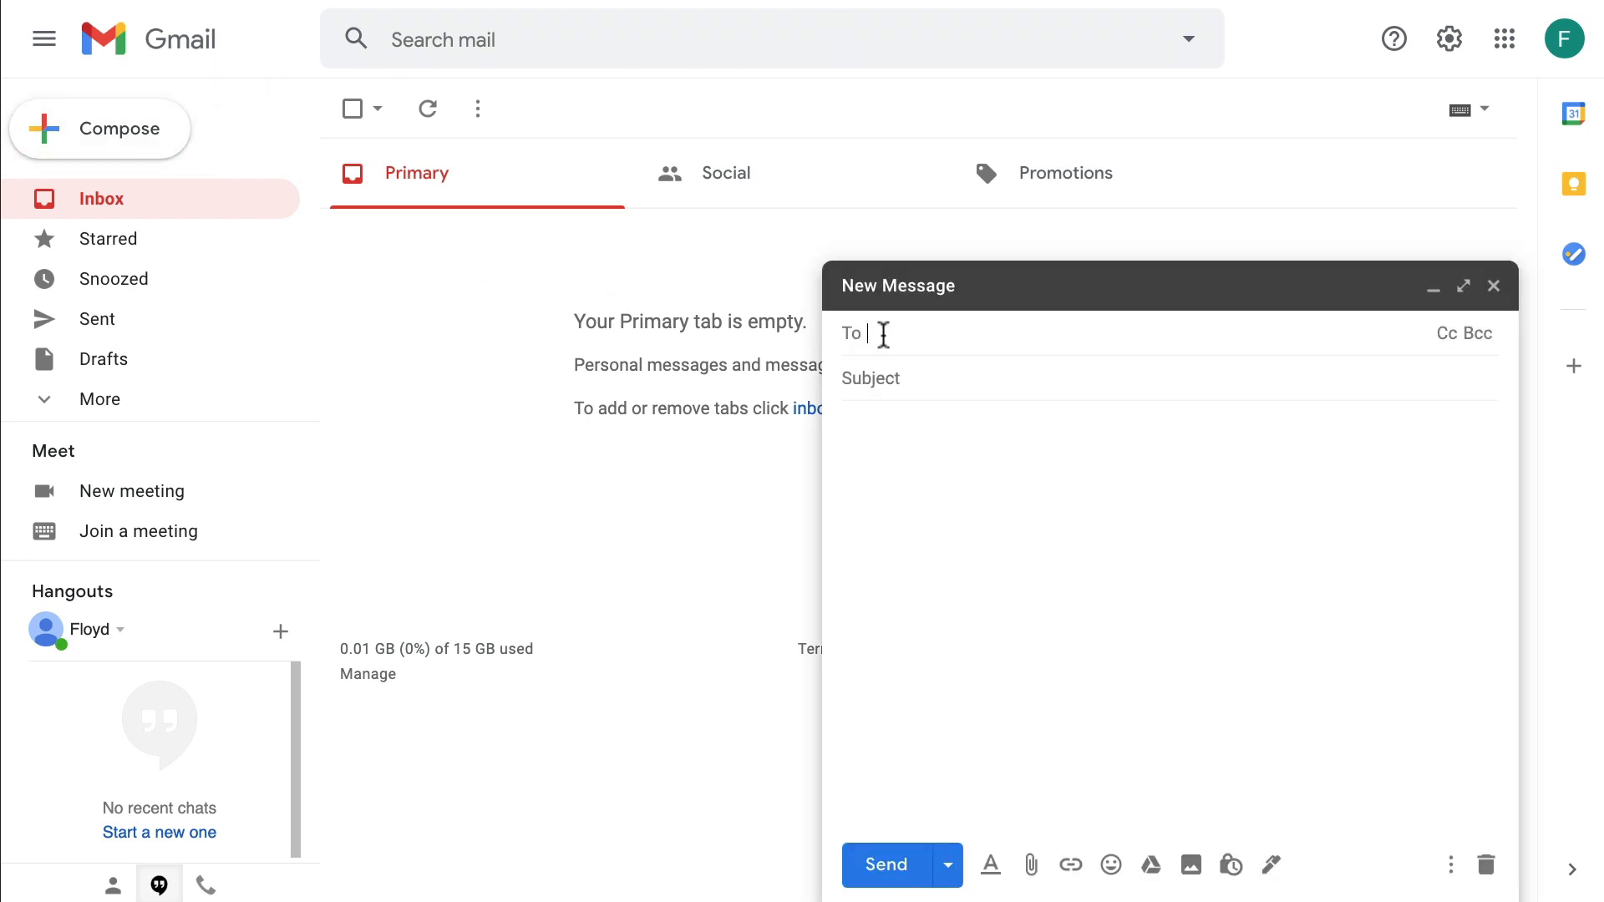
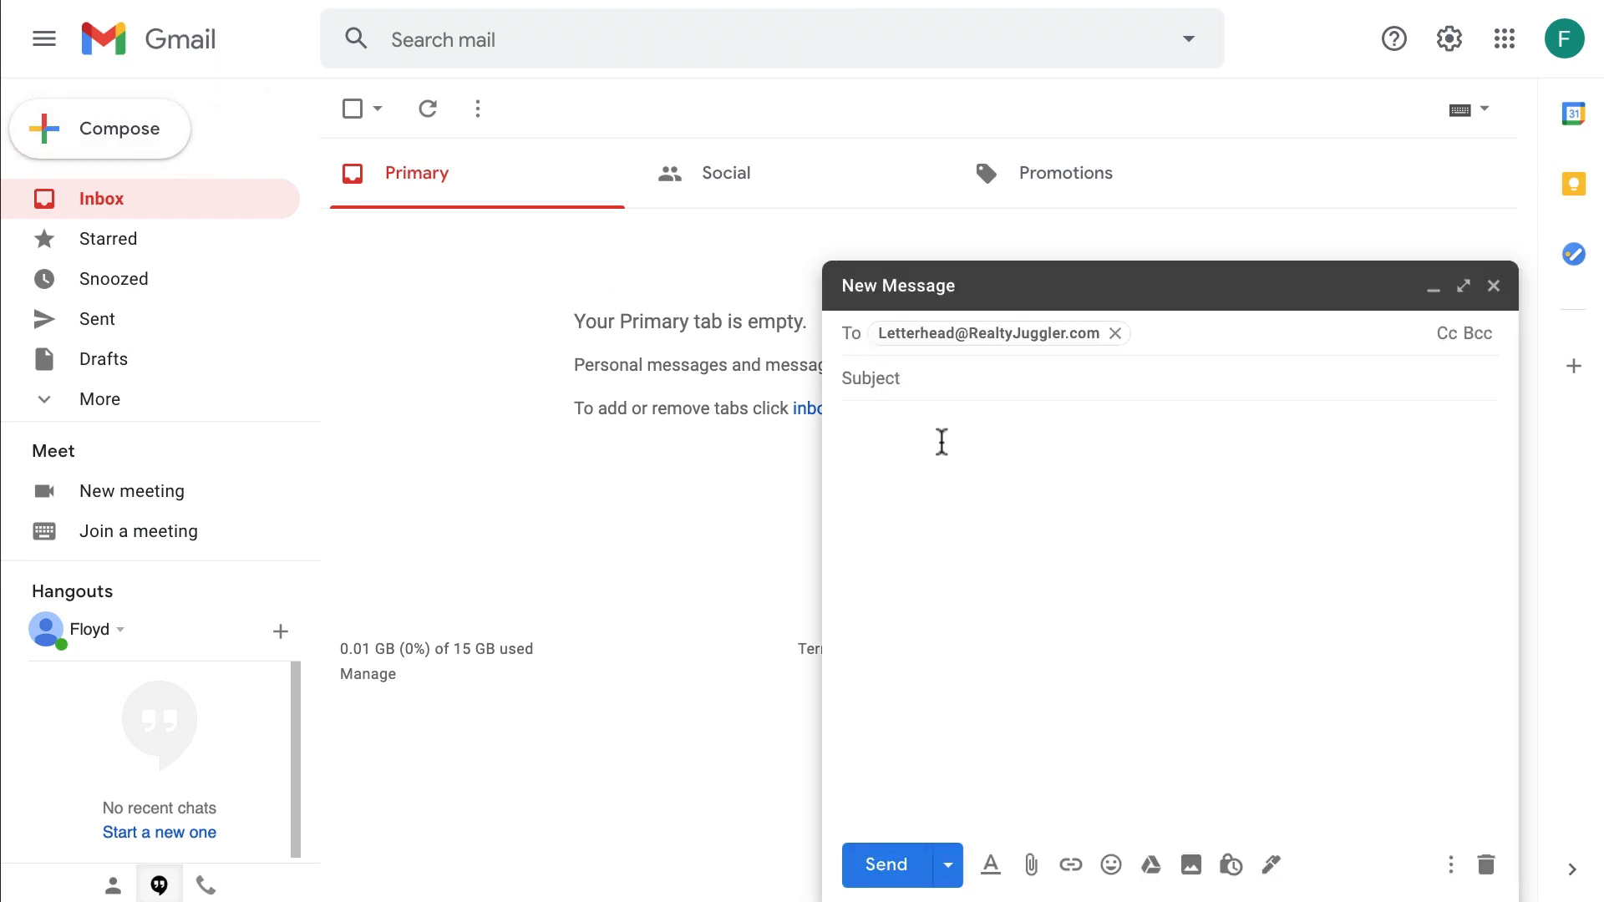
pyautogui.write('Please change my Lette')
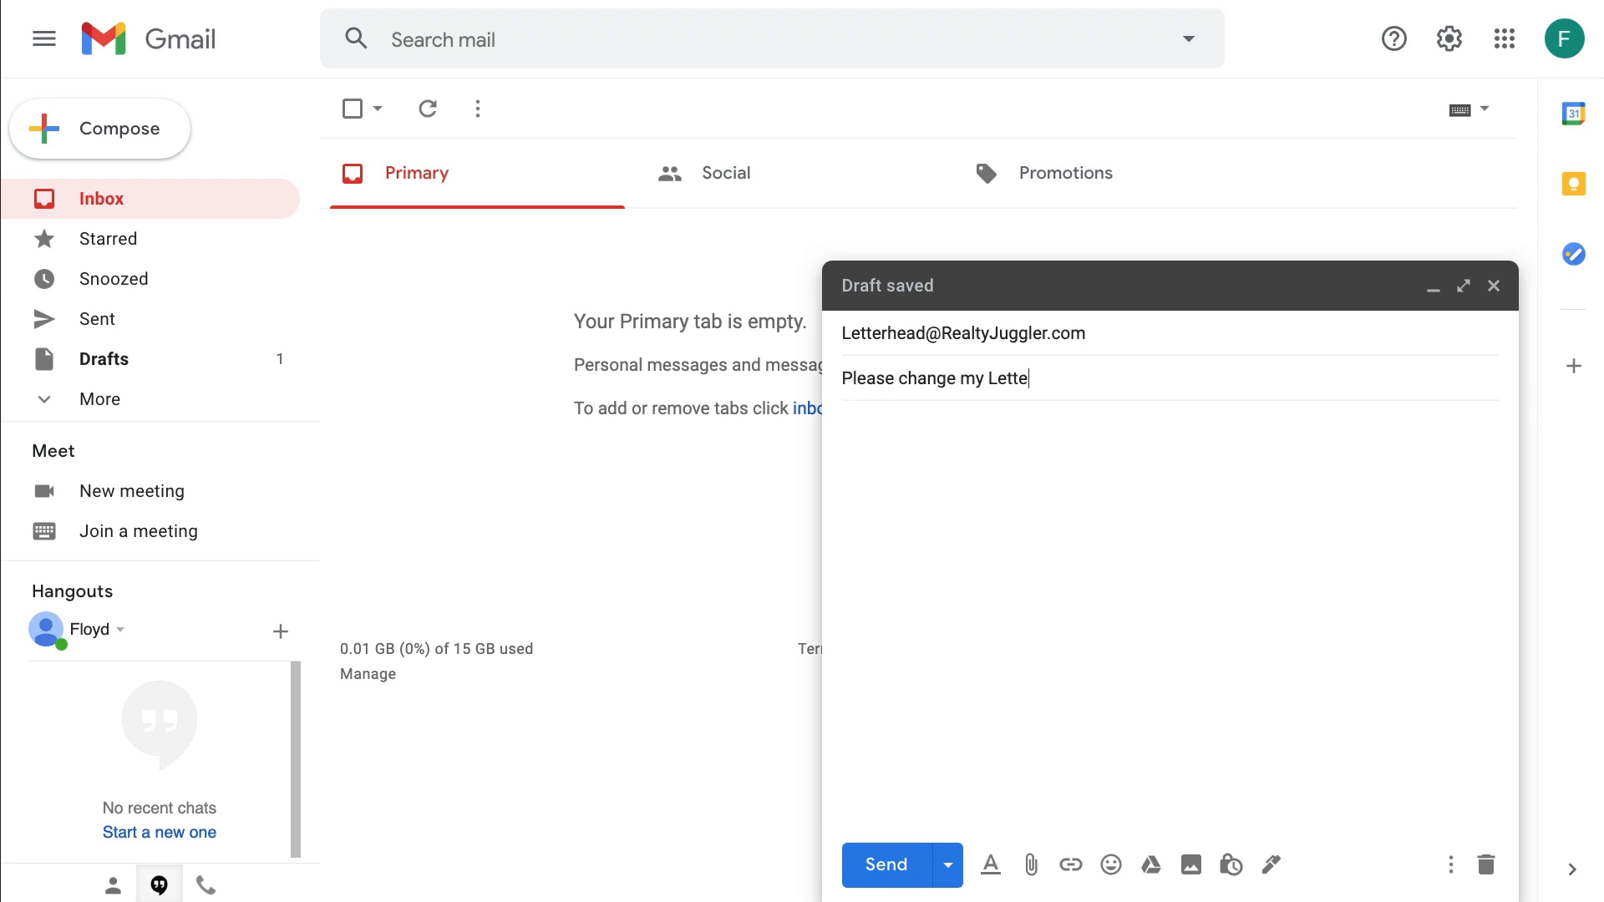
pyautogui.write('head')
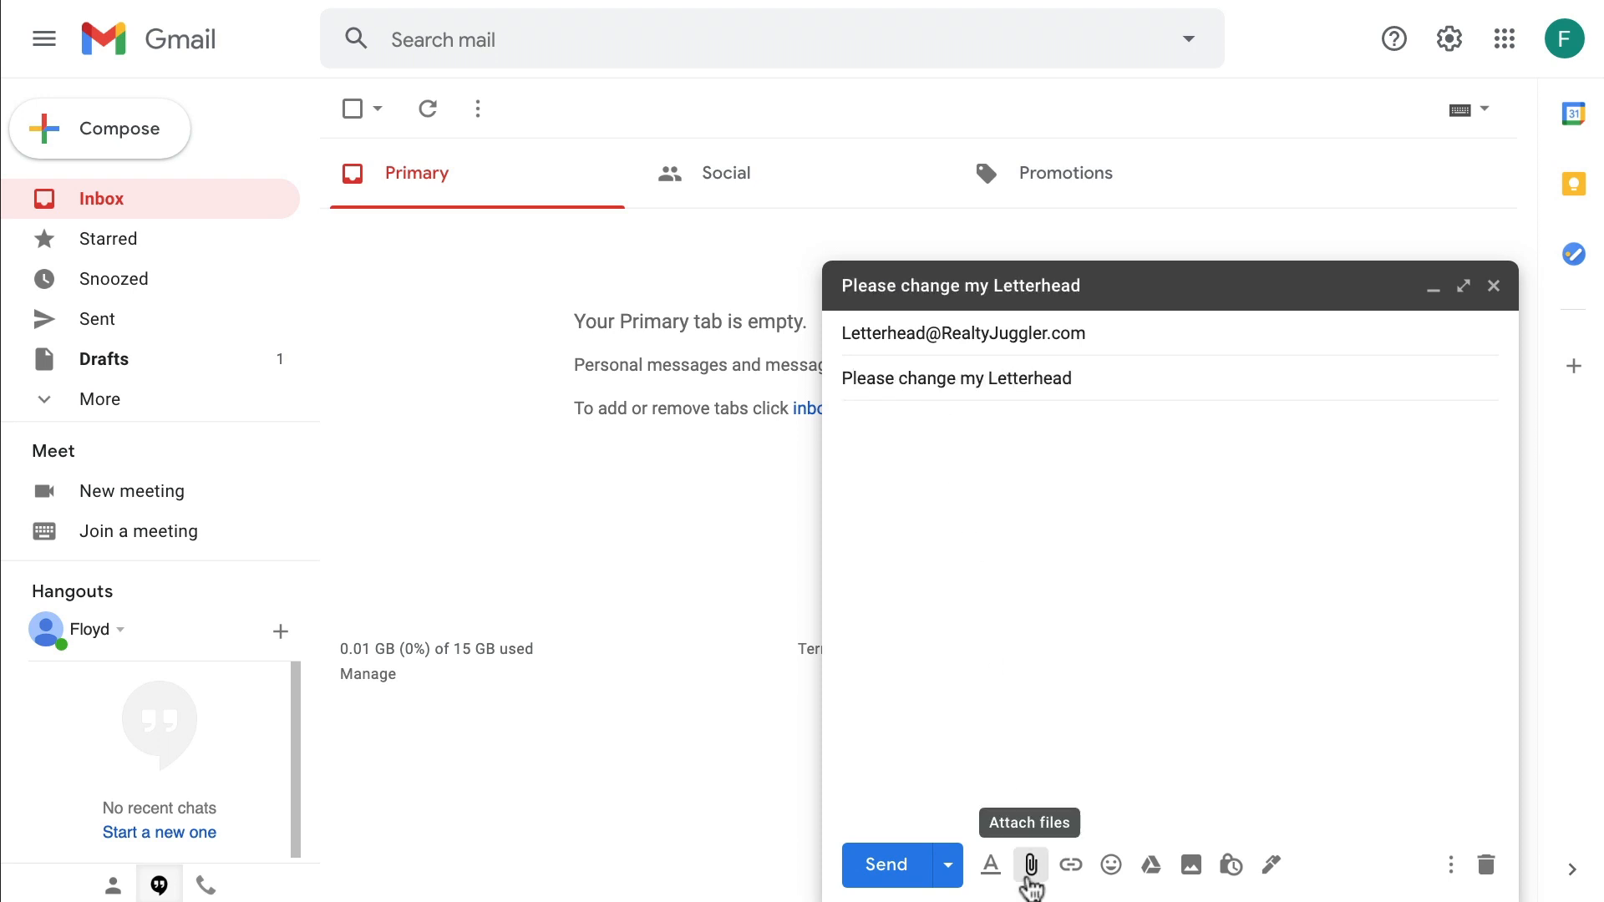
# Step: Attach the logo and Floyd_Portrait.png, add 'Thank you!', and send the request
pyautogui.click(1030, 865)
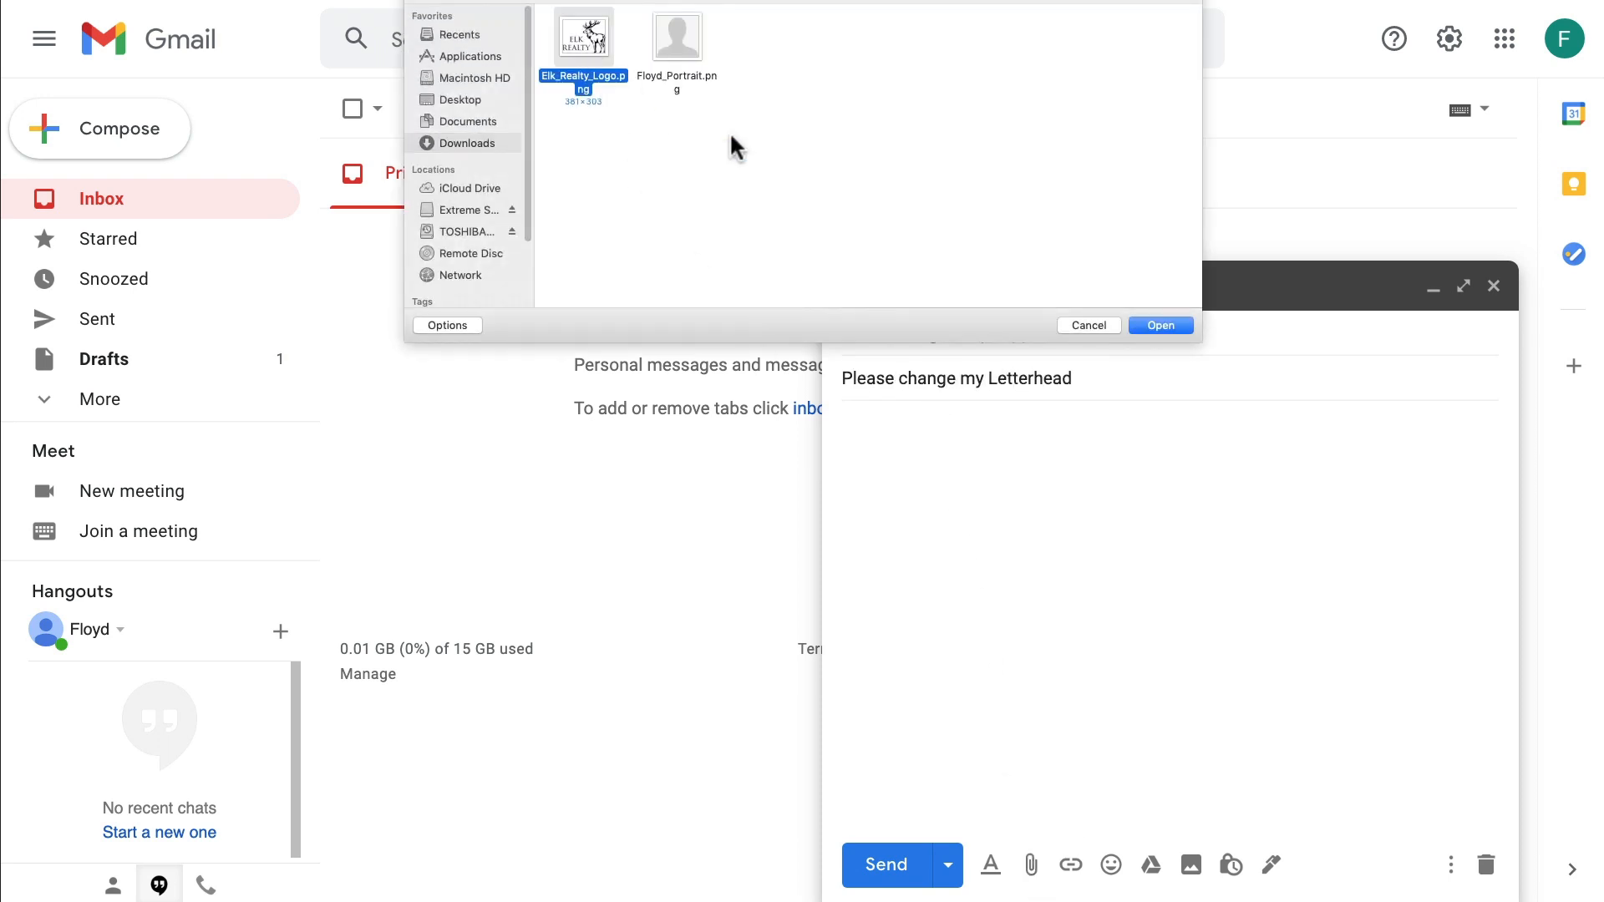
pyautogui.click(1159, 325)
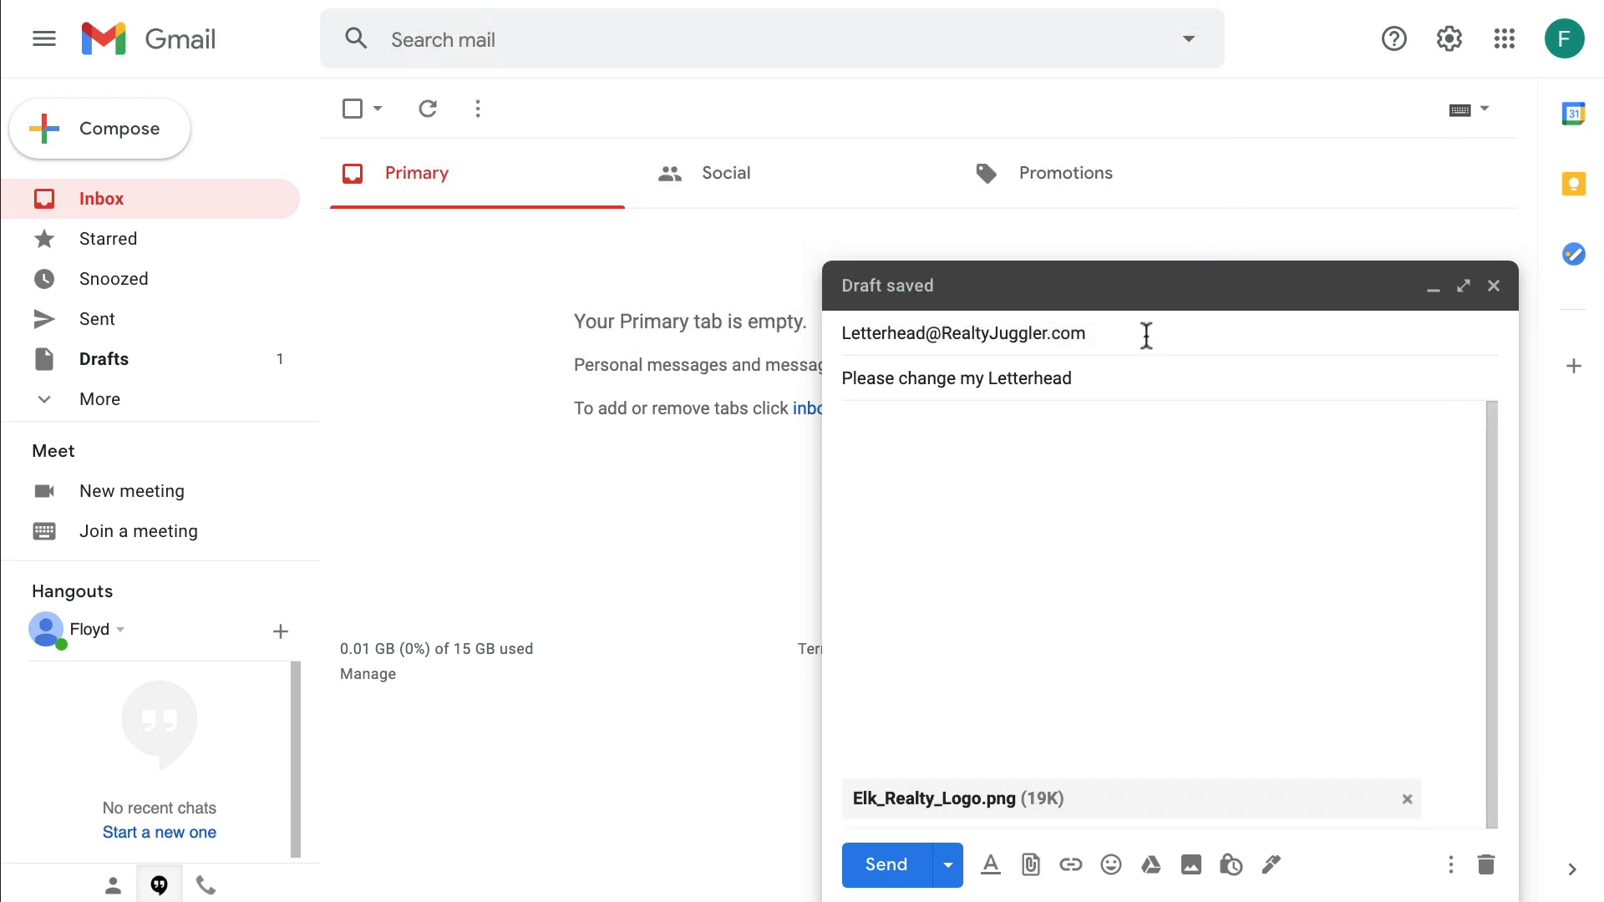
pyautogui.click(1030, 865)
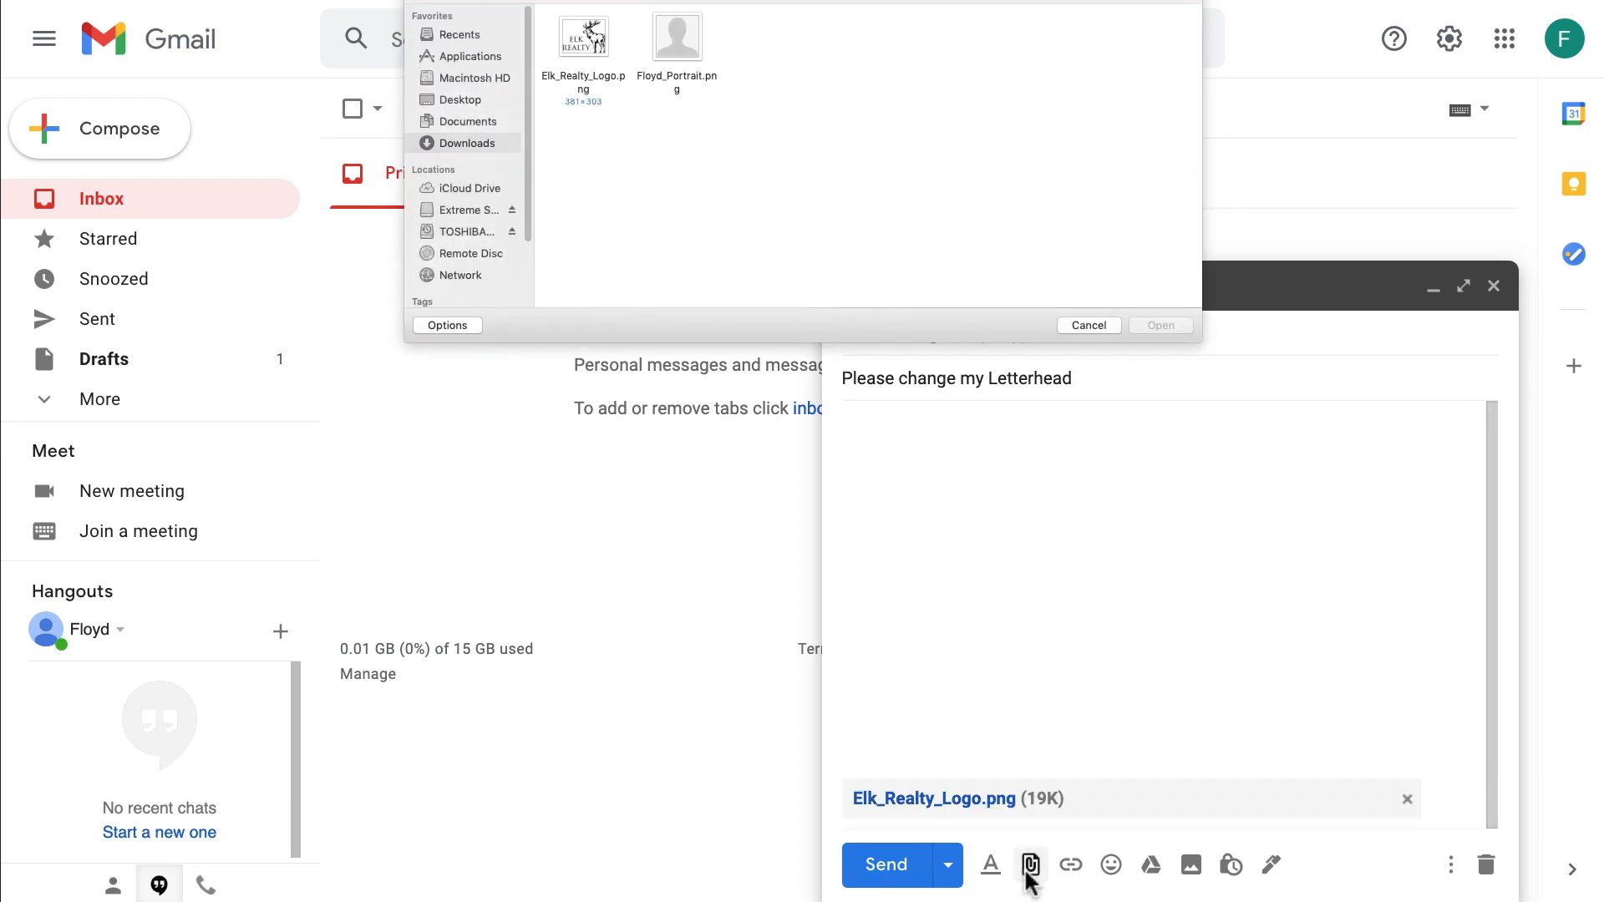
pyautogui.click(676, 37)
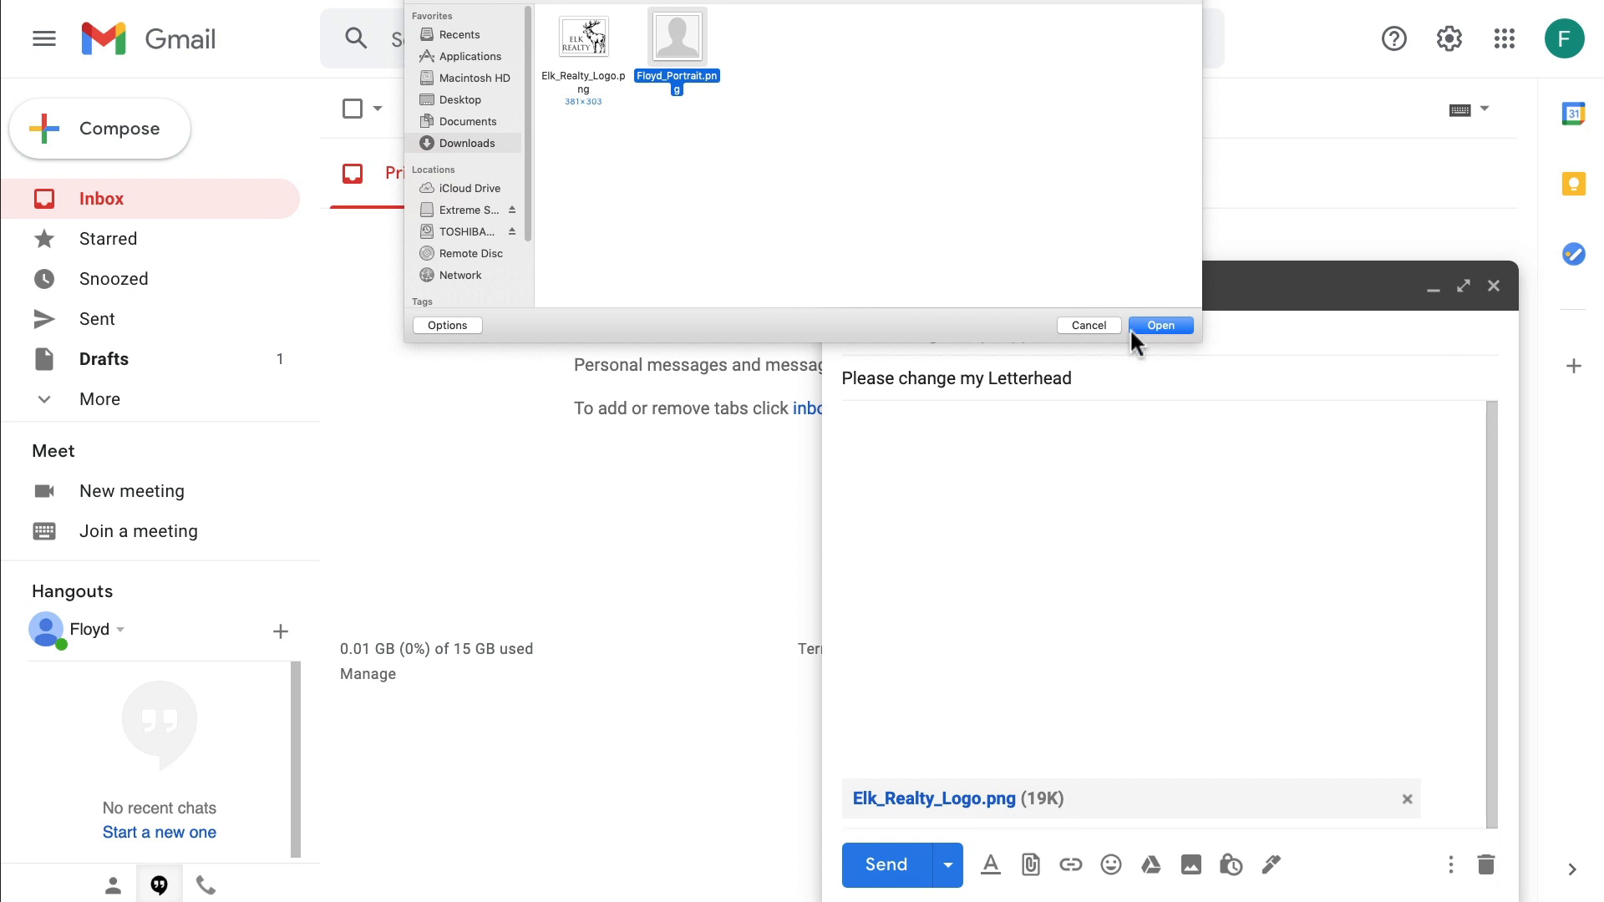
pyautogui.click(1161, 325)
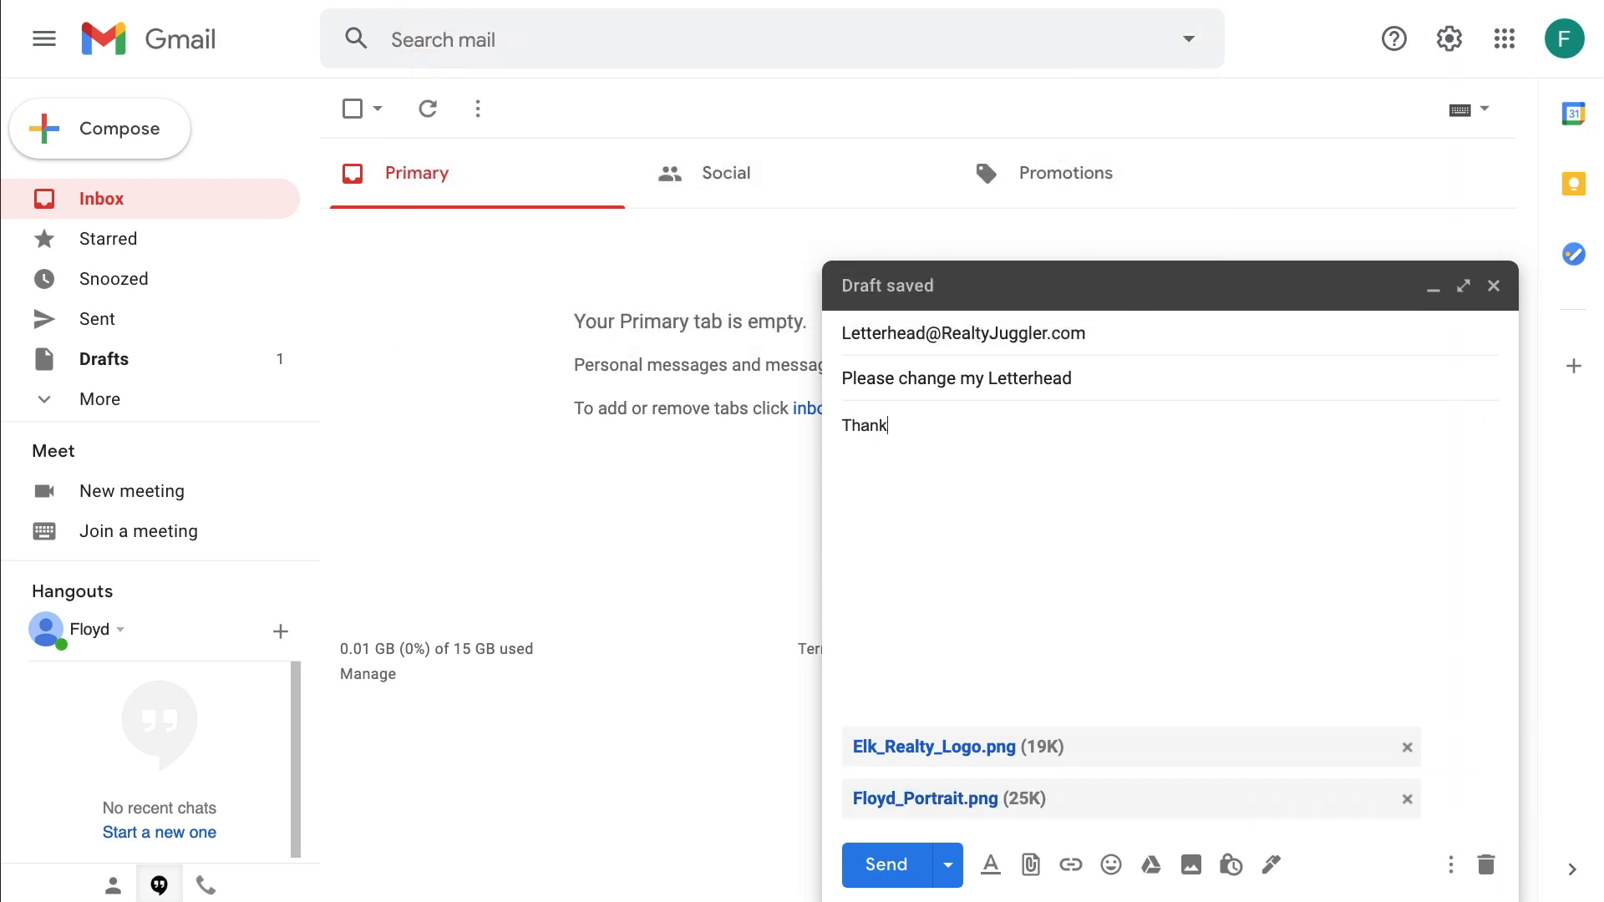
pyautogui.write('you!')
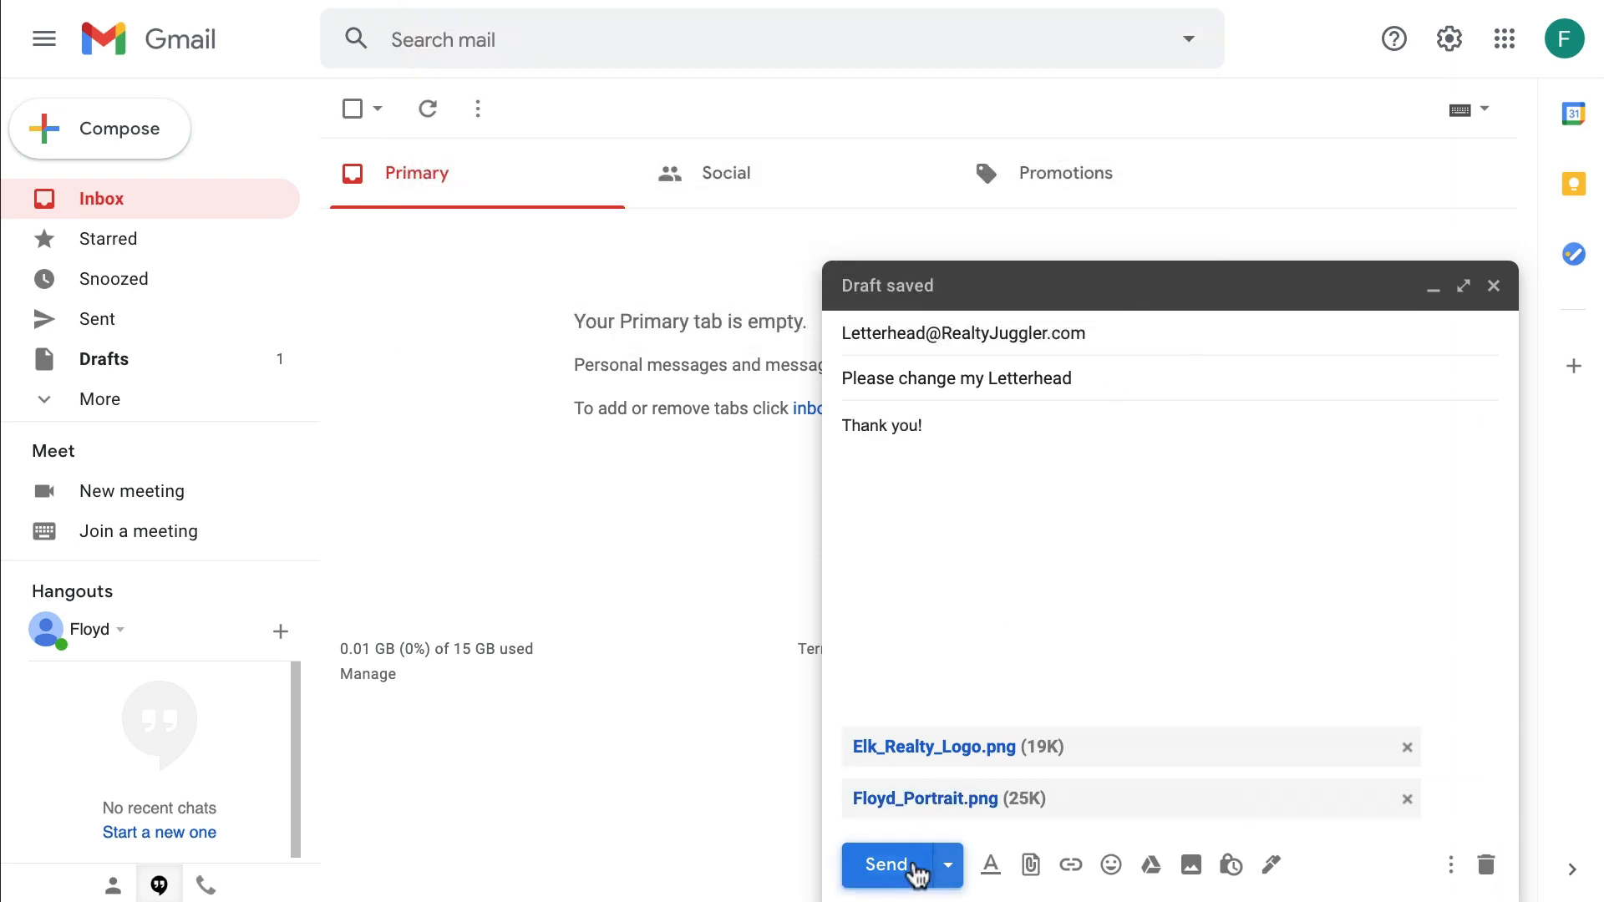
pyautogui.click(886, 866)
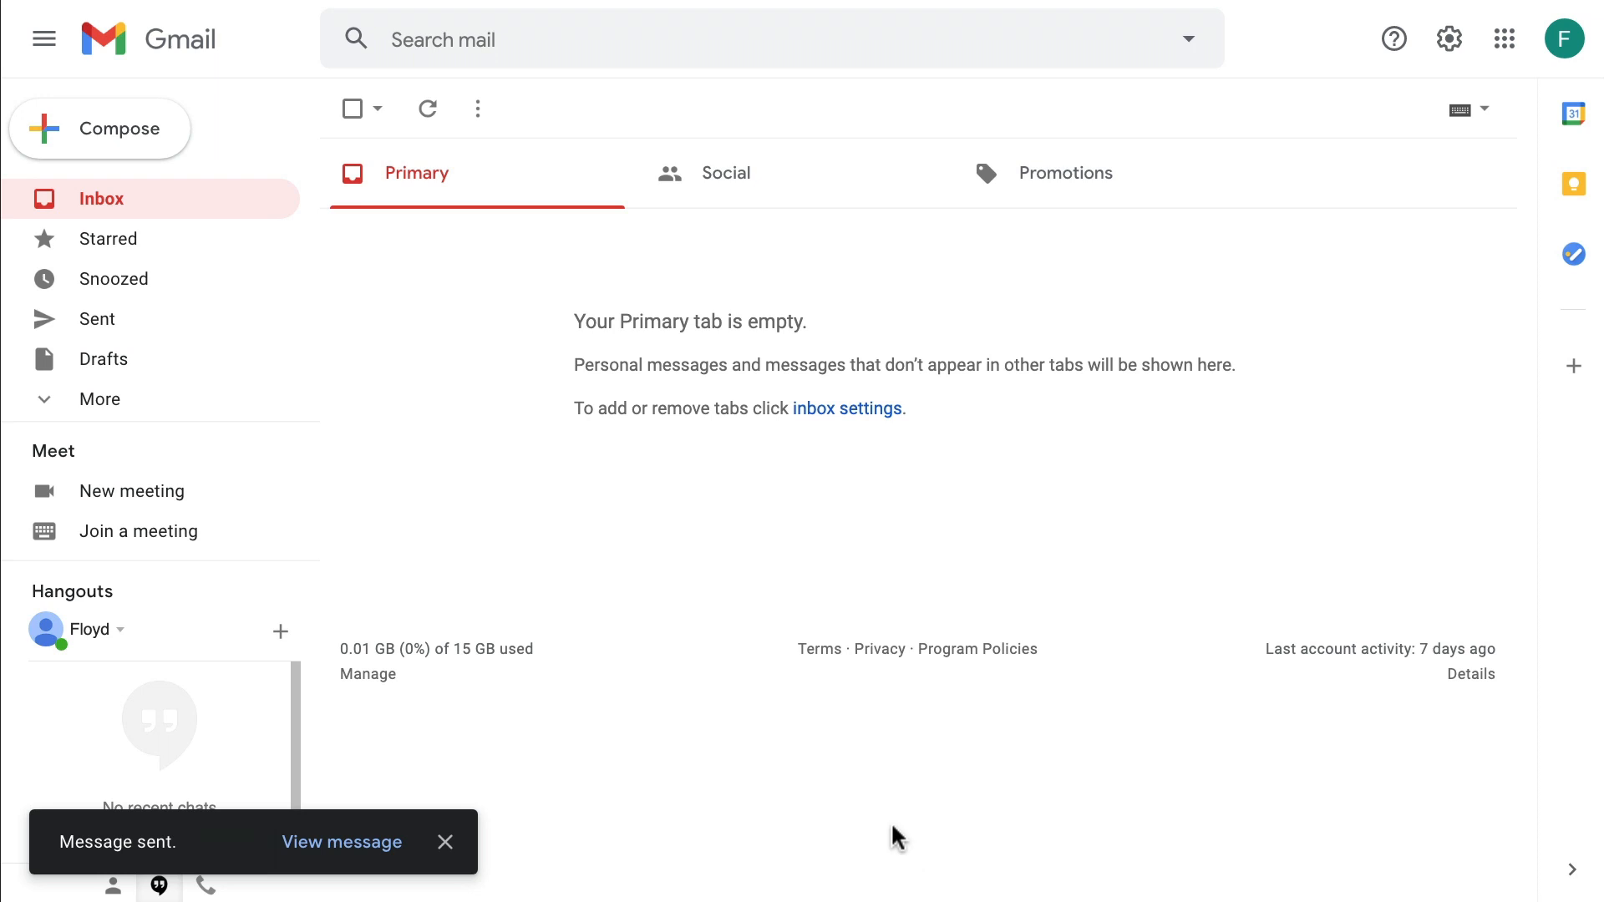
pyautogui.click(428, 108)
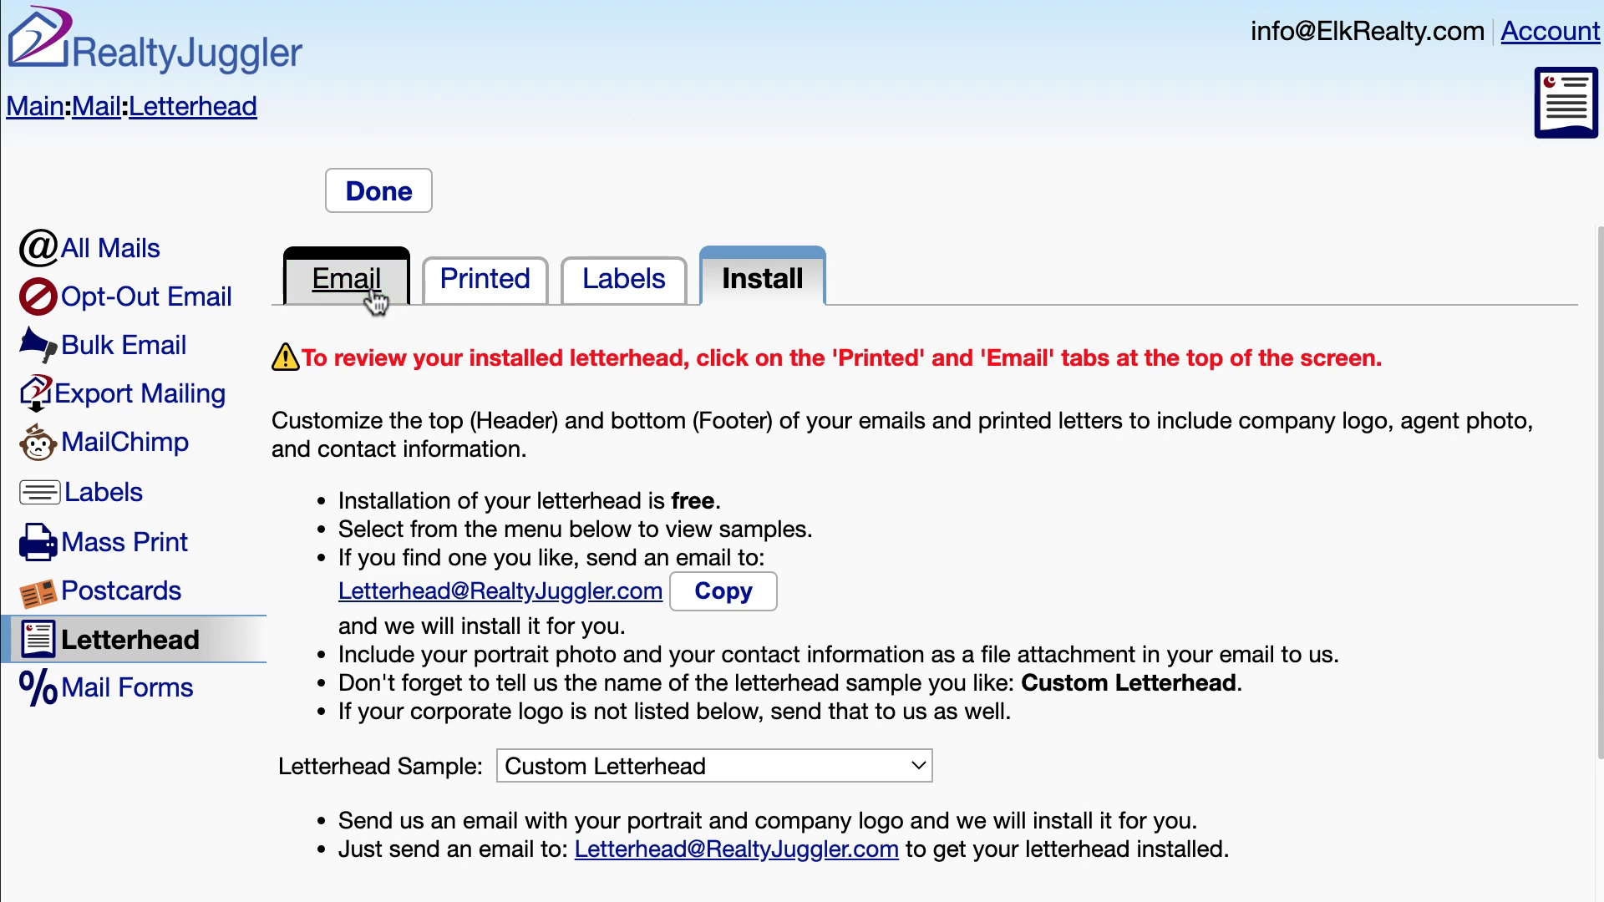
pyautogui.click(346, 277)
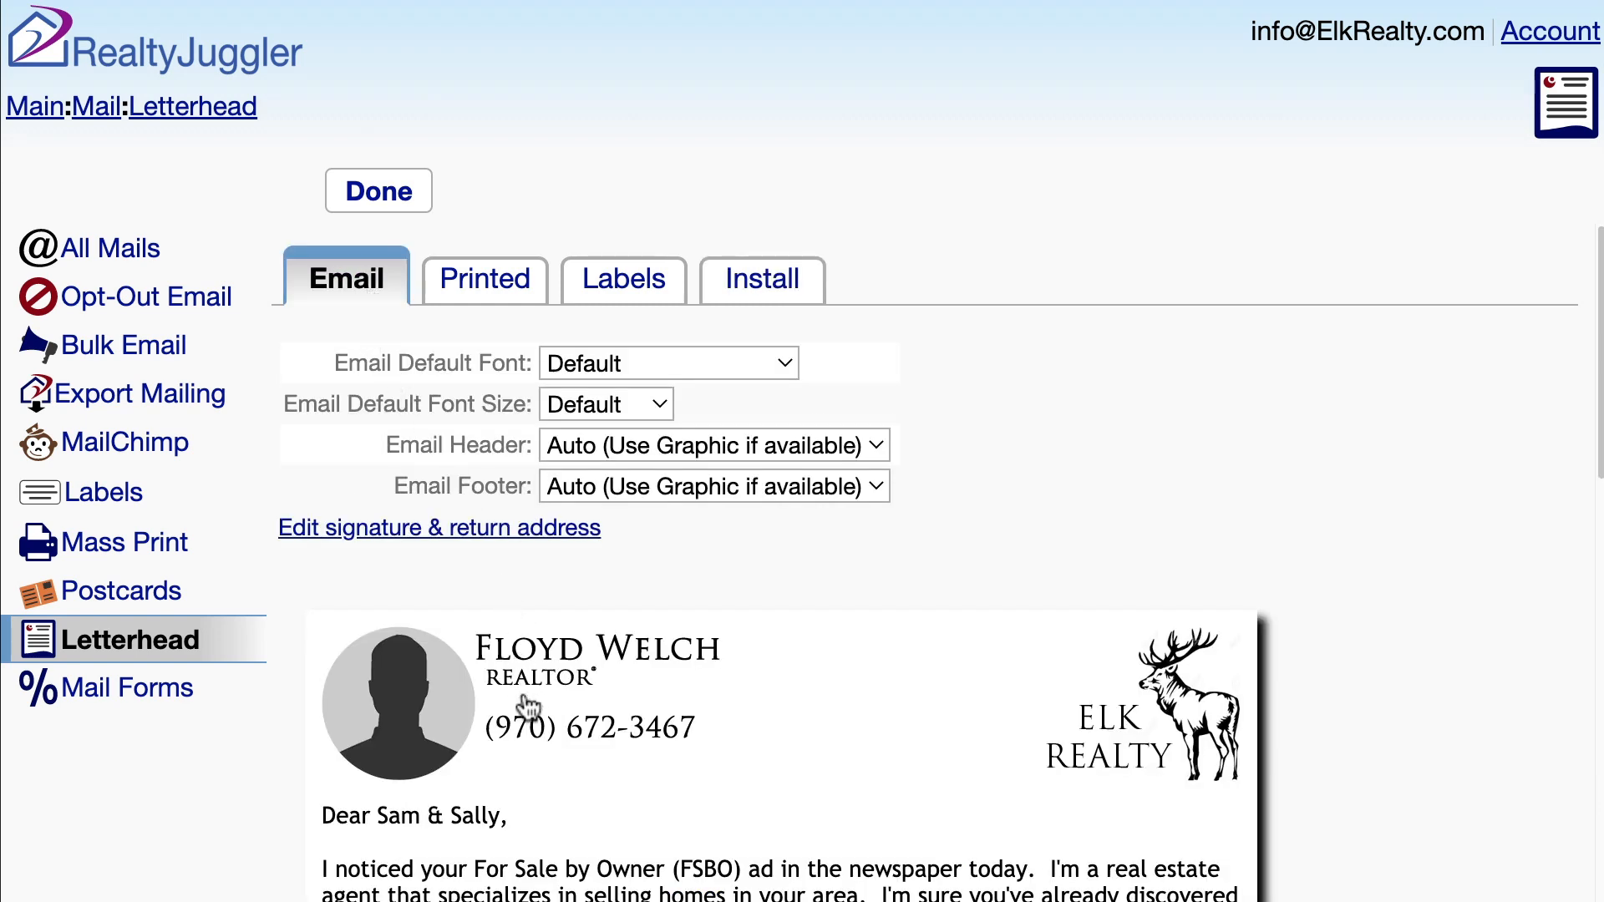
pyautogui.moveTo(501, 498)
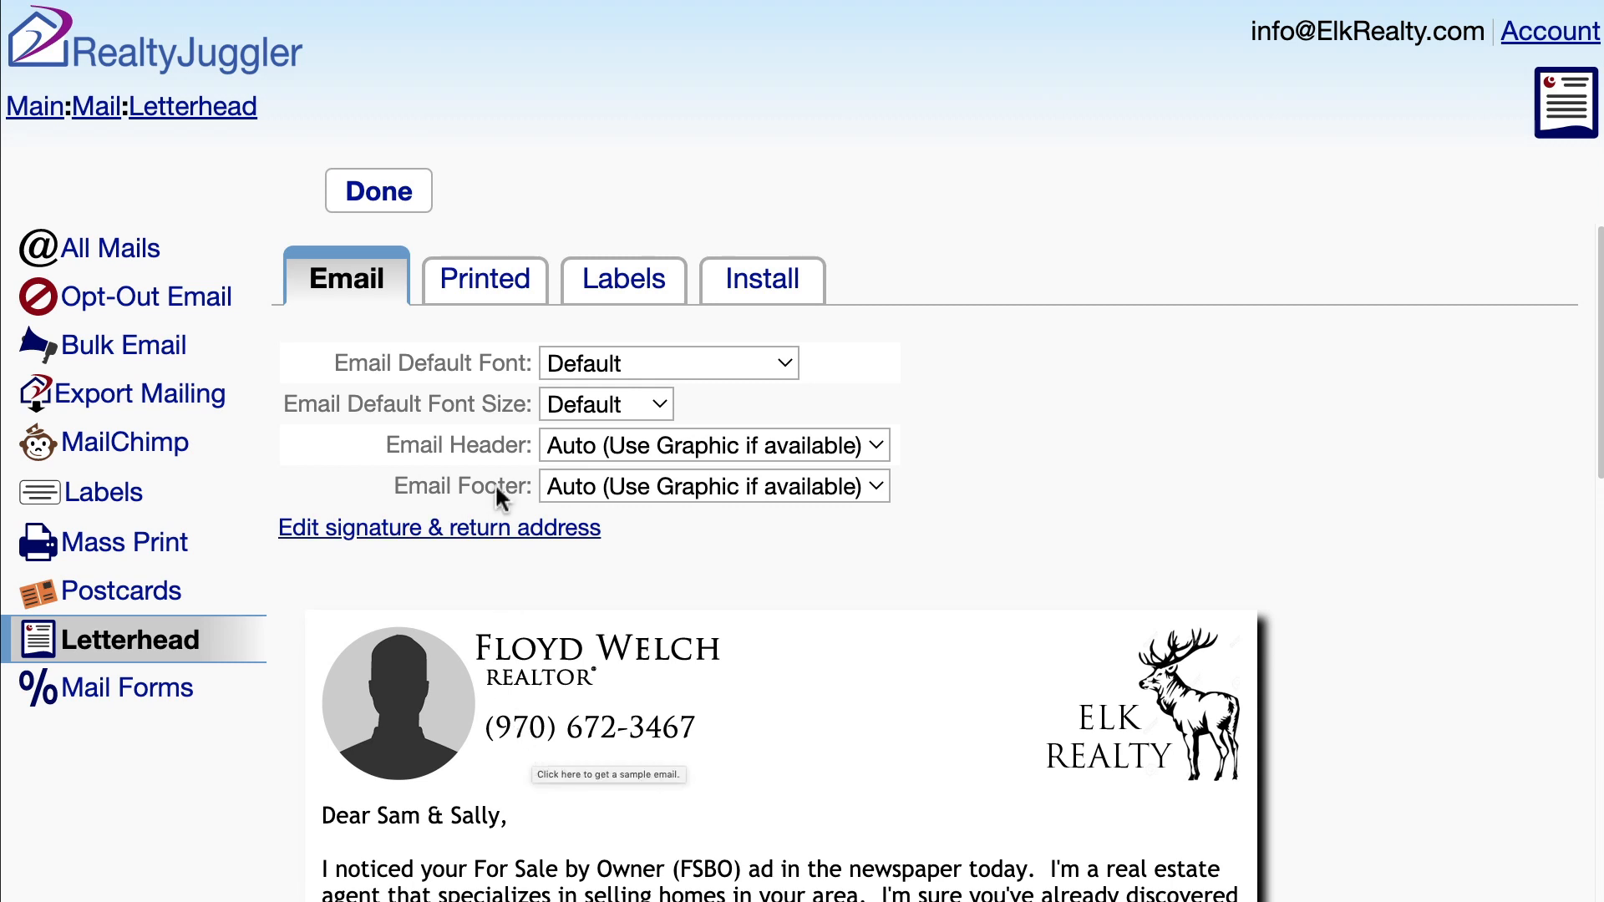
# Step: On the Printed tab, set 1" left and right margins and enable the alternate signature
pyautogui.click(484, 279)
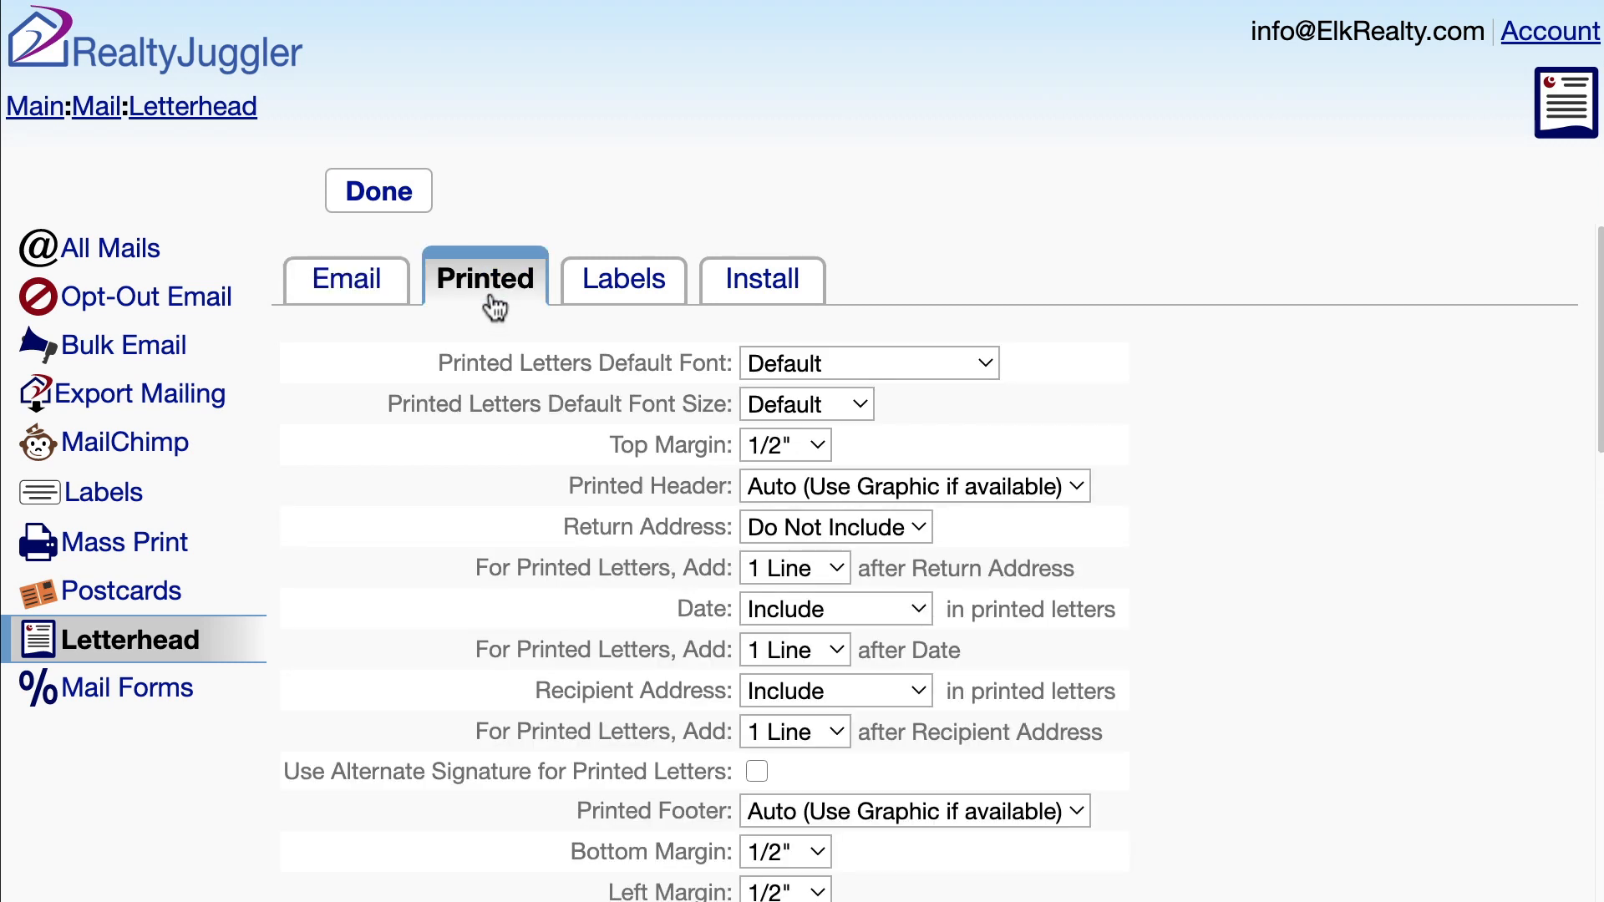
pyautogui.scroll(-3)
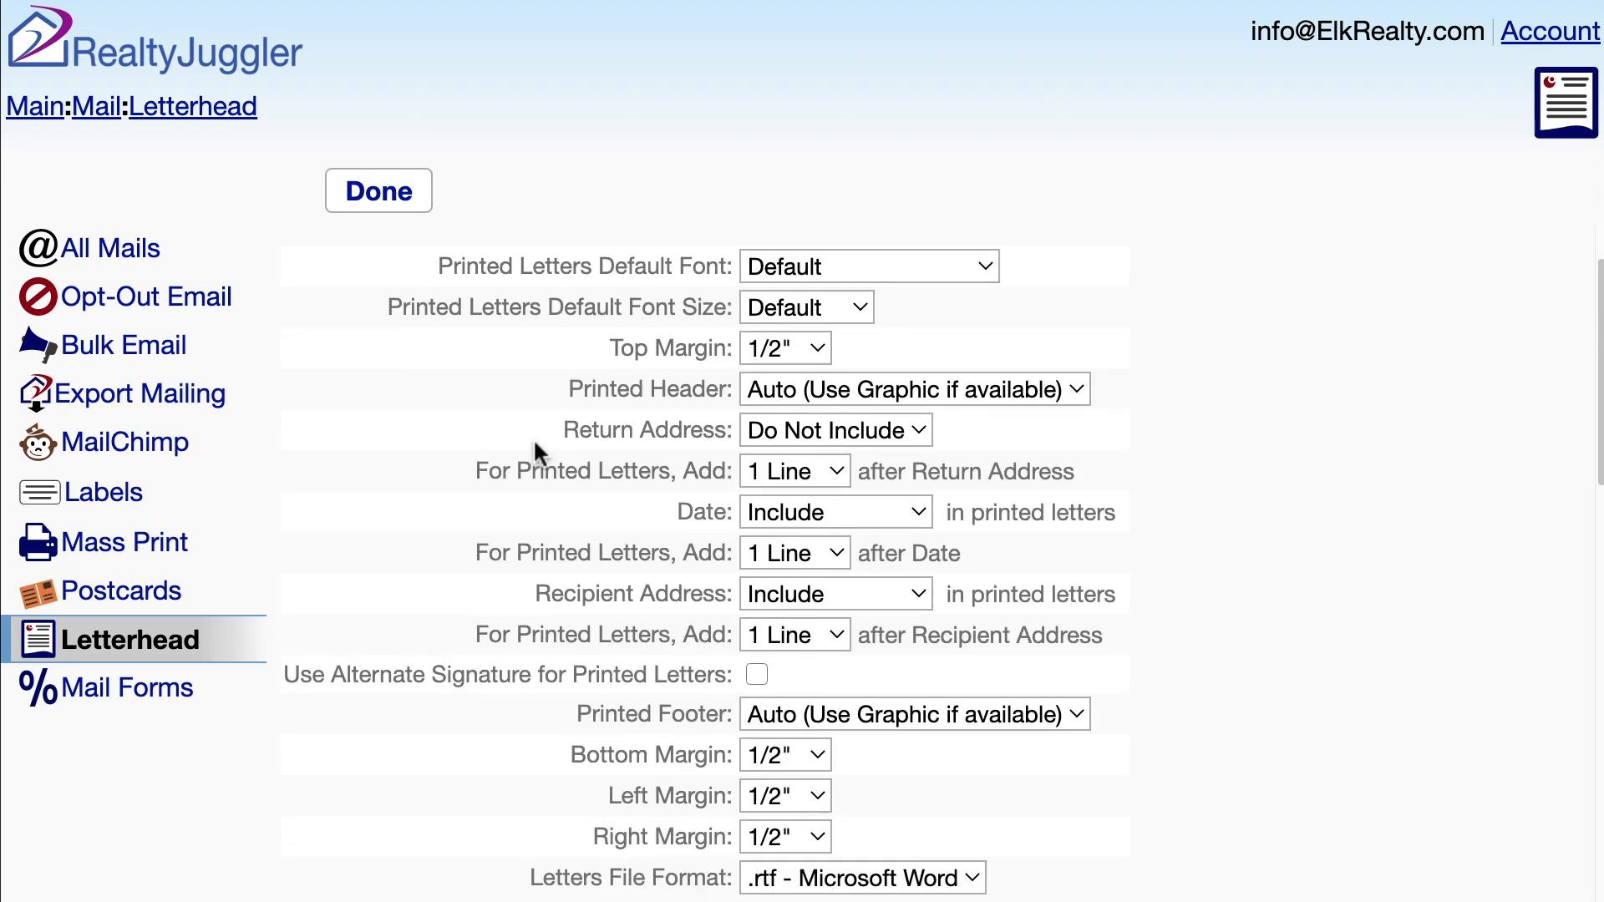
pyautogui.moveTo(785, 796)
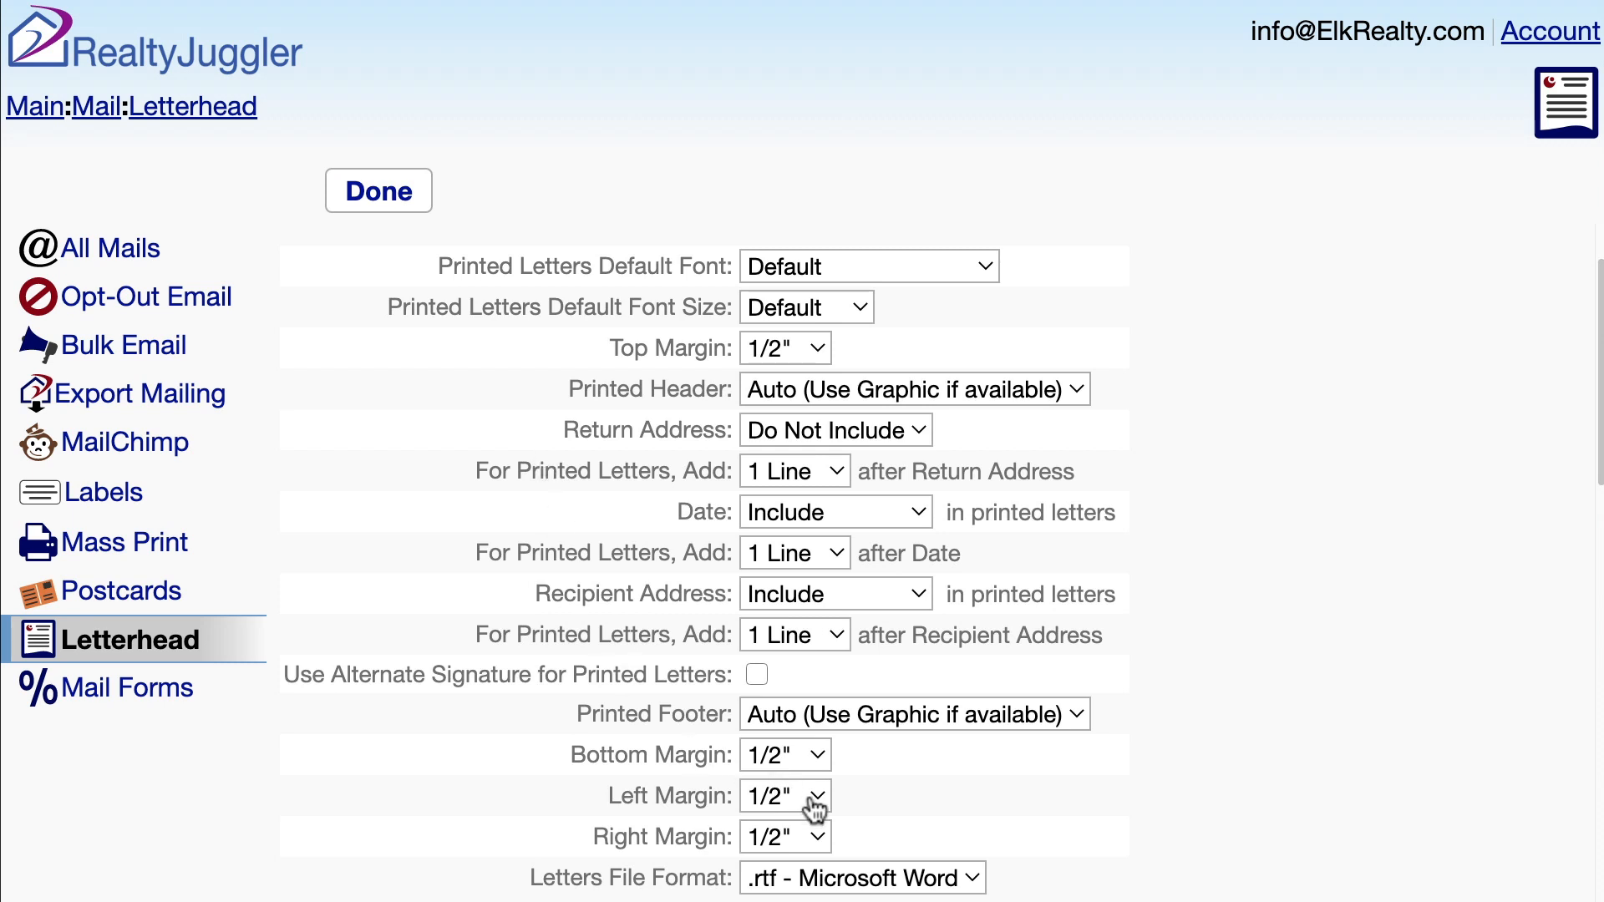
pyautogui.click(784, 796)
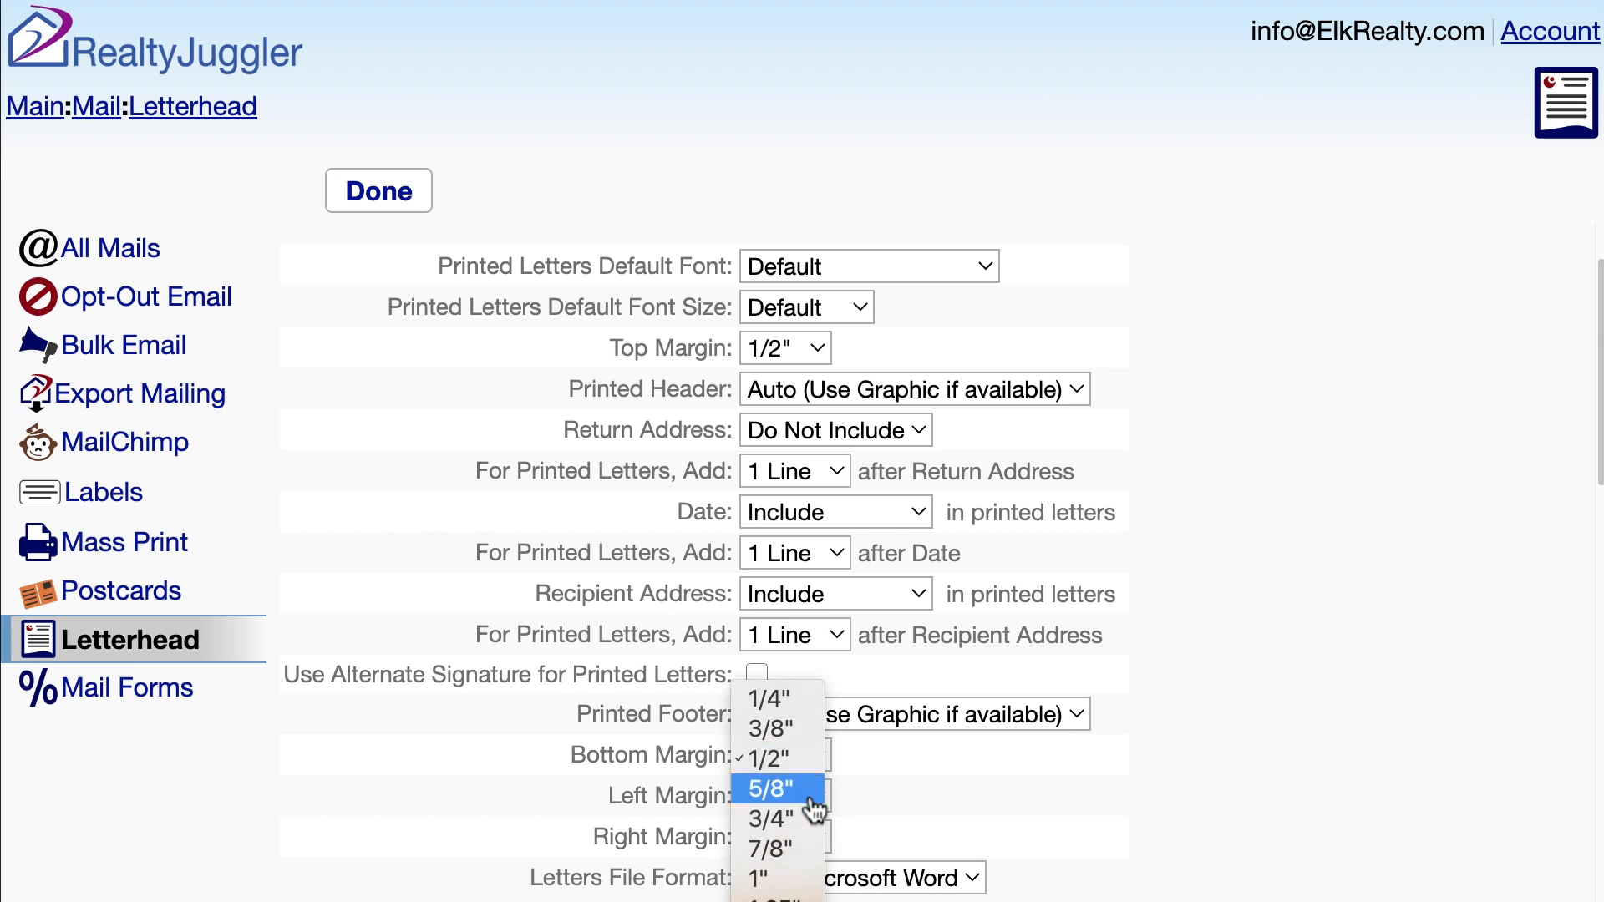
pyautogui.click(757, 879)
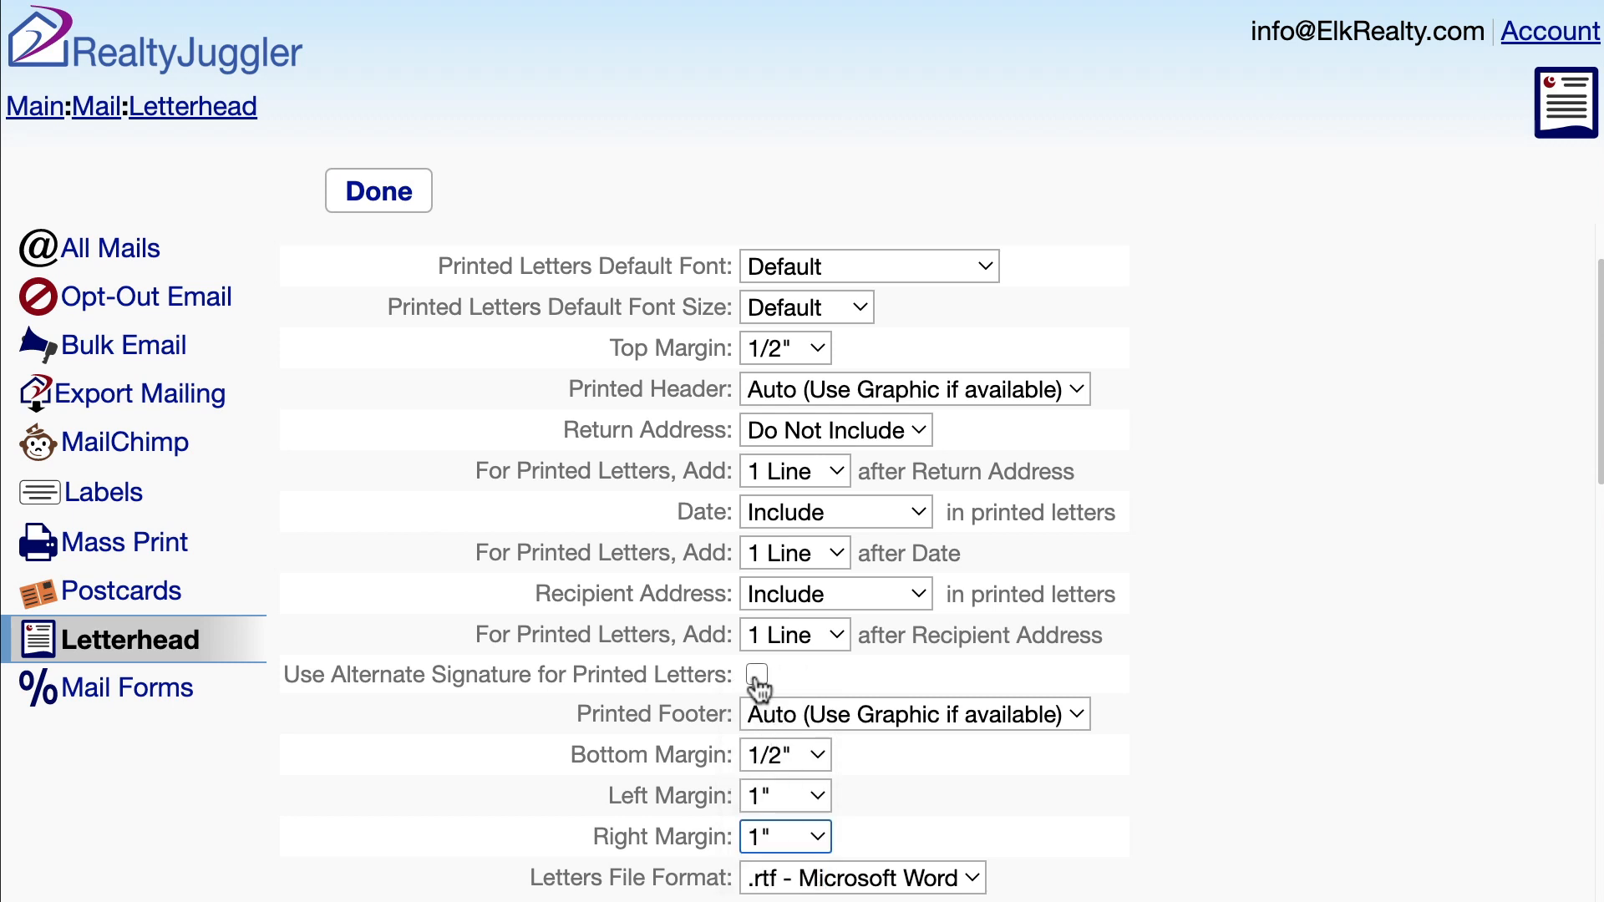
pyautogui.click(756, 674)
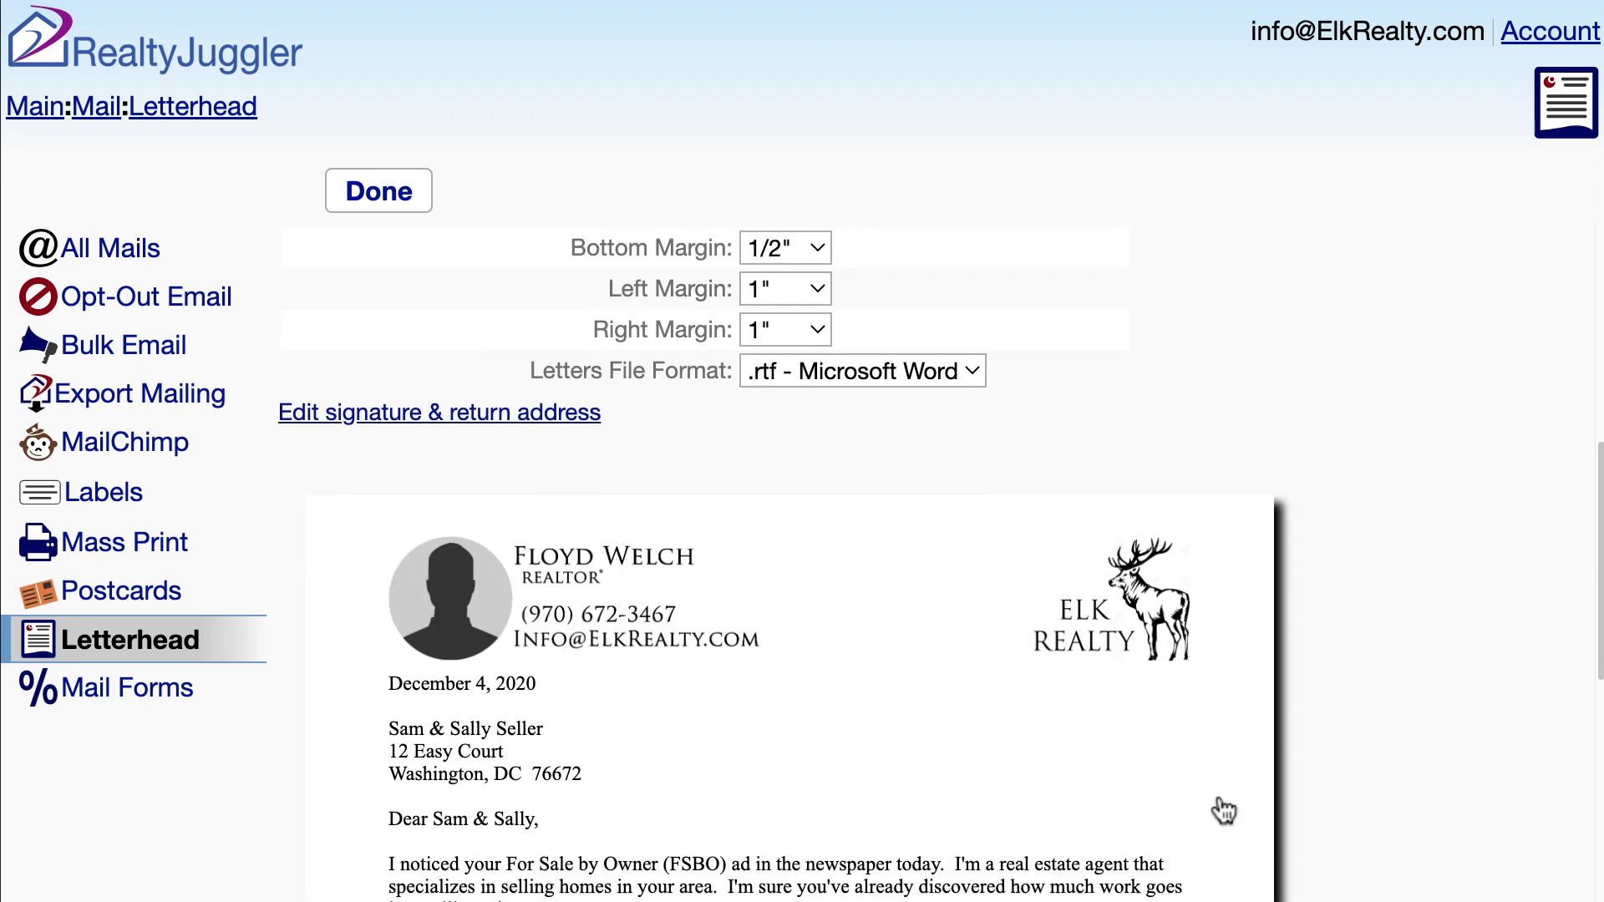
pyautogui.scroll(-3)
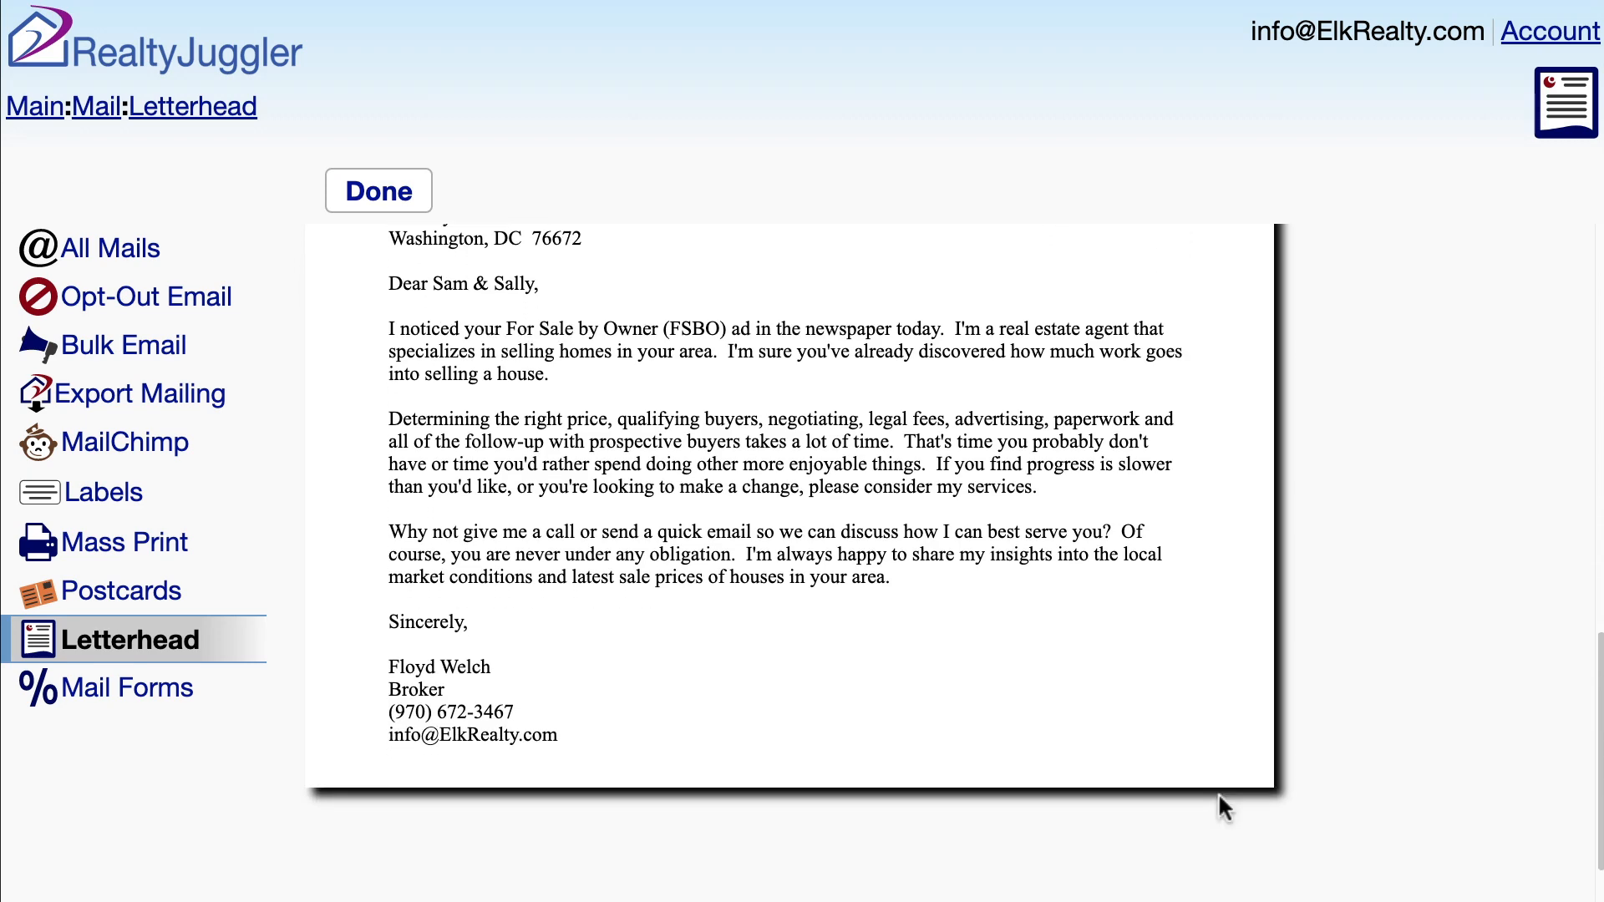
pyautogui.scroll(3)
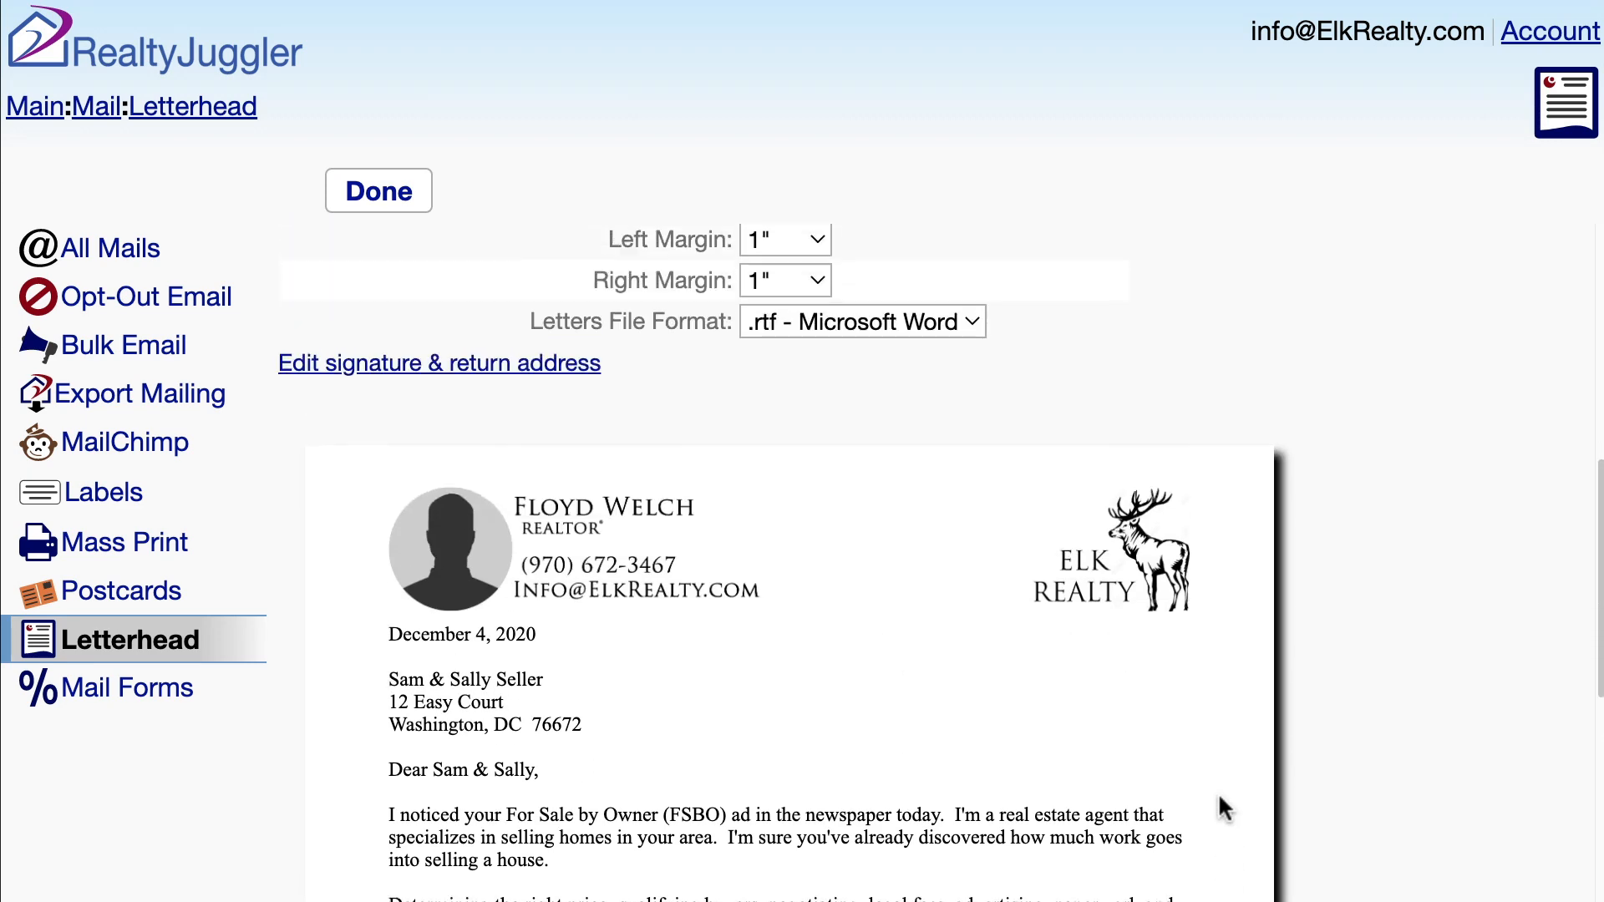
pyautogui.click(483, 278)
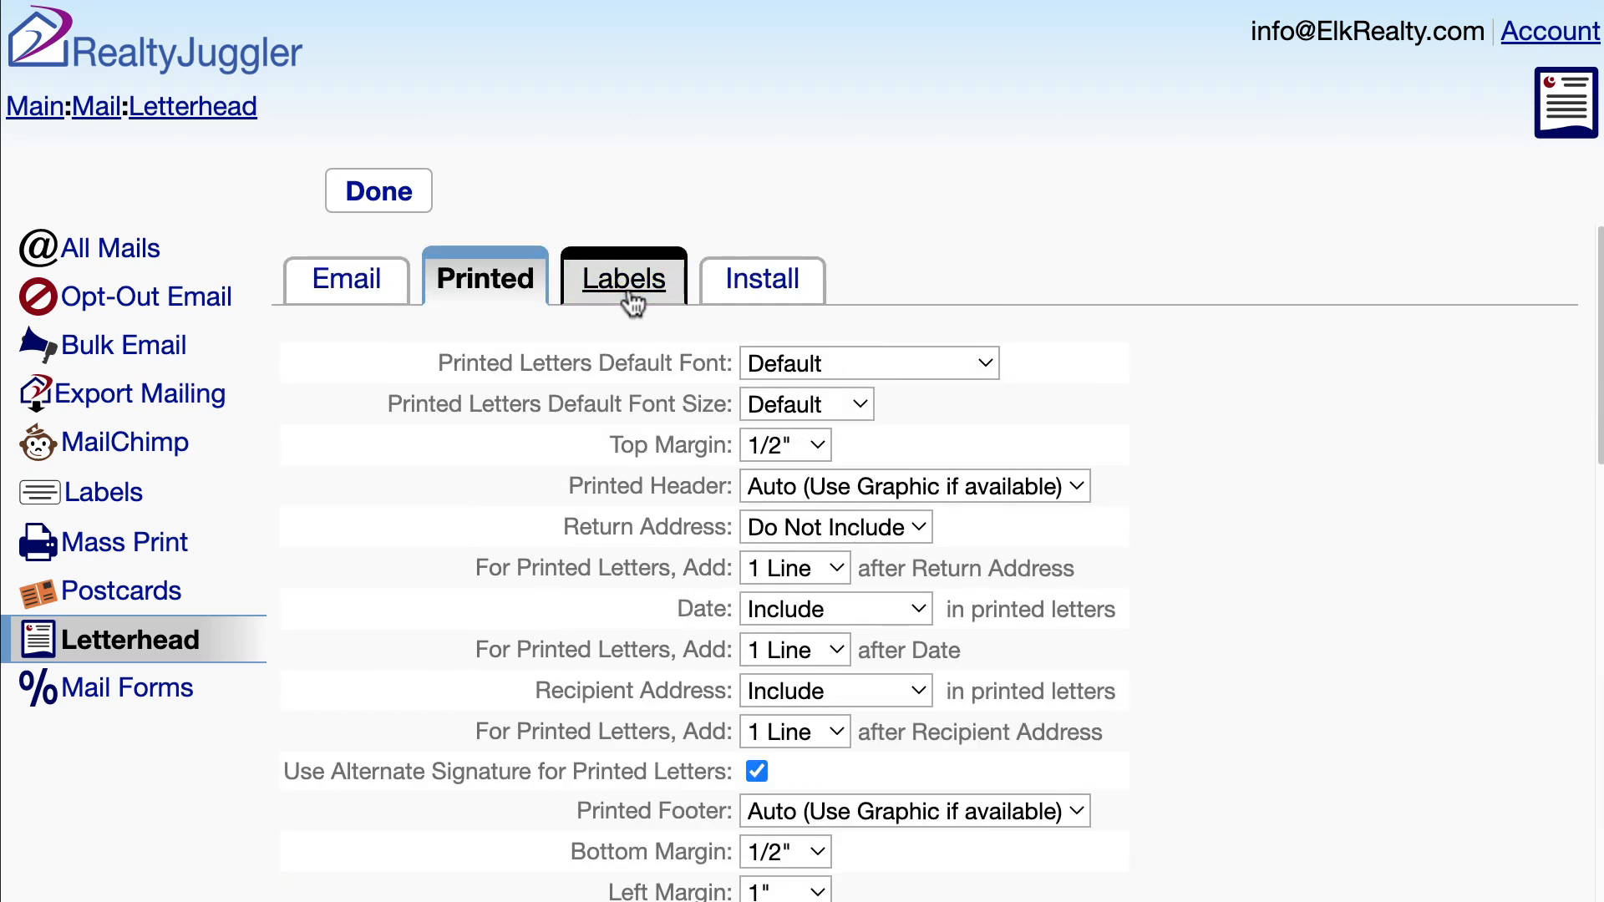
# Step: On the Labels tab, enable 'Make First Line of Address Bold'
pyautogui.click(623, 278)
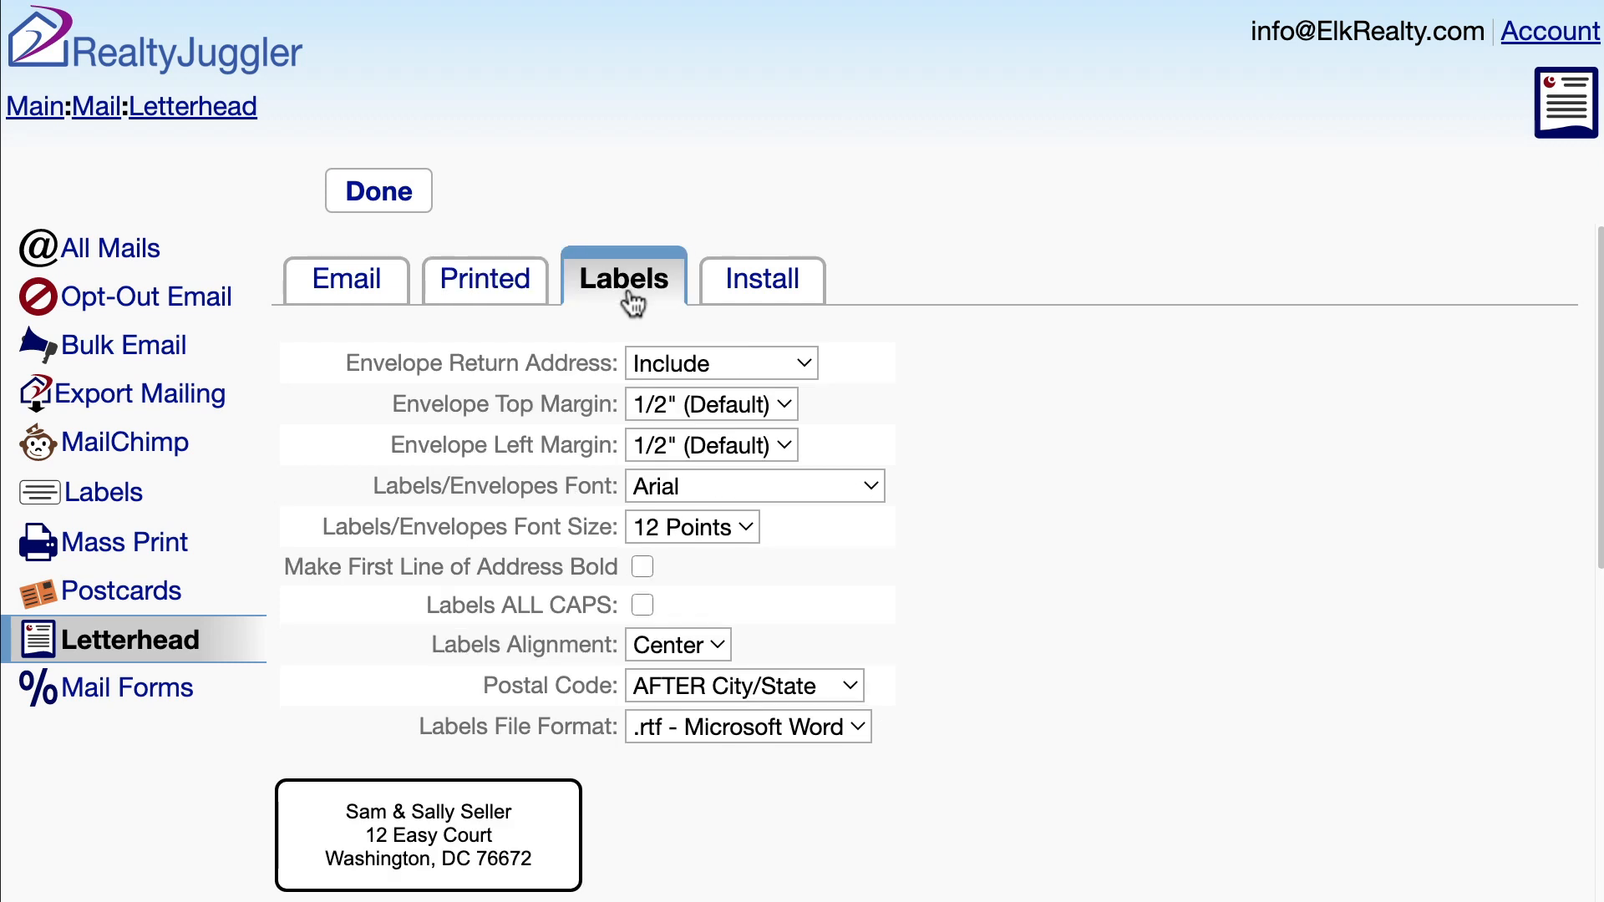
pyautogui.moveTo(641, 570)
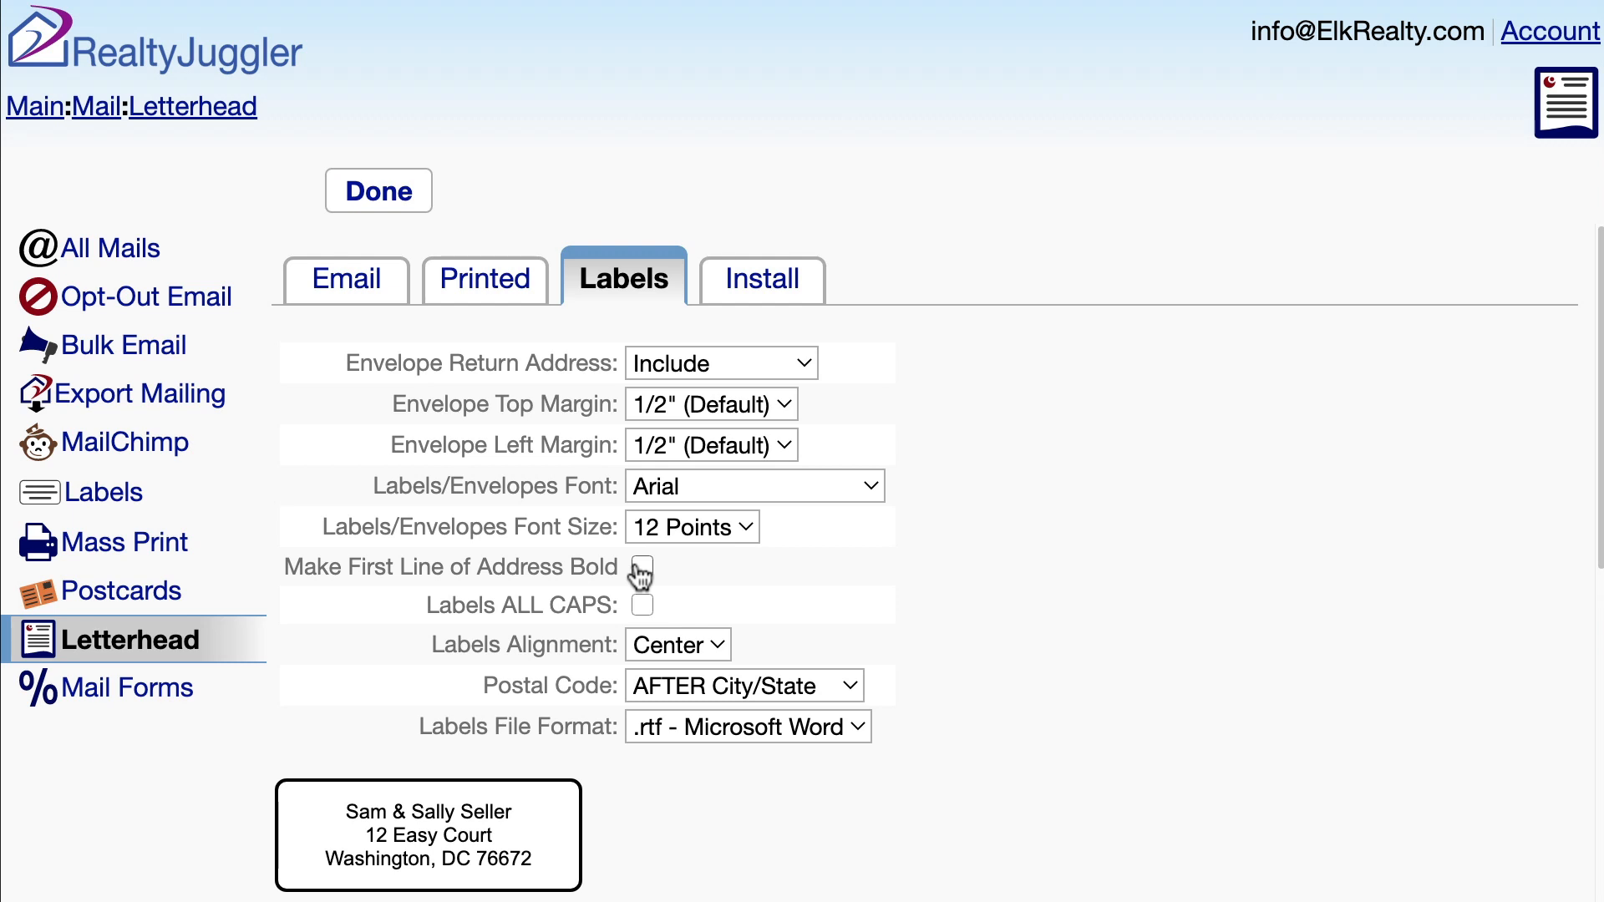
pyautogui.click(642, 567)
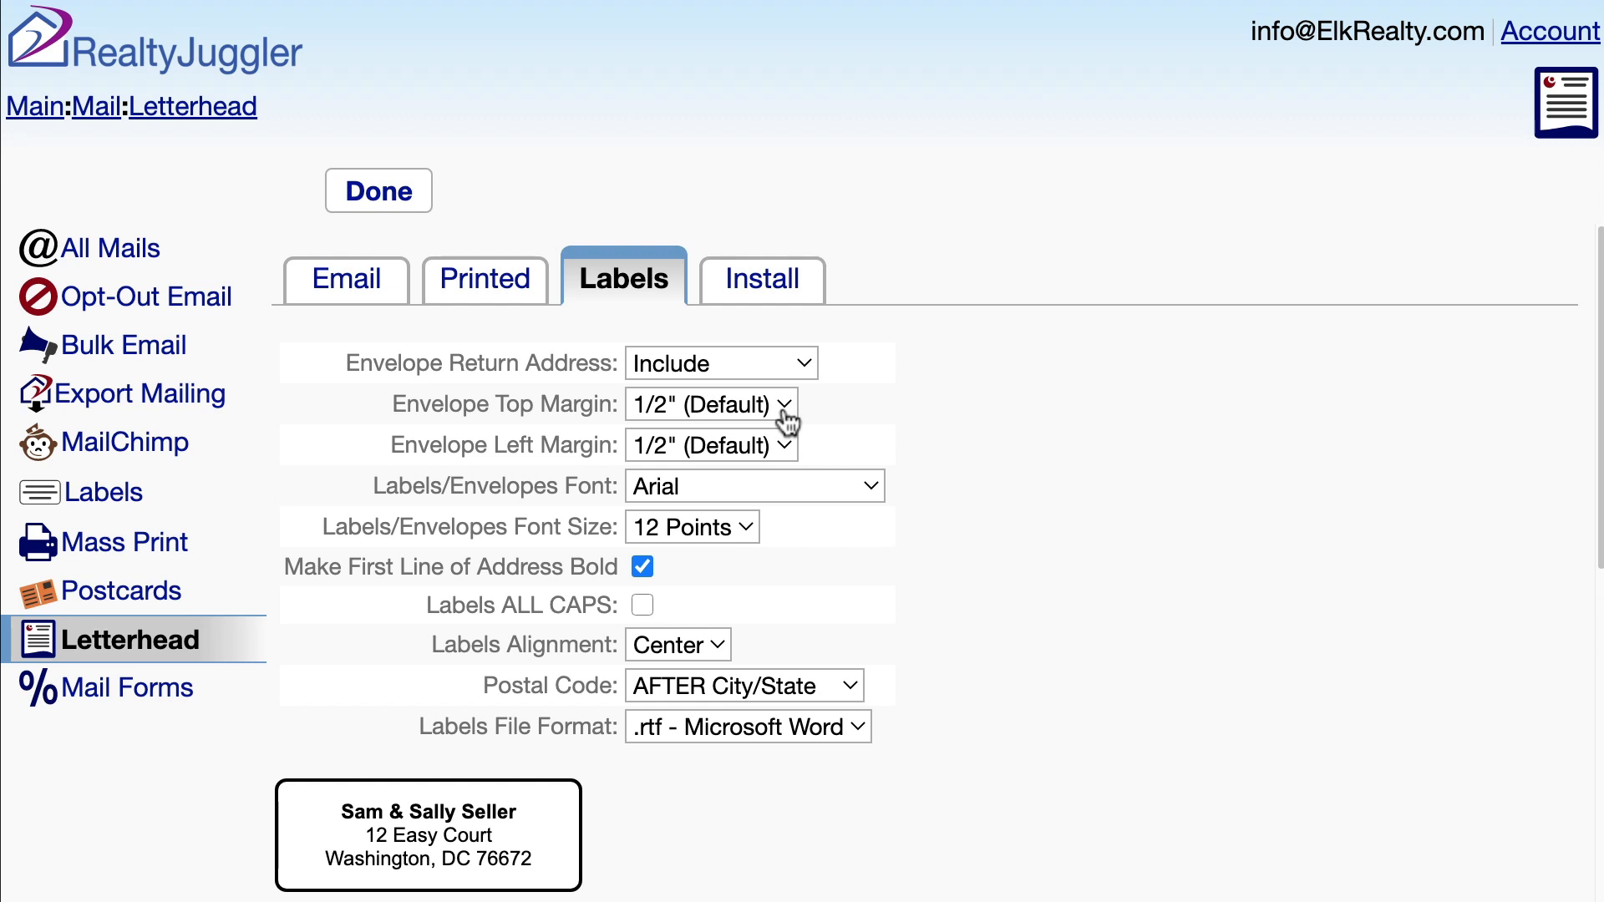
pyautogui.moveTo(785, 455)
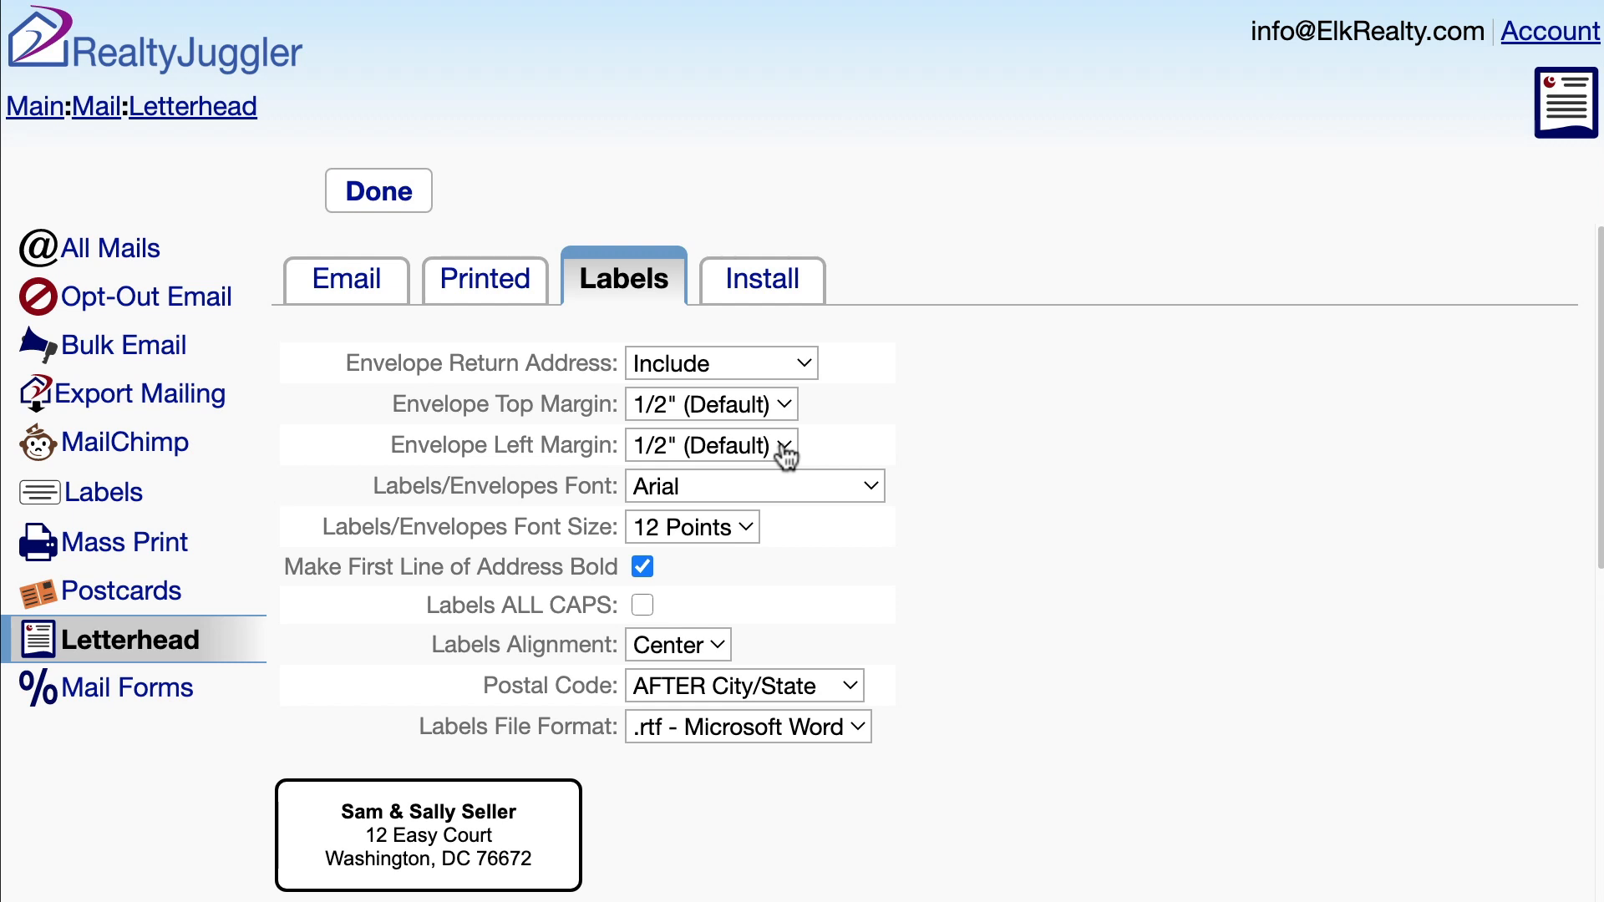
pyautogui.moveTo(36, 107)
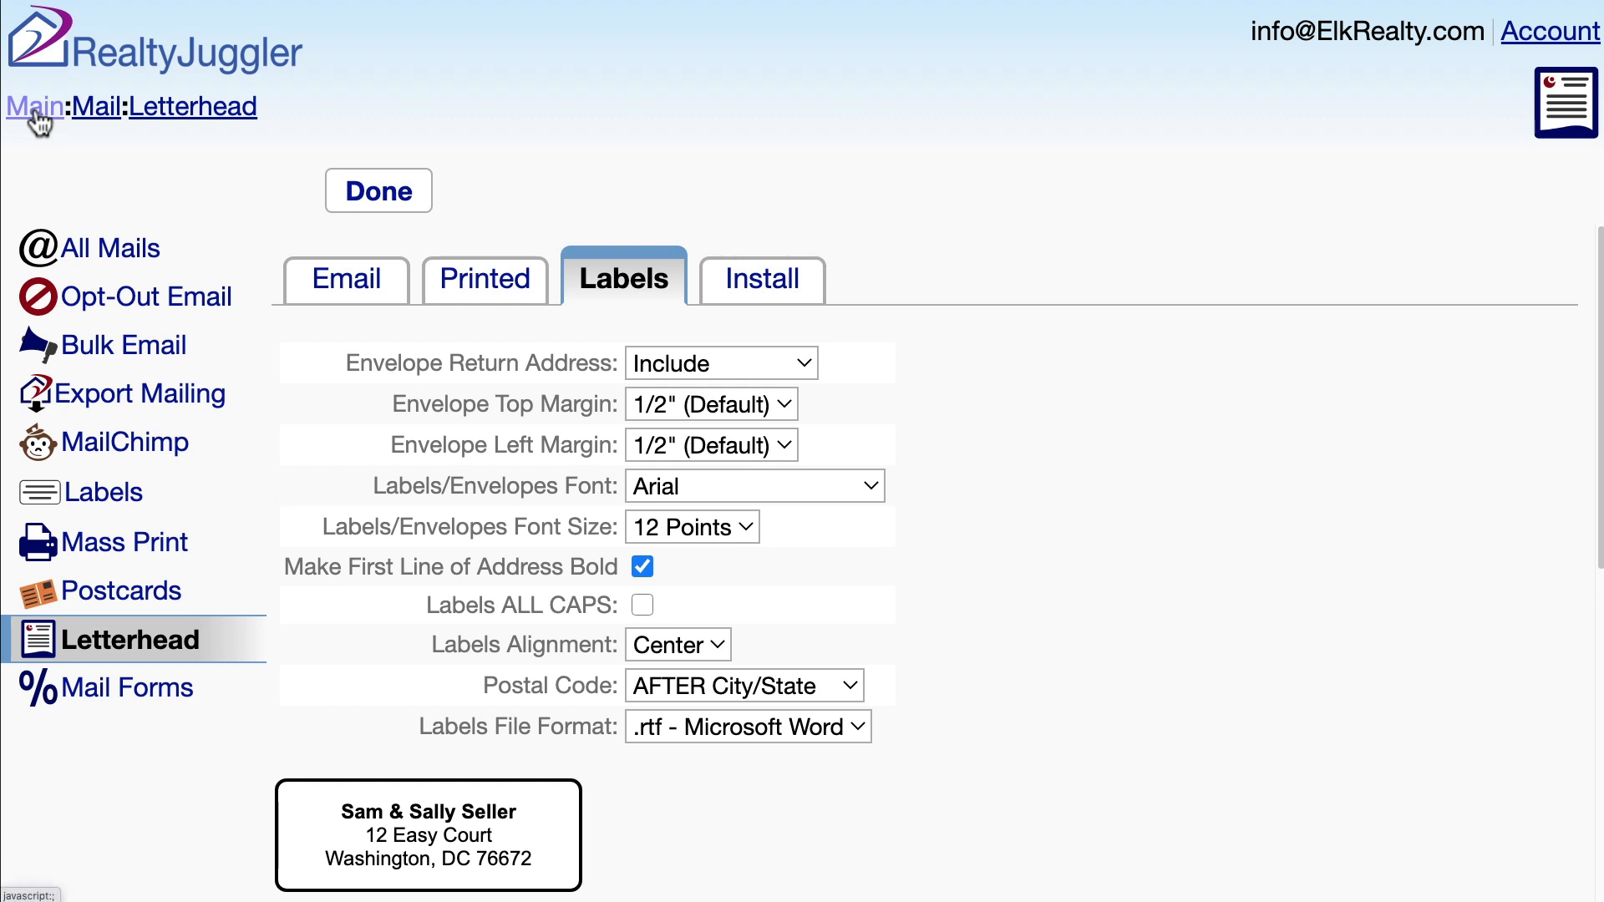
pyautogui.click(33, 105)
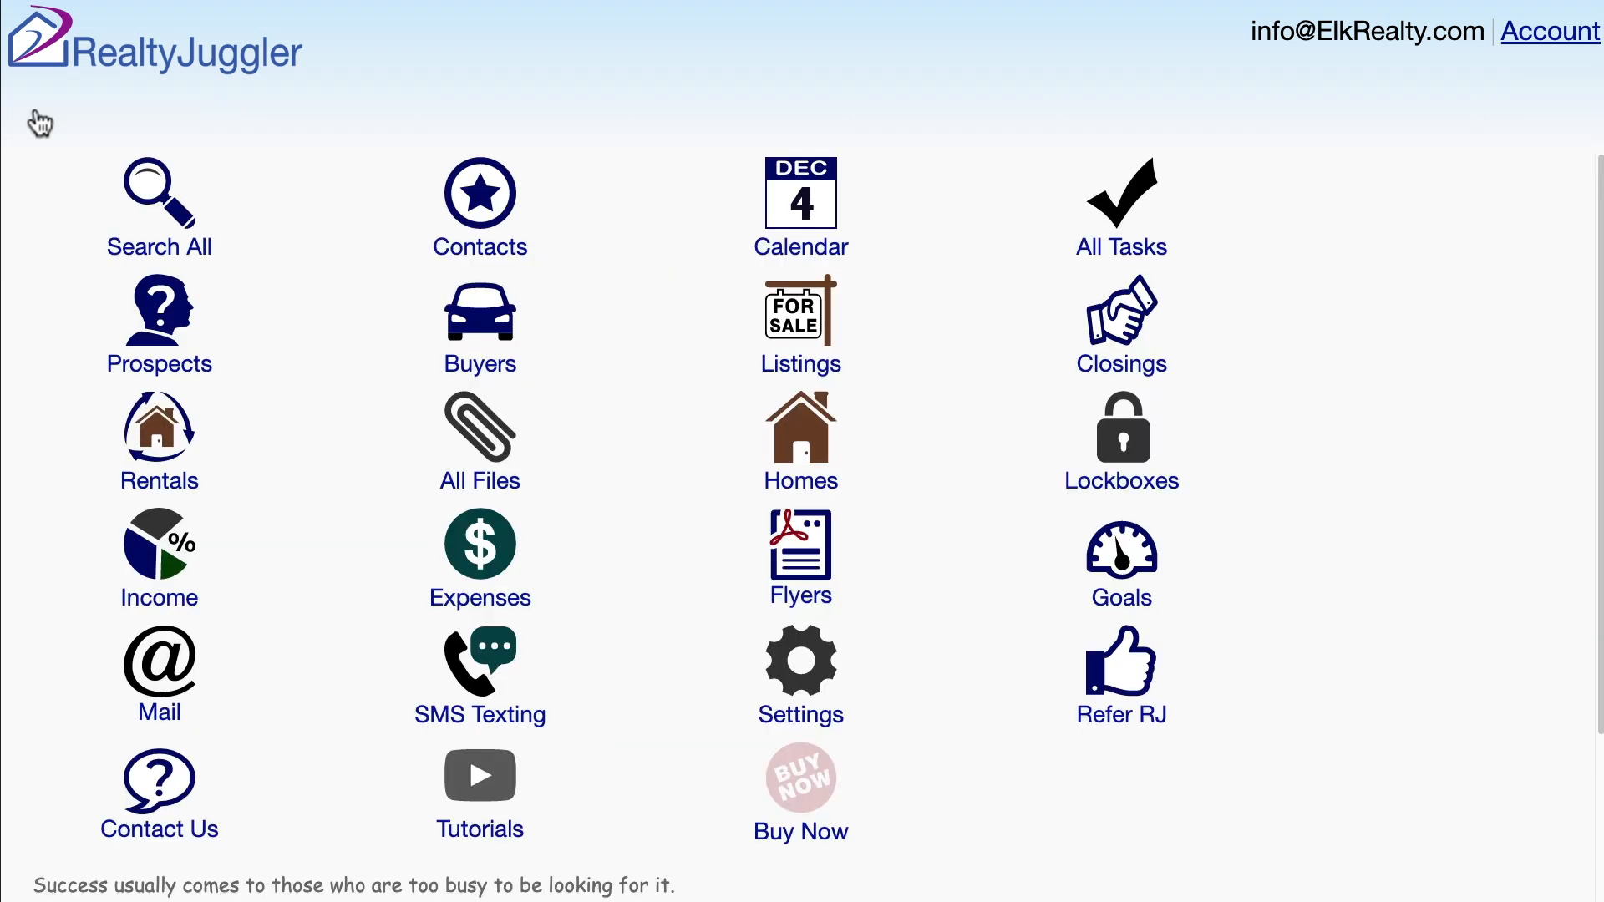
pyautogui.moveTo(480, 205)
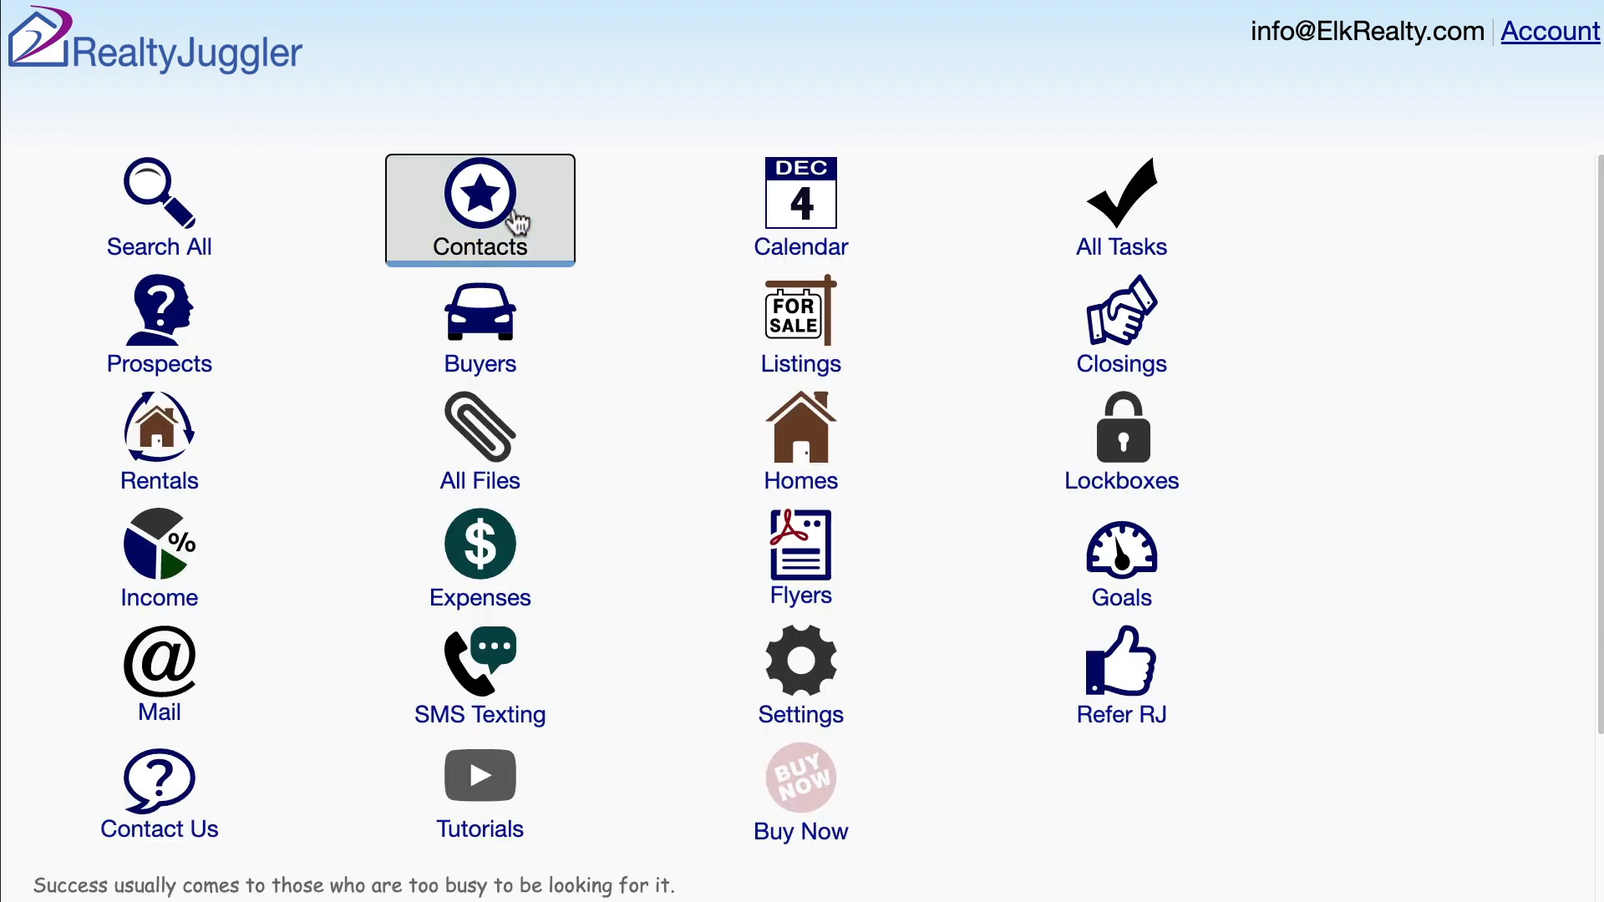
pyautogui.click(479, 210)
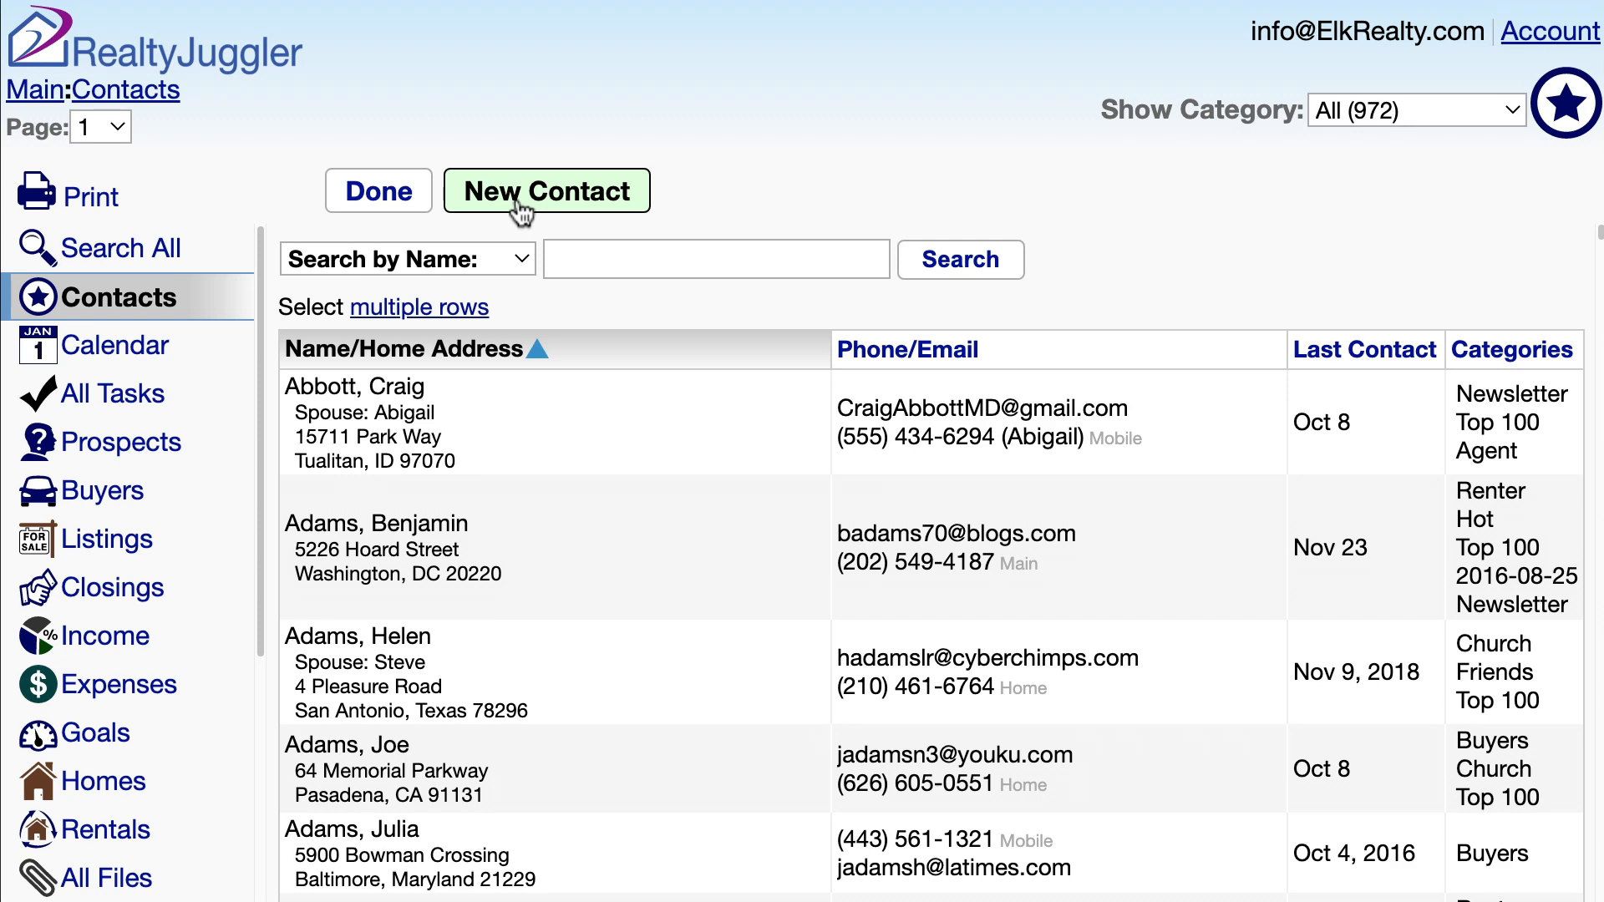
pyautogui.click(546, 190)
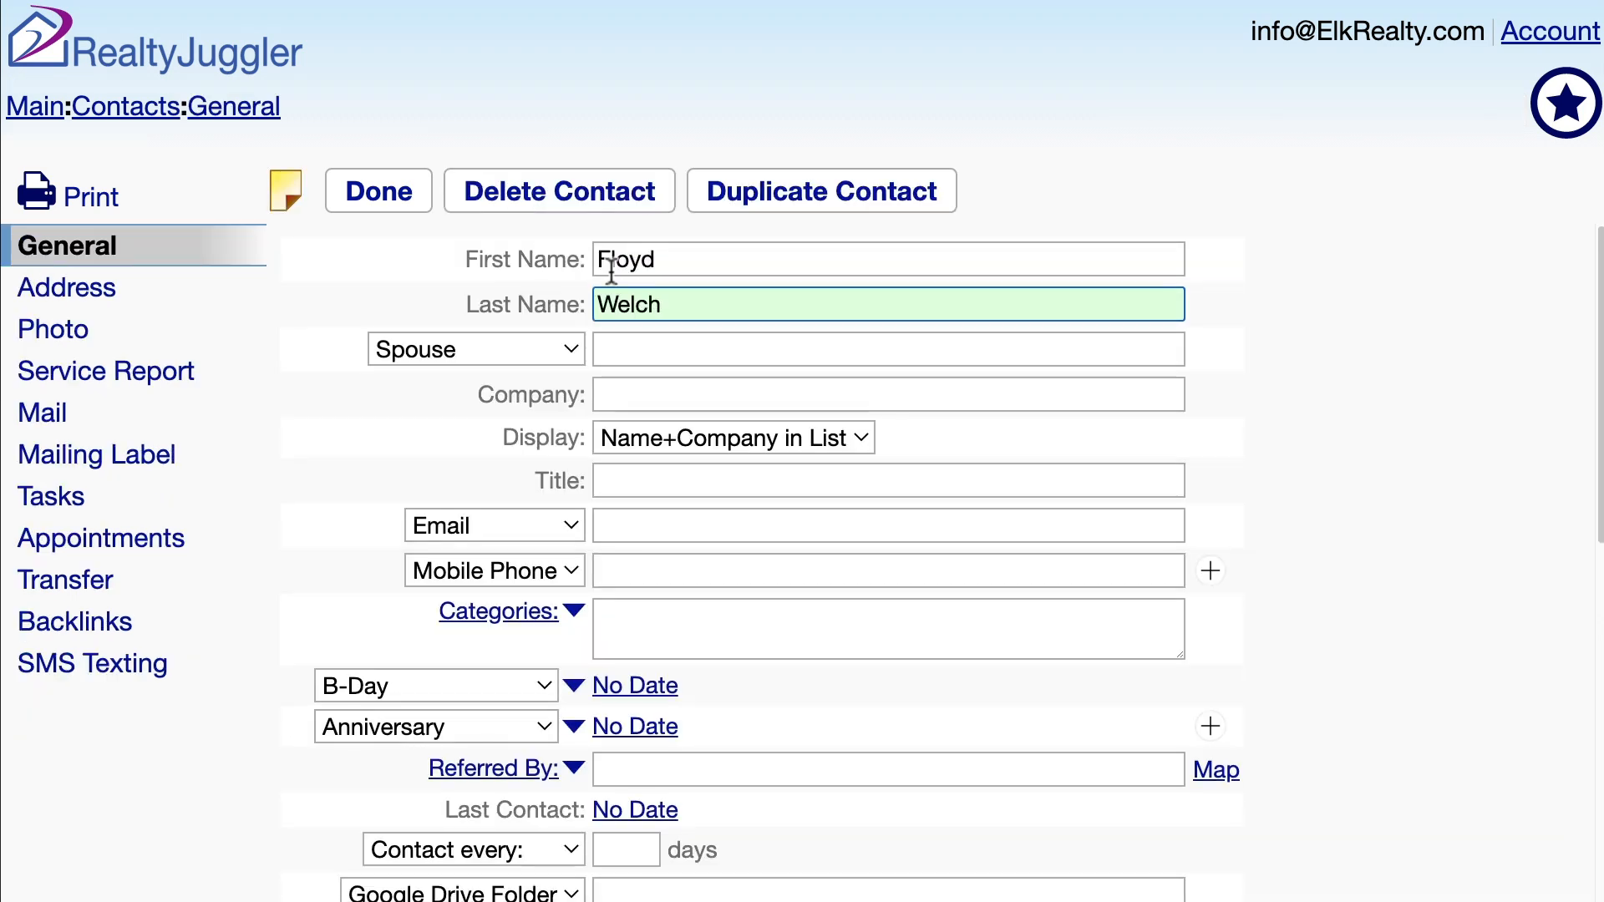
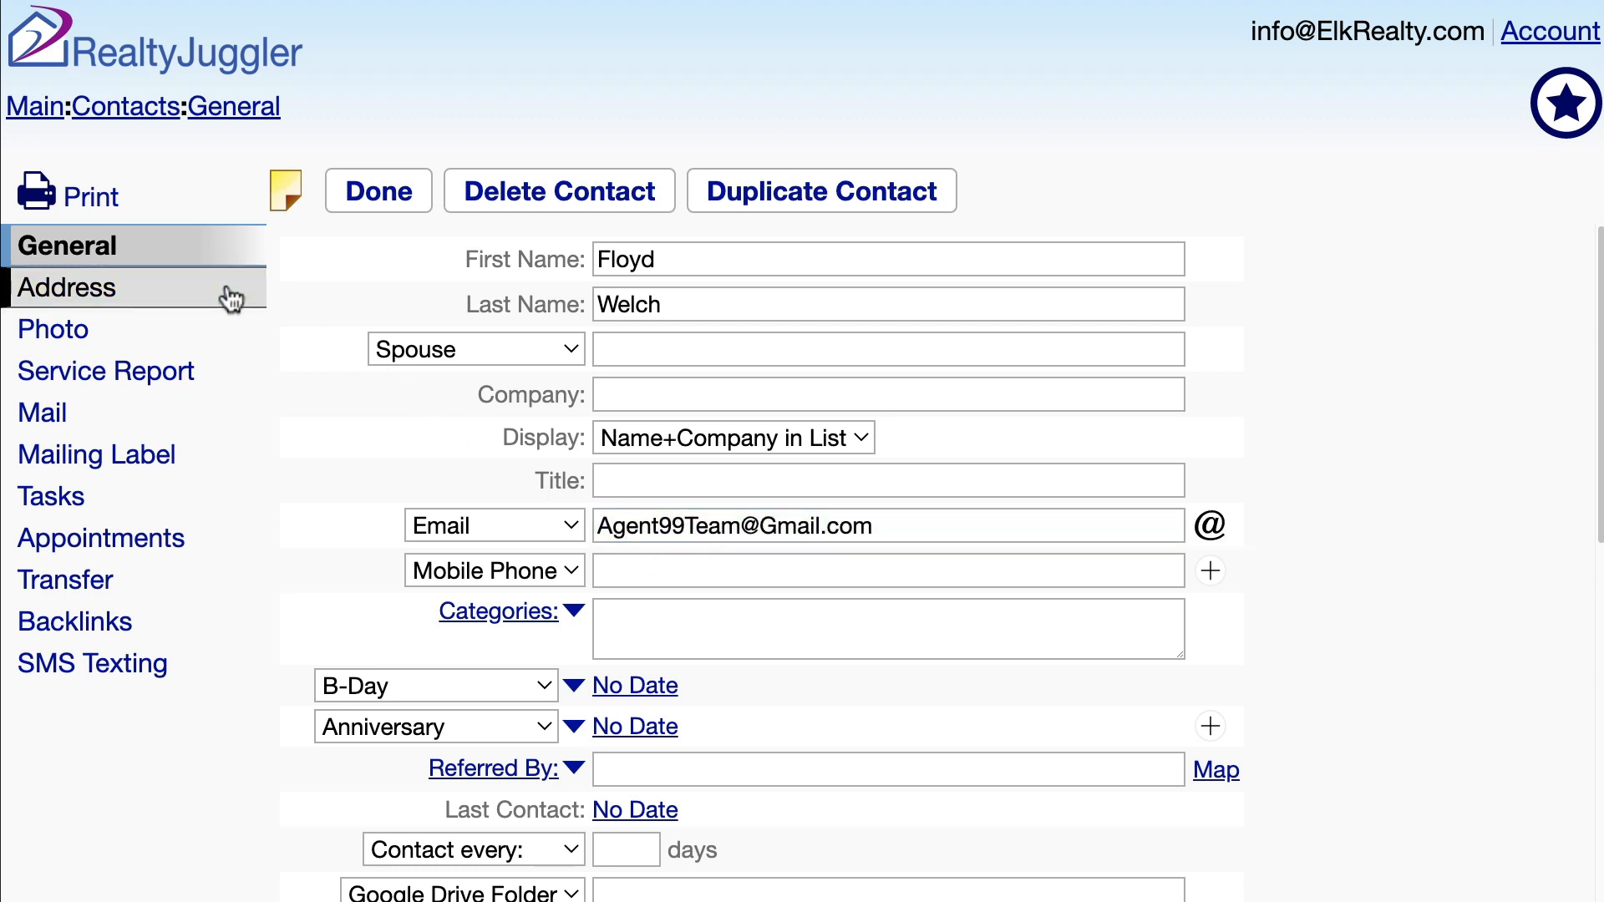
pyautogui.click(66, 287)
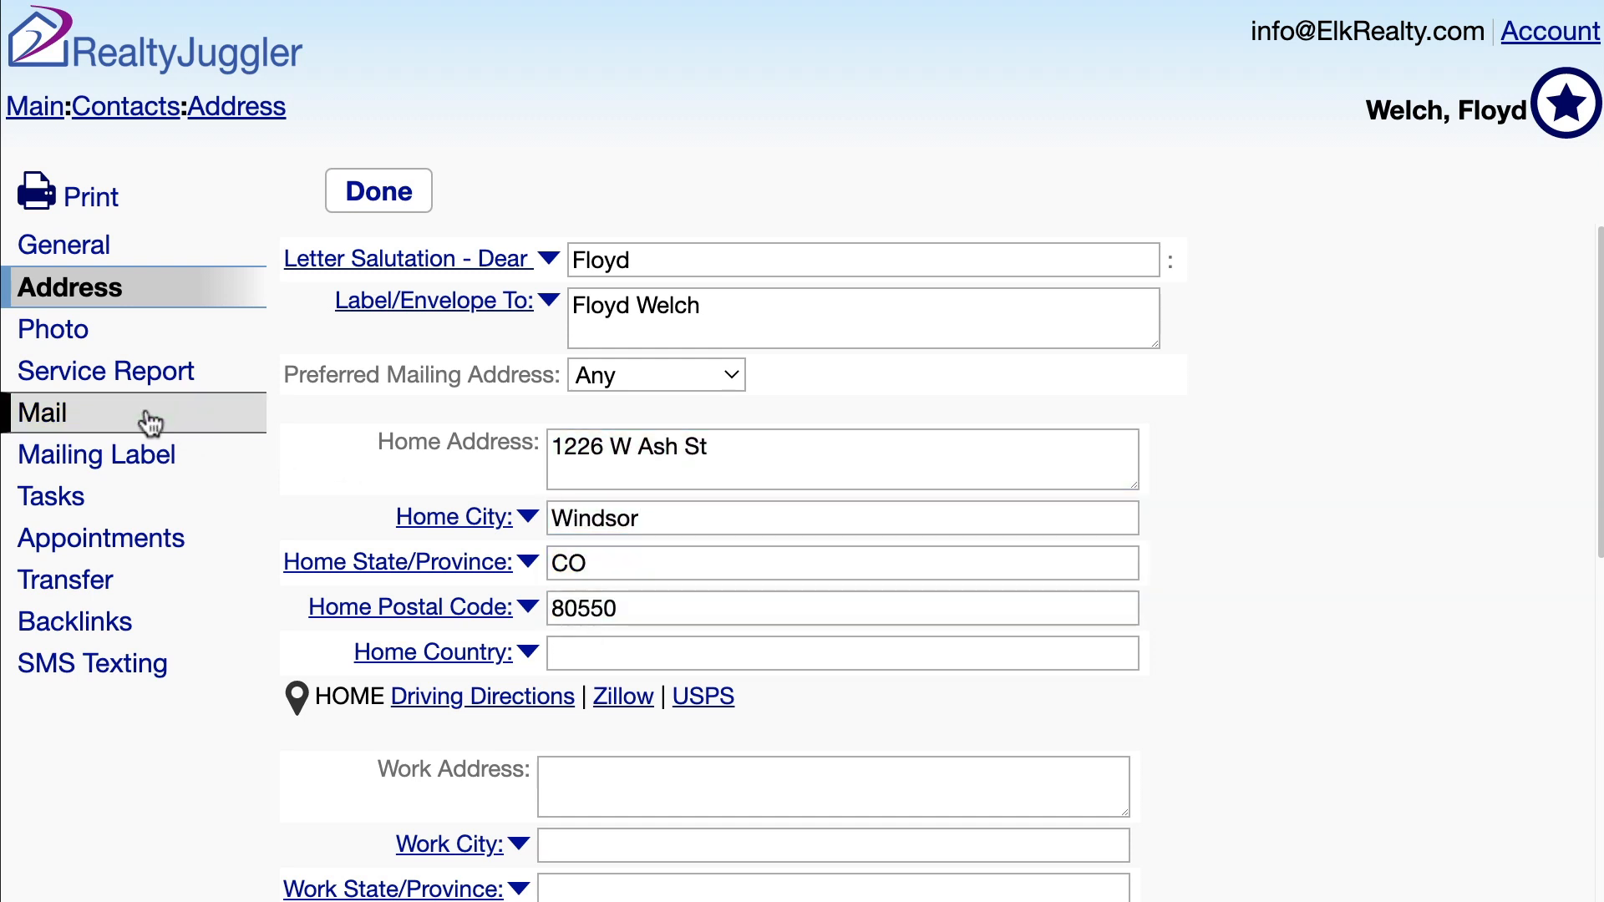
pyautogui.click(42, 412)
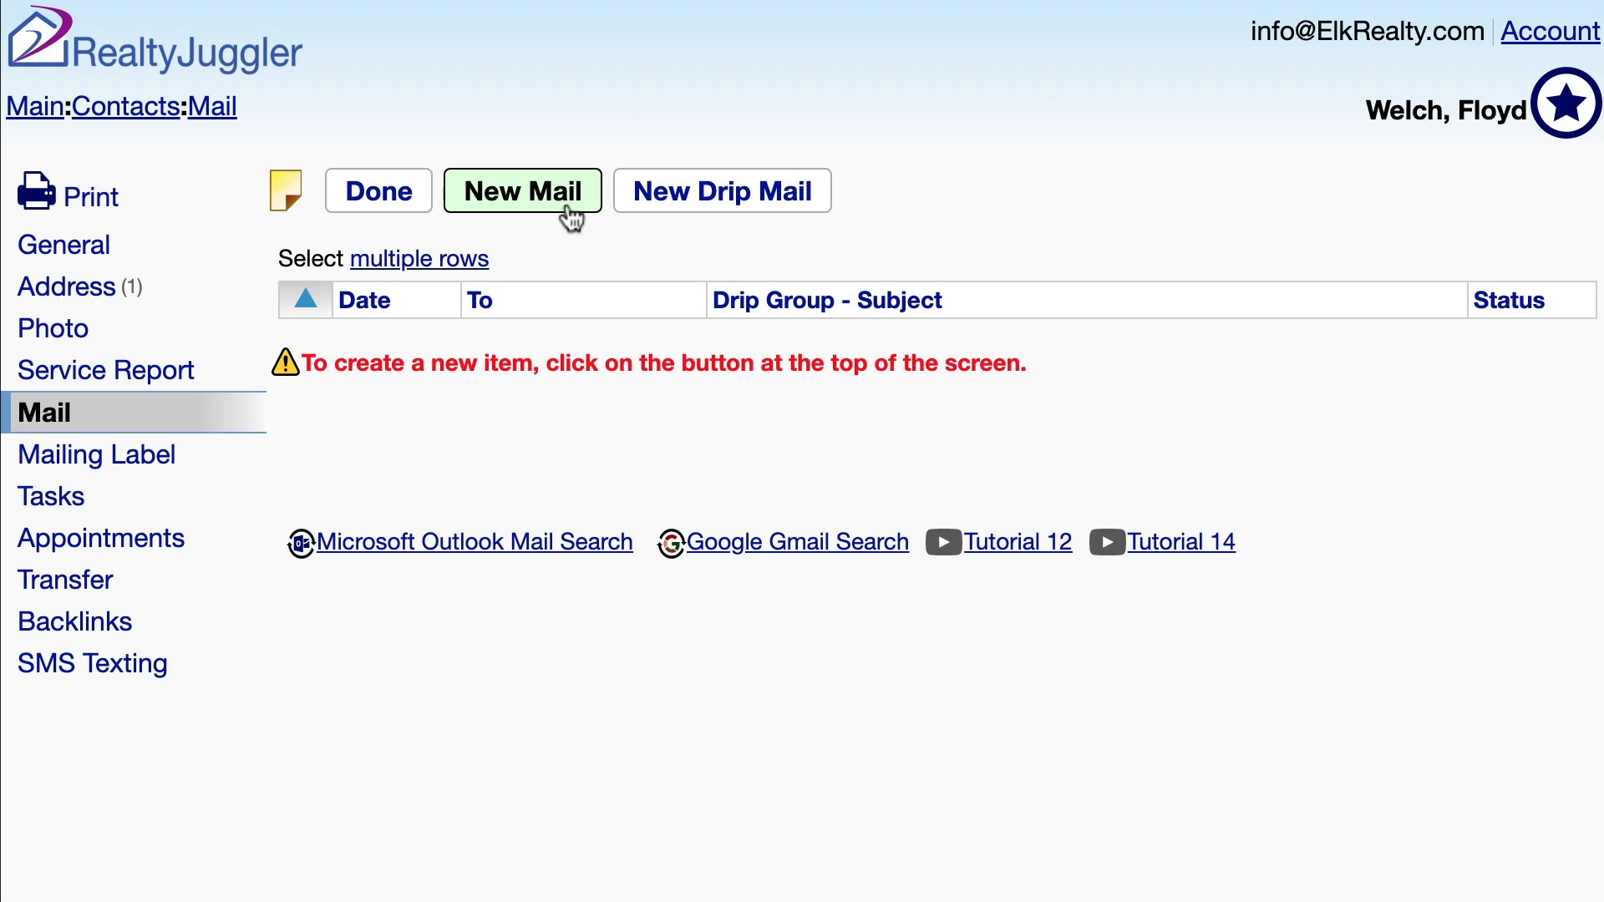
pyautogui.click(522, 191)
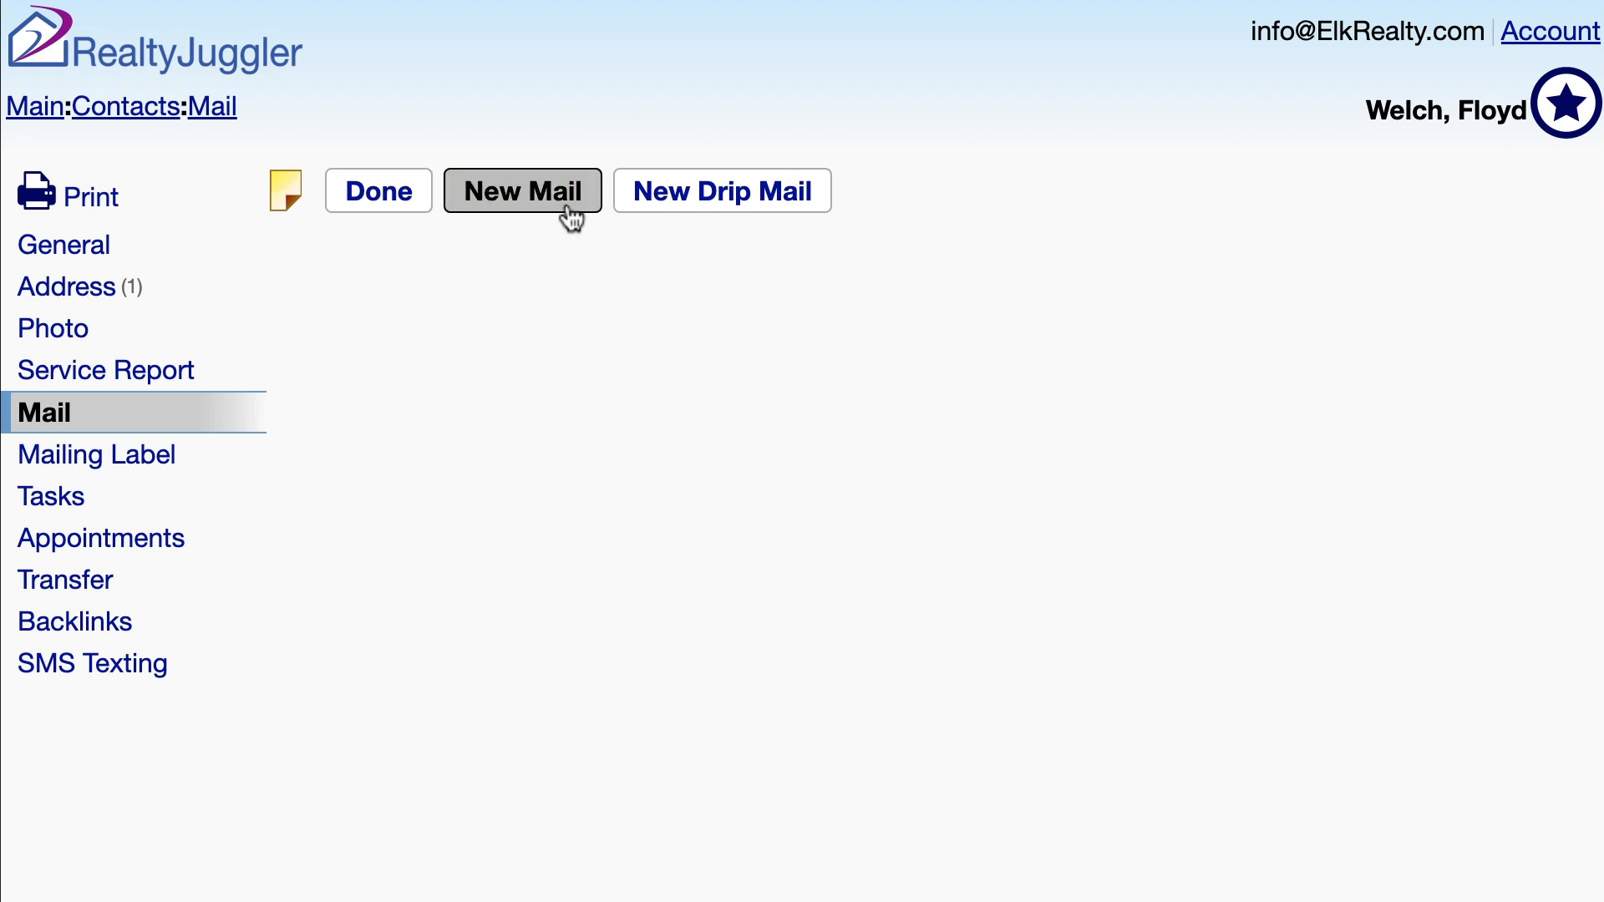
pyautogui.click(521, 190)
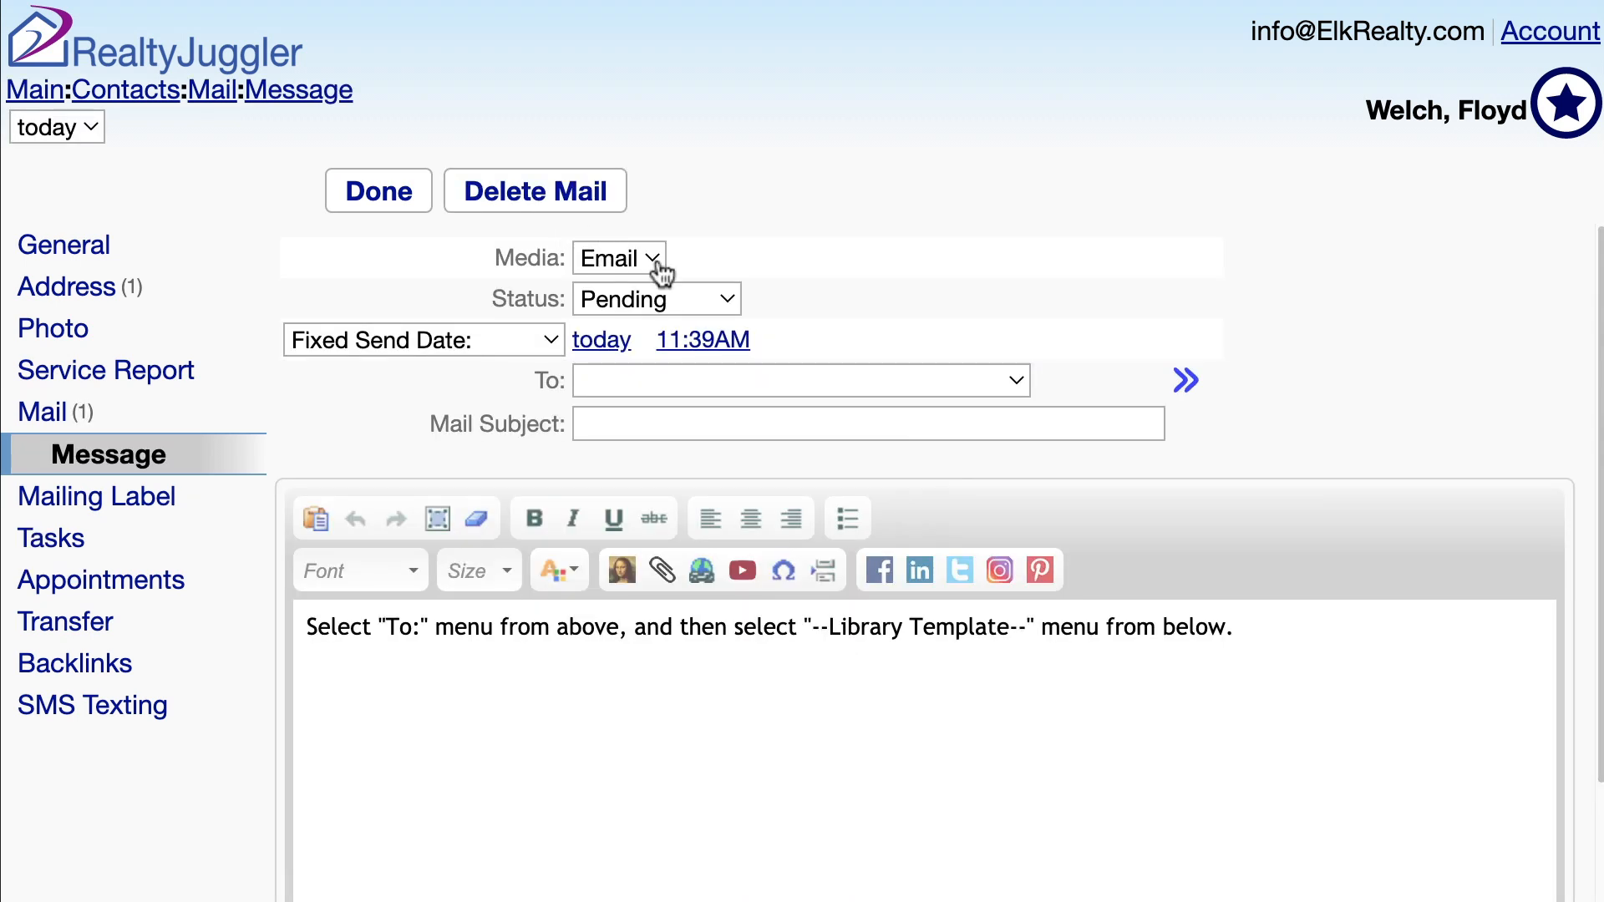
pyautogui.moveTo(701, 306)
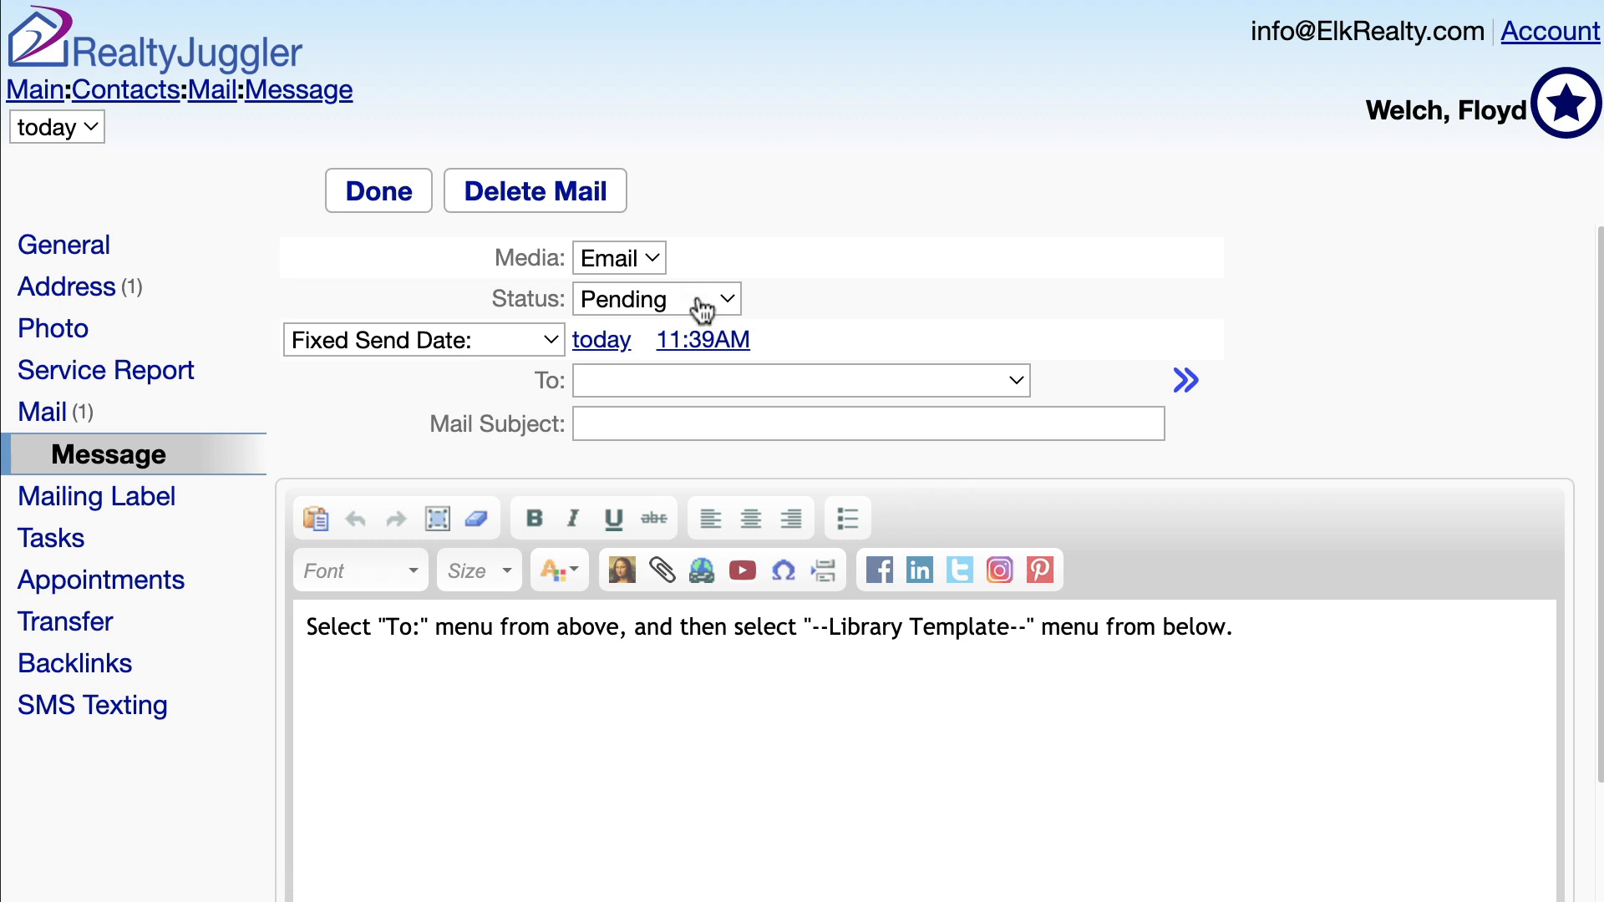
pyautogui.moveTo(702, 340)
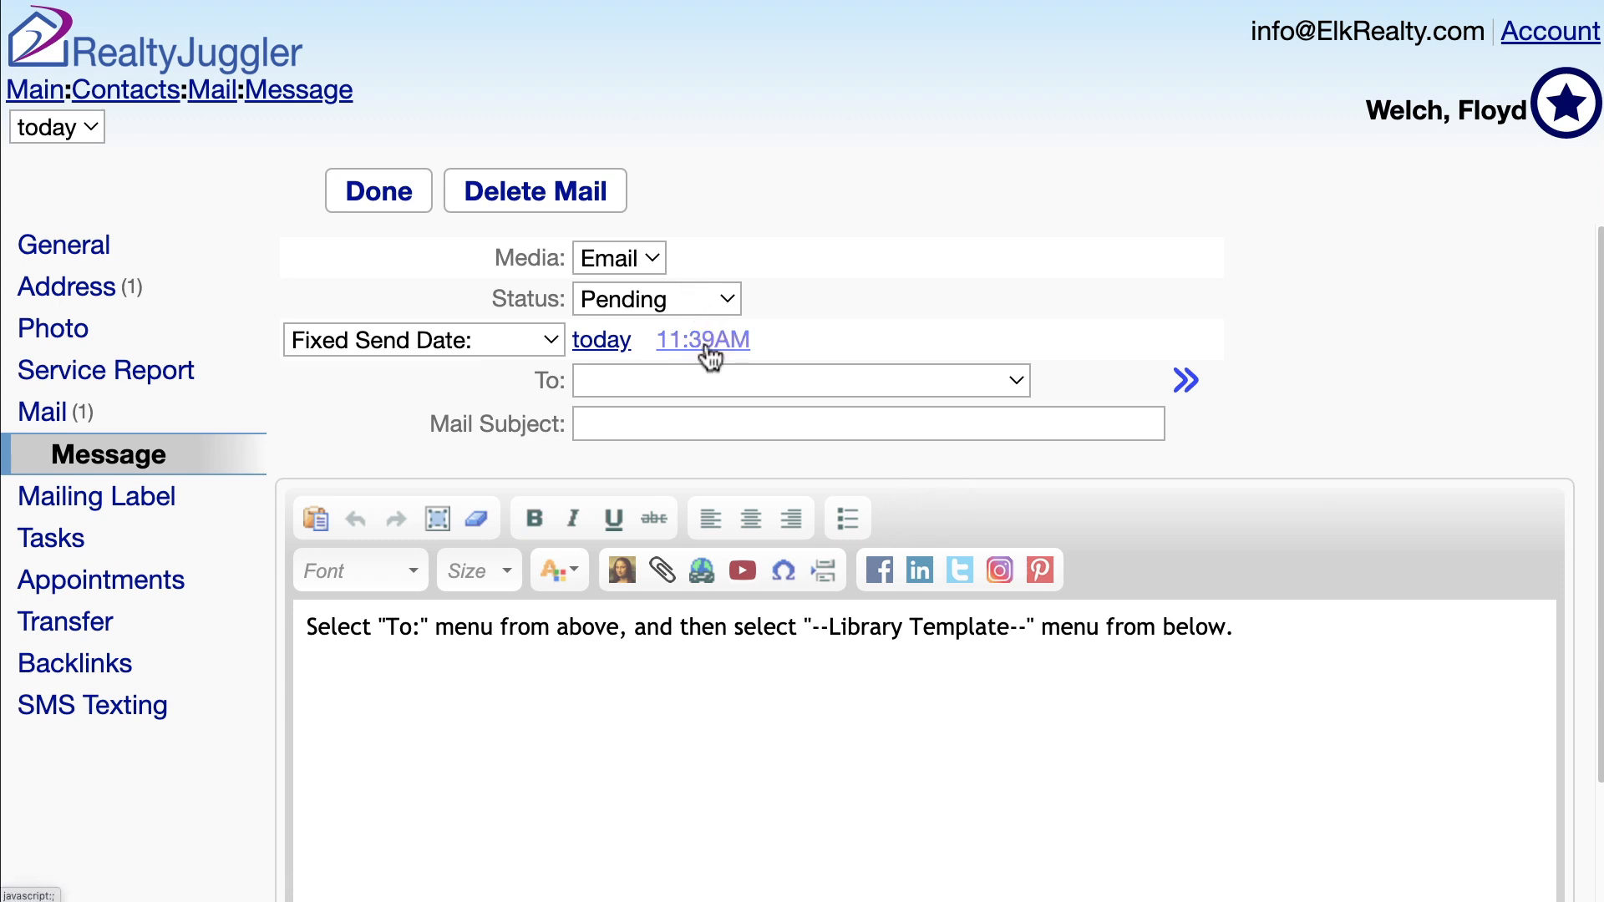
pyautogui.moveTo(975, 402)
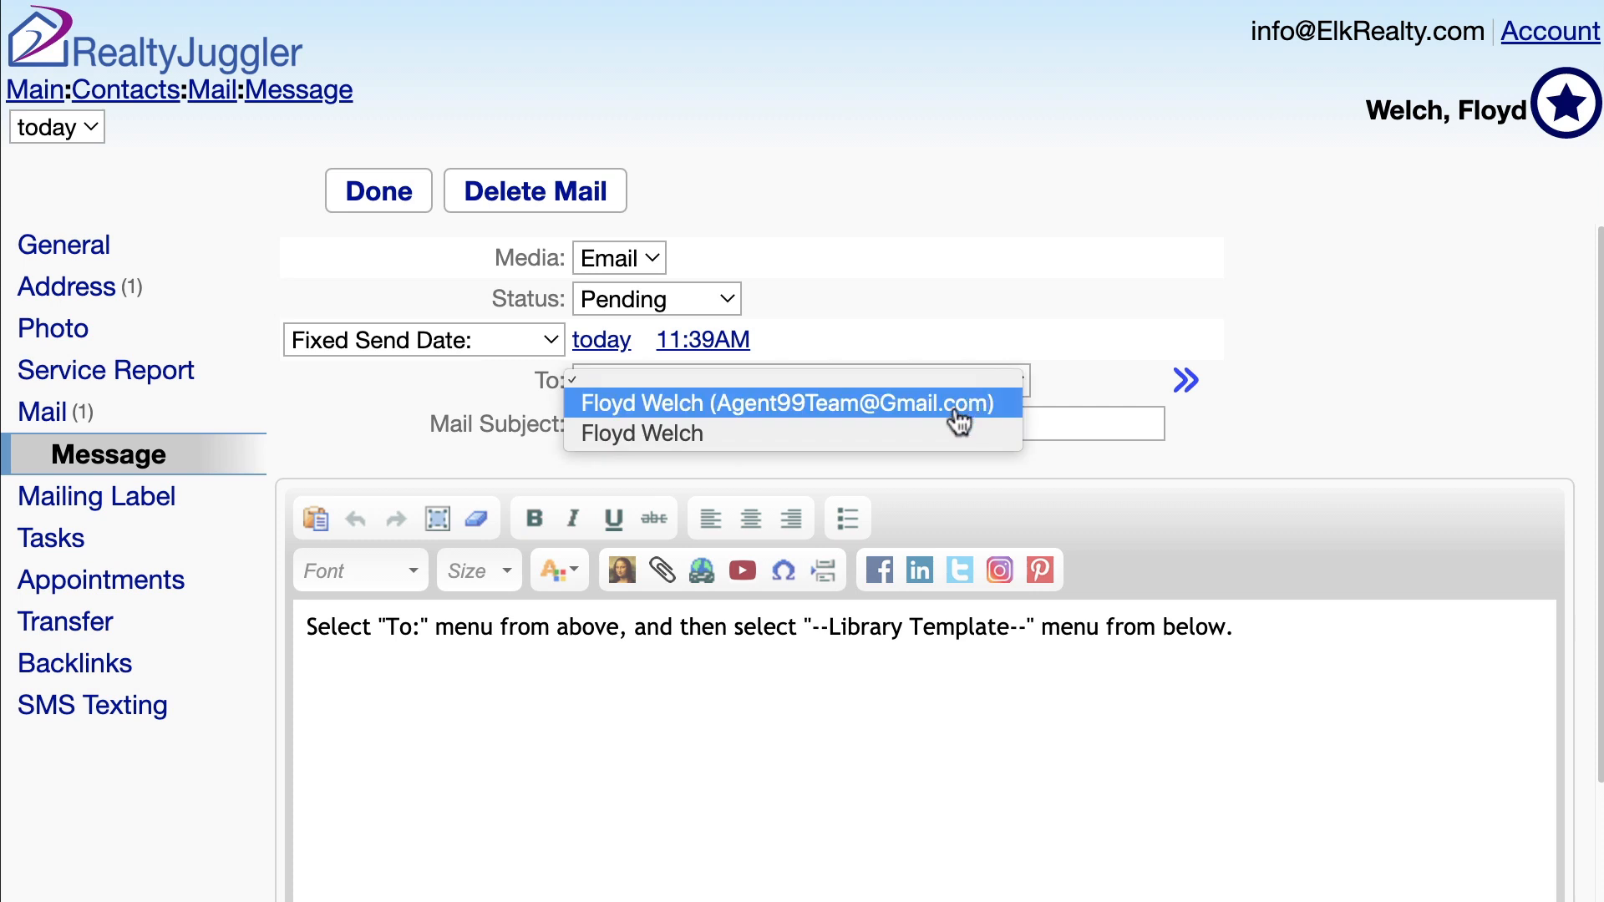
pyautogui.click(789, 402)
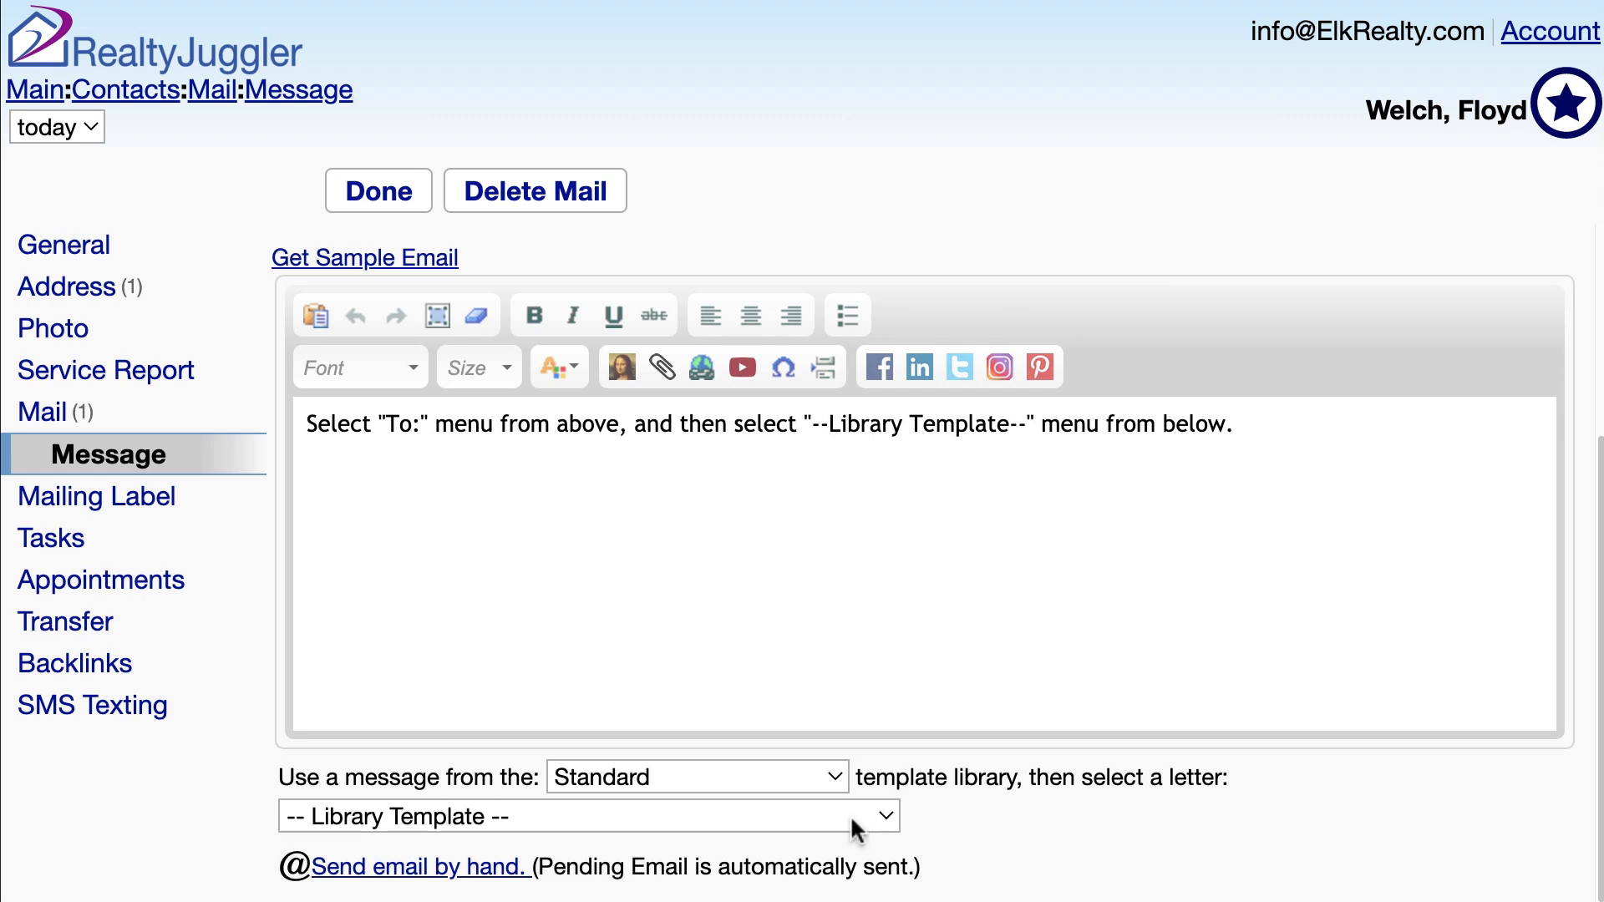
pyautogui.click(588, 816)
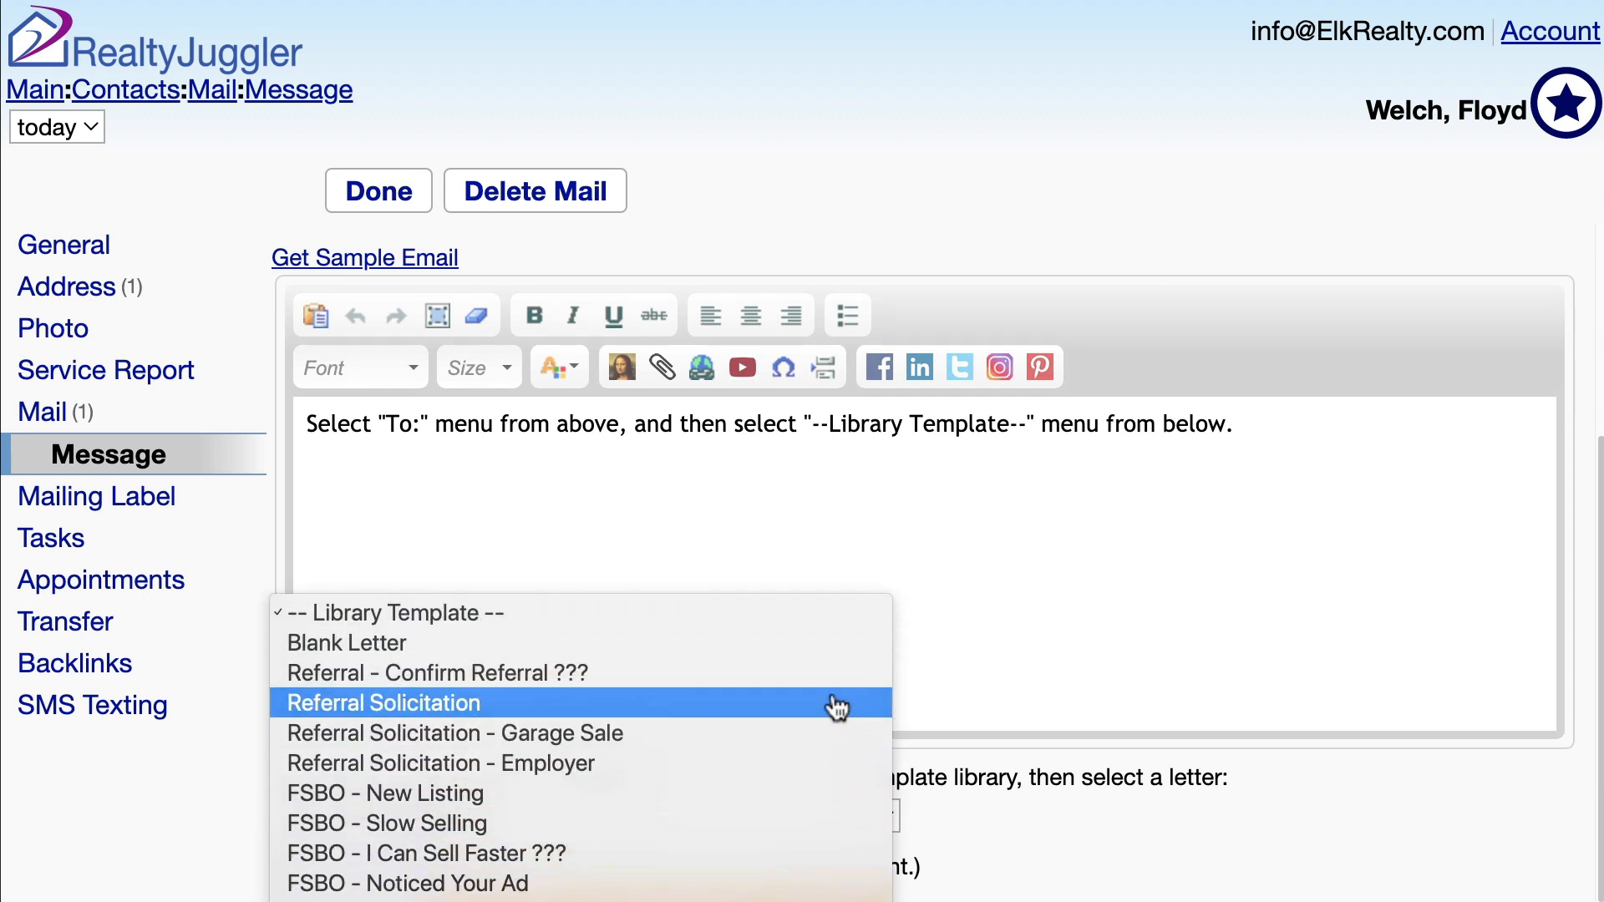
pyautogui.click(382, 703)
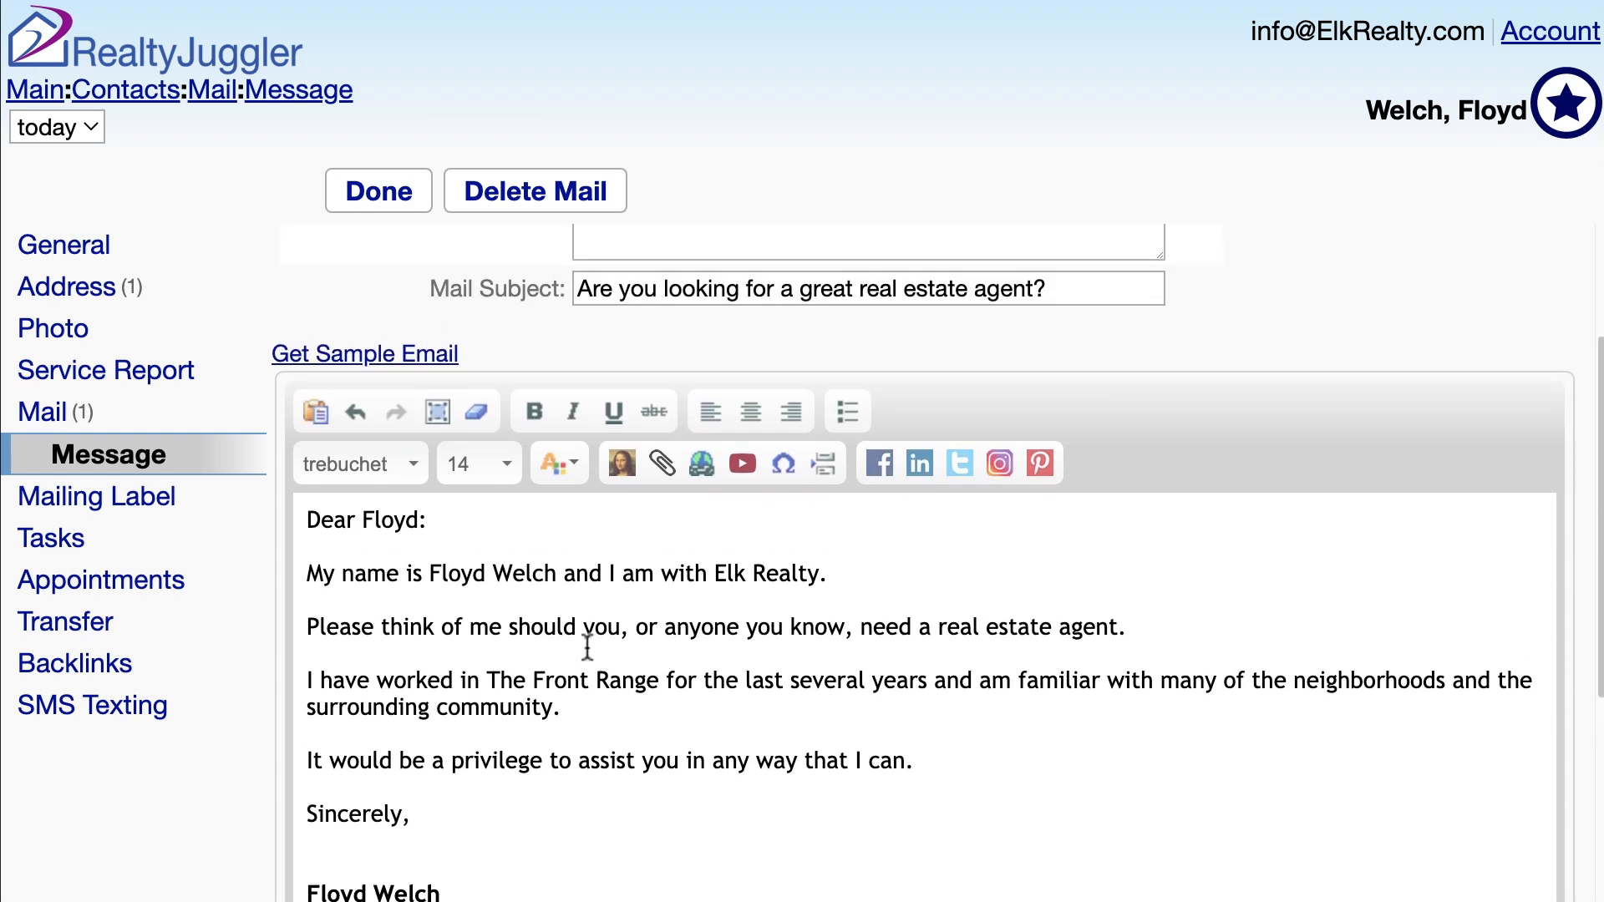
pyautogui.moveTo(410, 374)
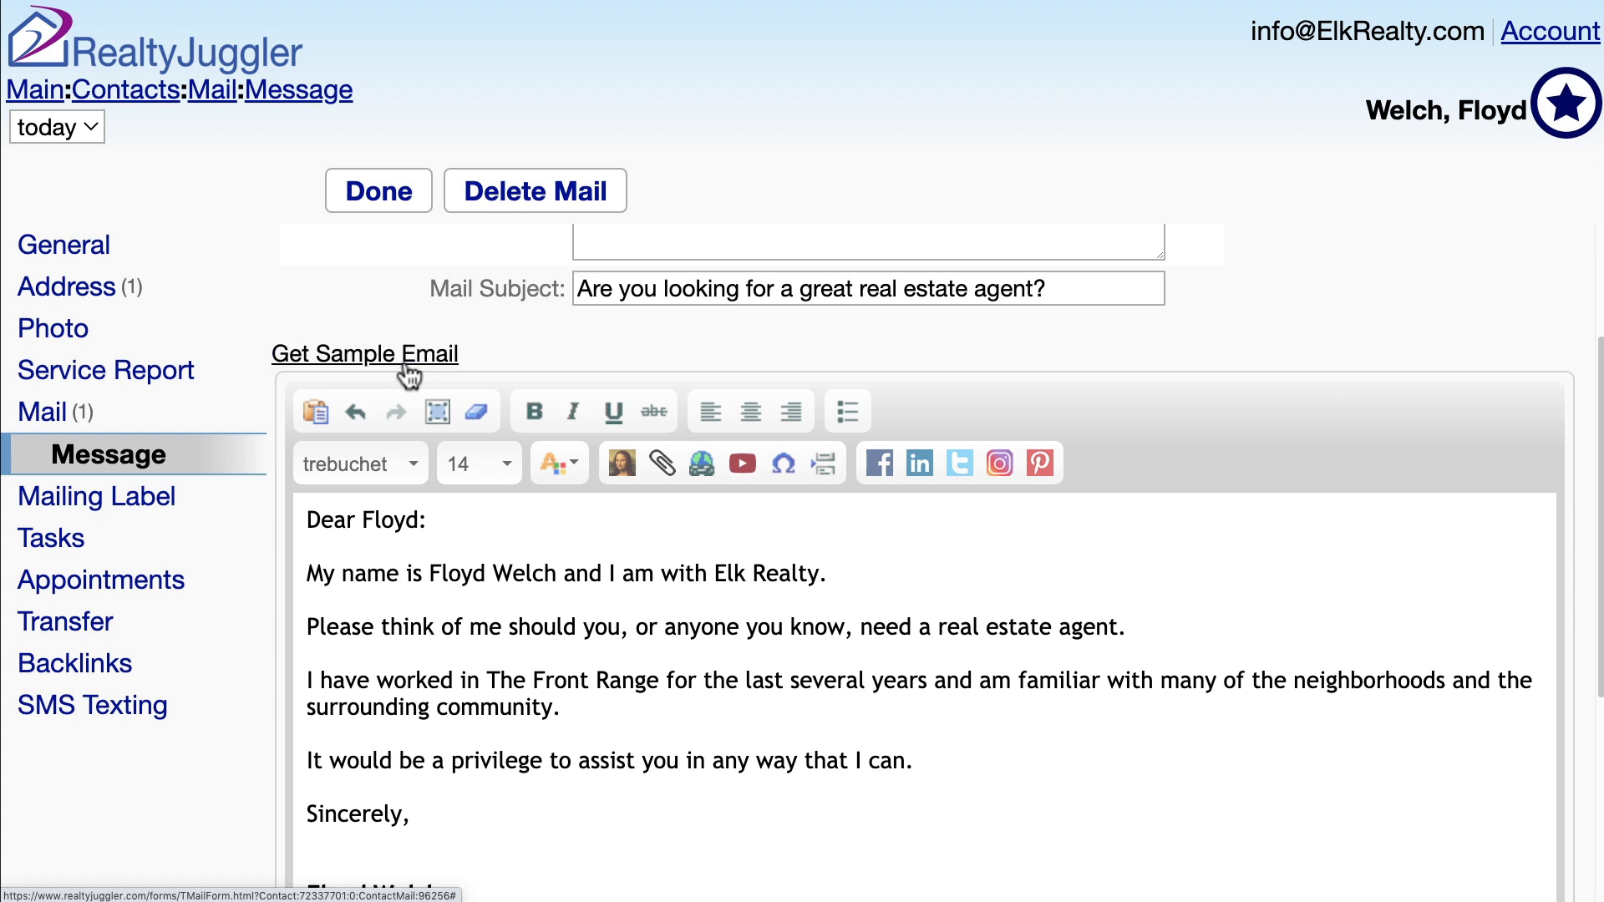
pyautogui.click(364, 353)
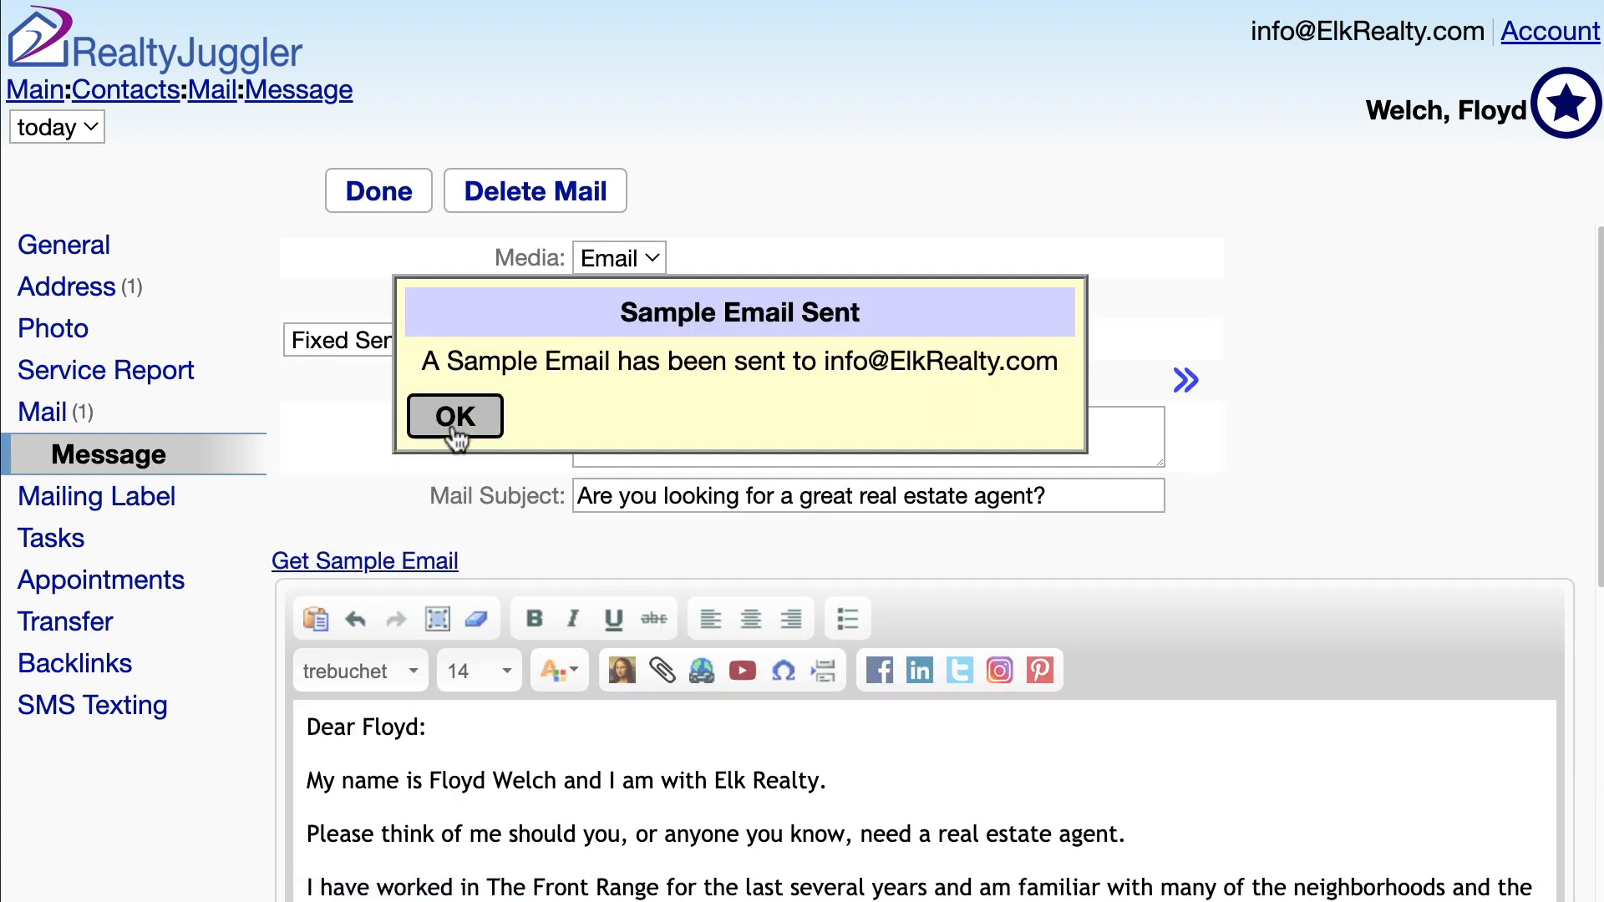
# Step: Load the Christmas template from eCards - Holidays 2020 and send a sample copy
pyautogui.click(453, 416)
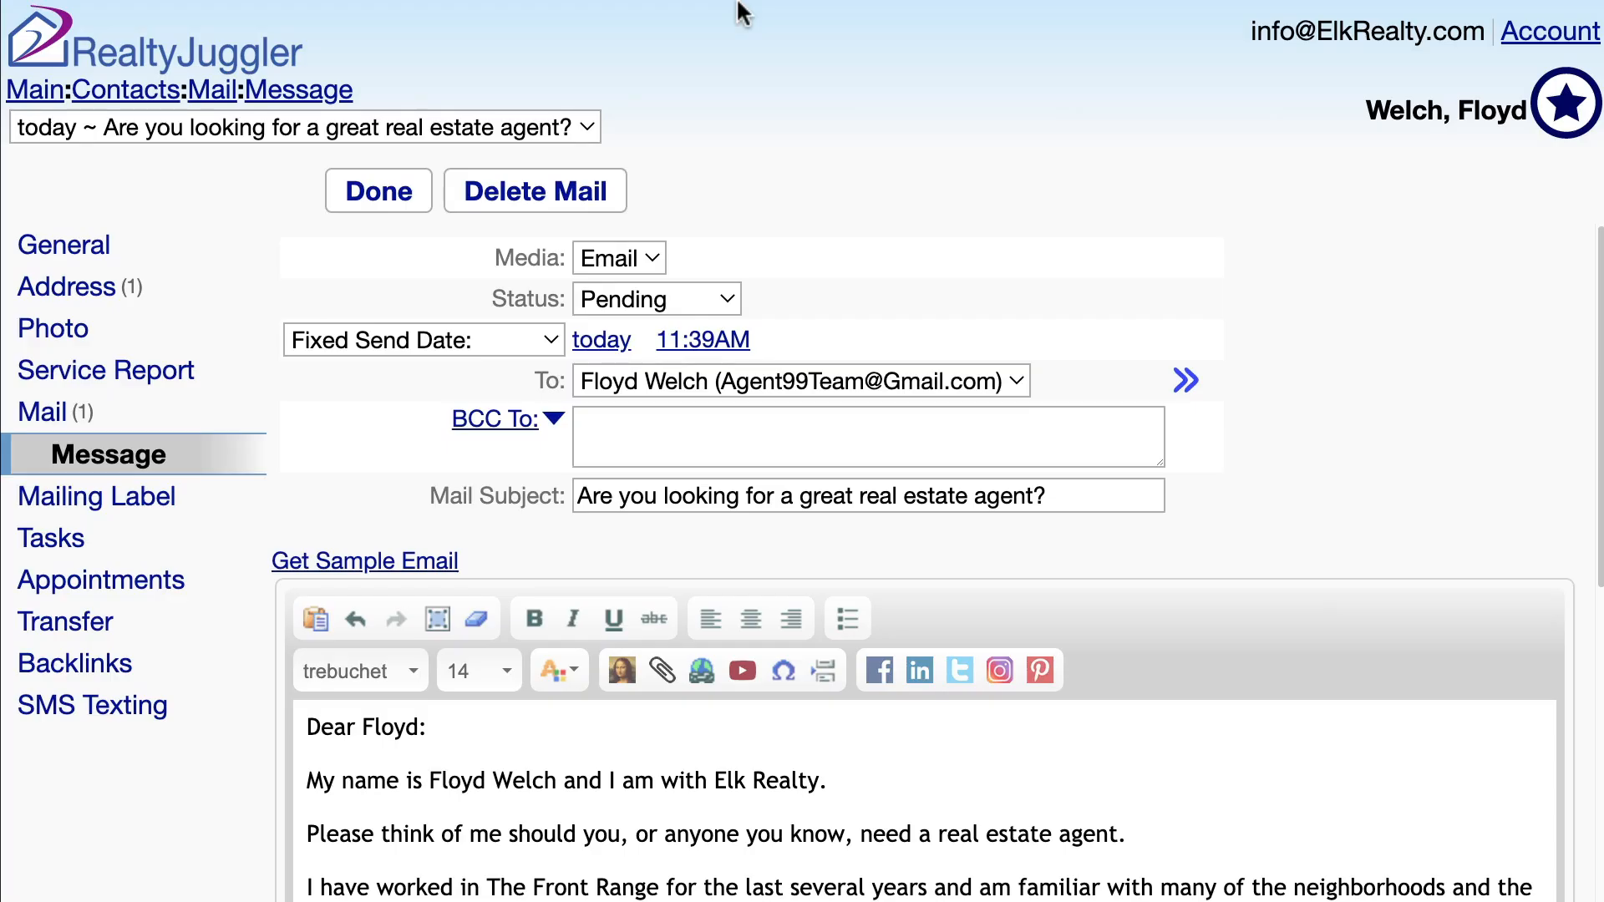
pyautogui.scroll(-3)
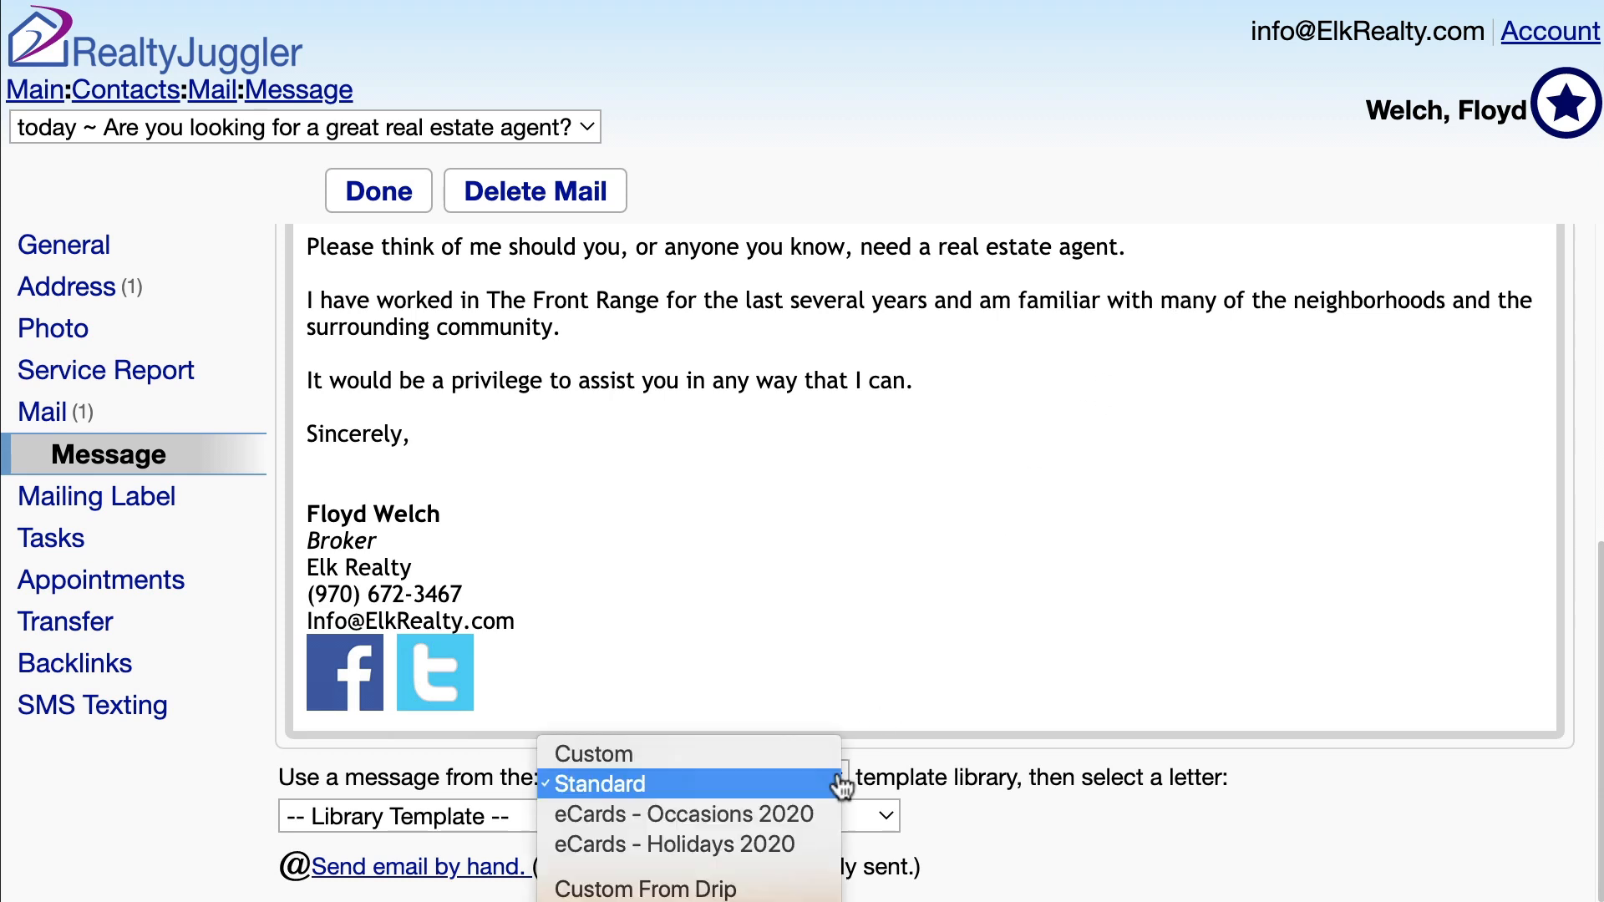
pyautogui.moveTo(696, 844)
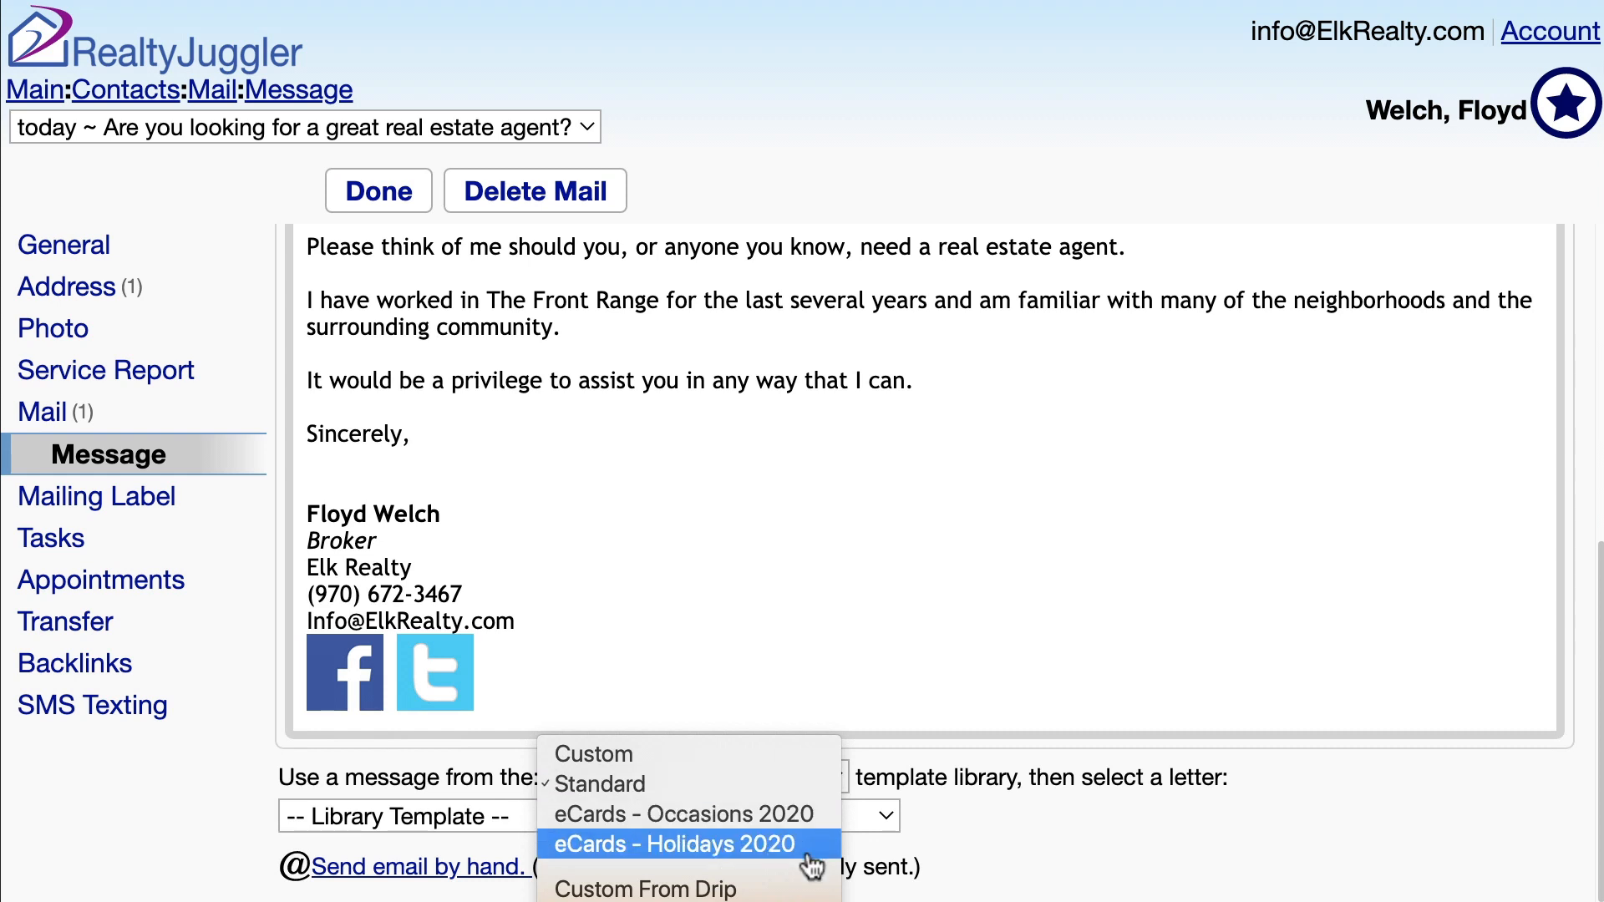
pyautogui.click(671, 844)
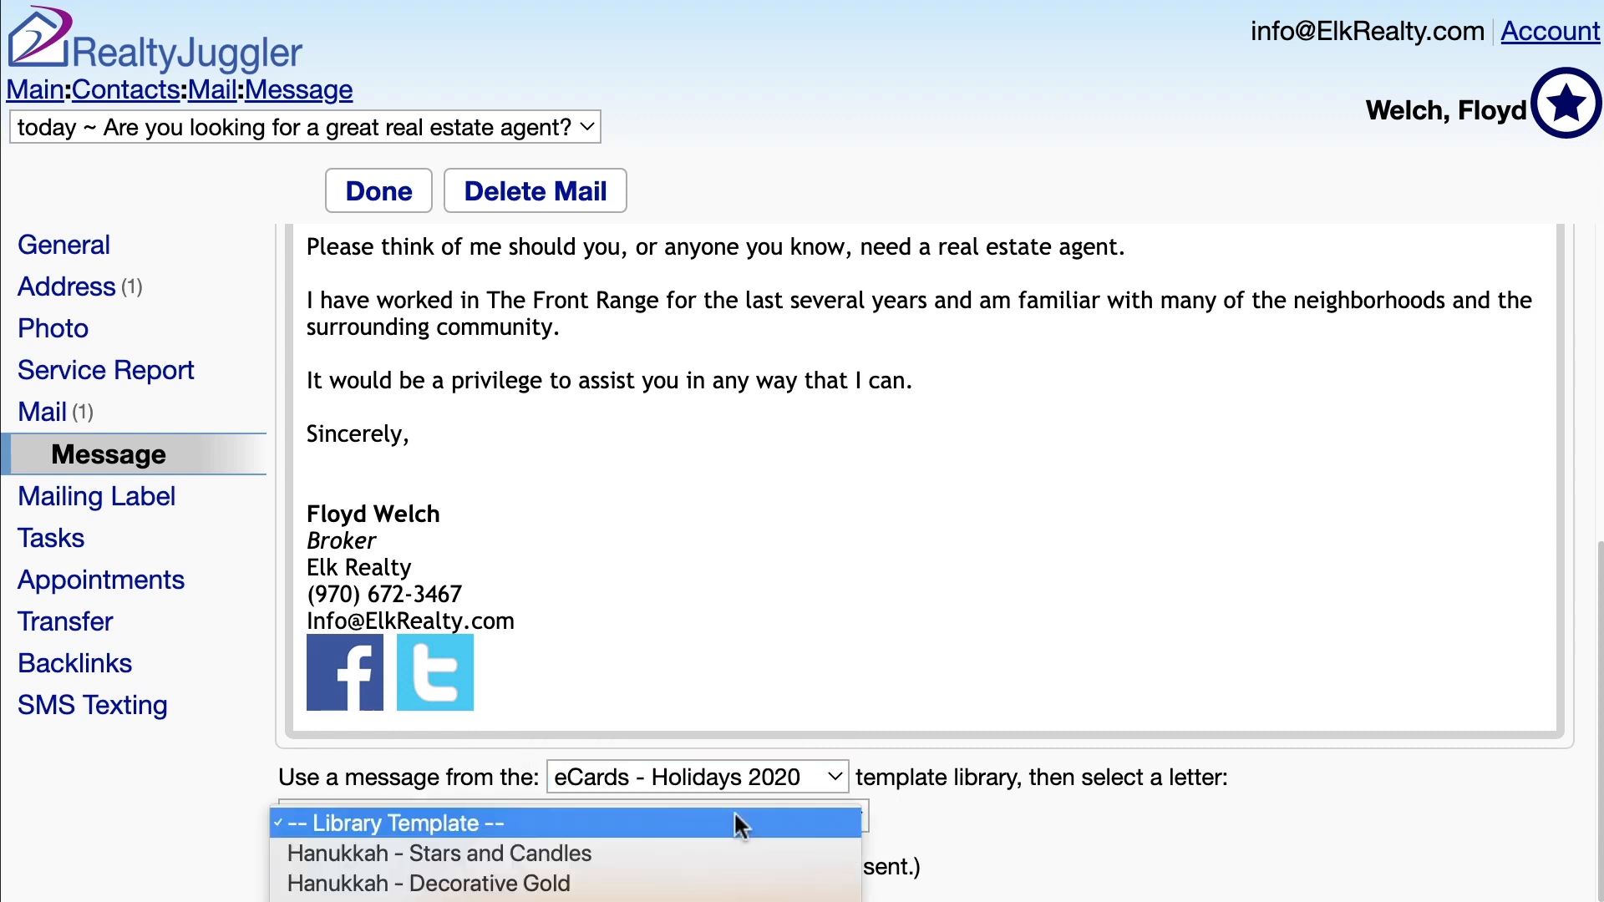
pyautogui.click(562, 817)
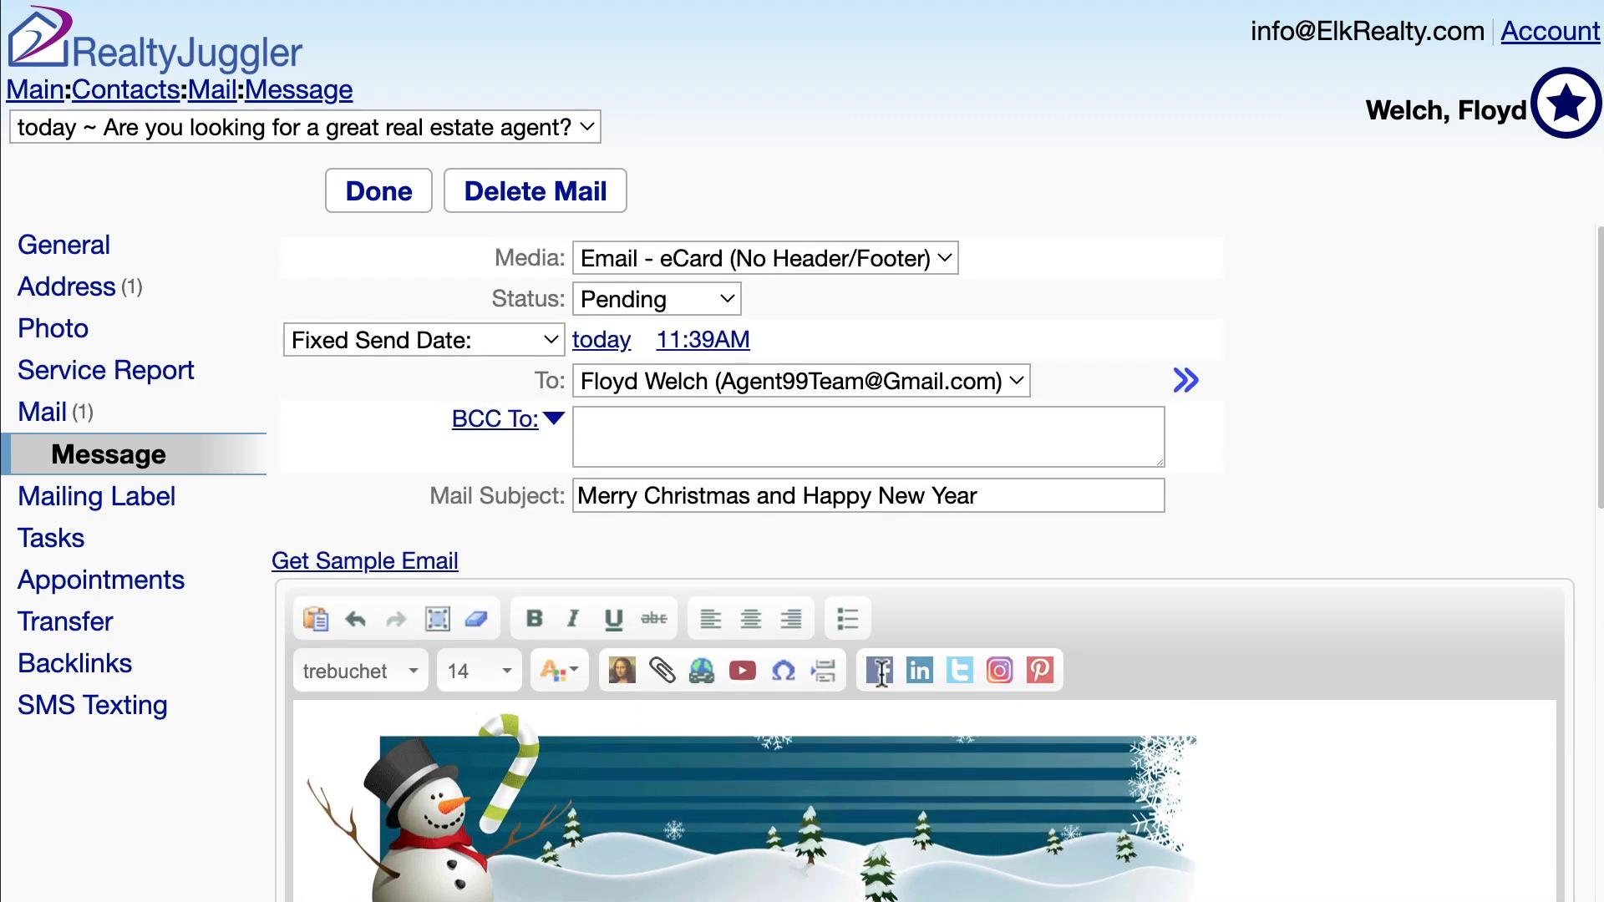
pyautogui.click(364, 561)
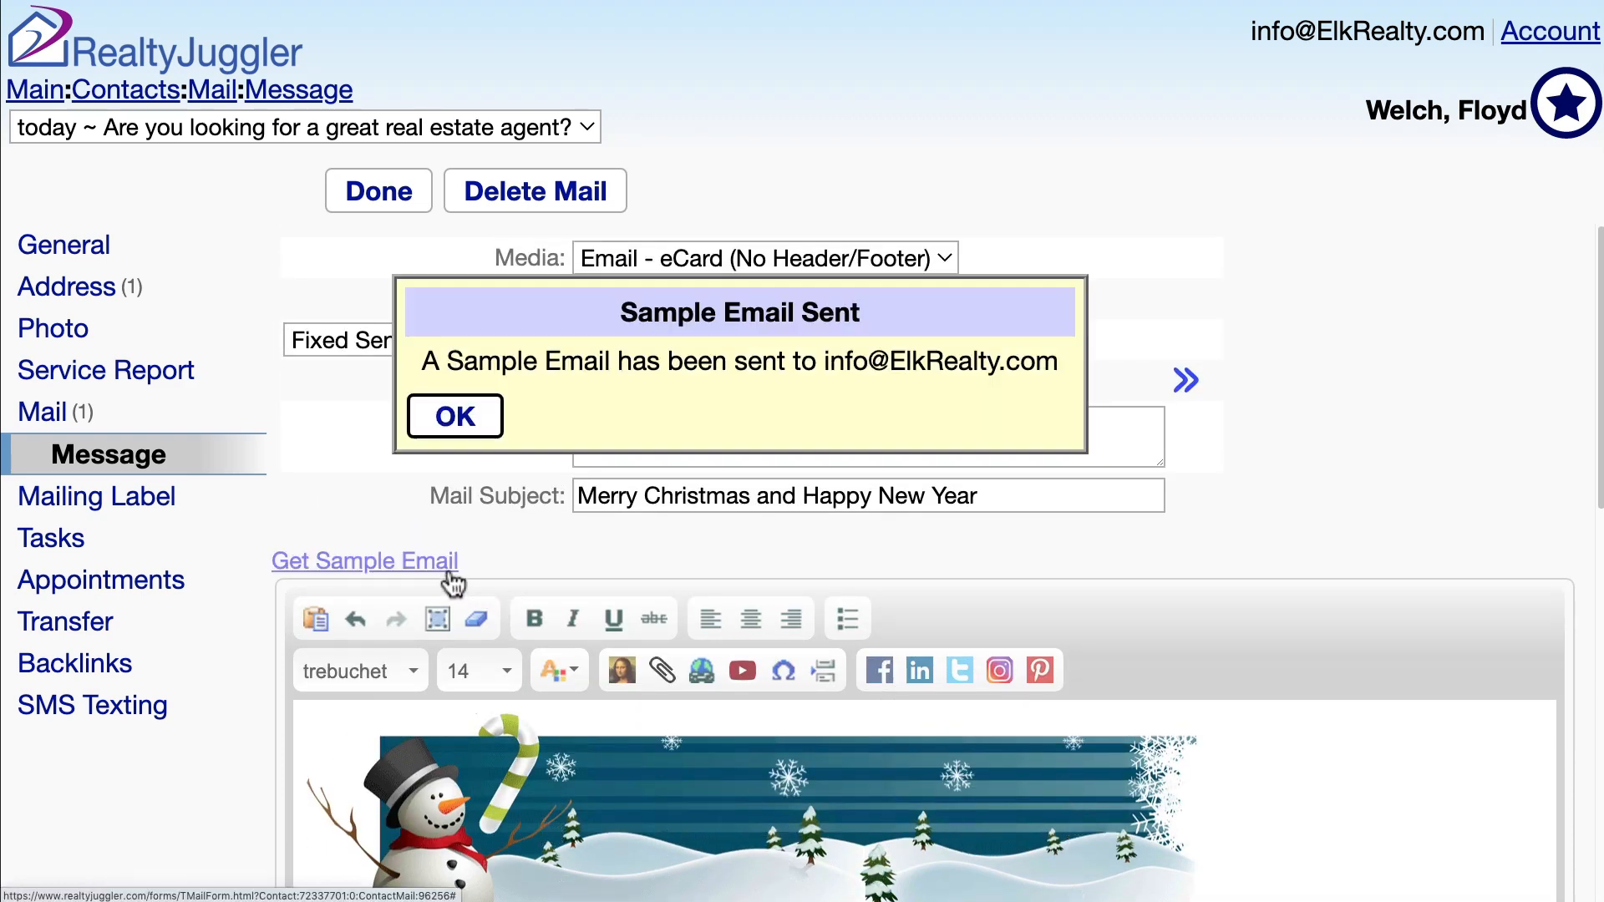
pyautogui.click(453, 416)
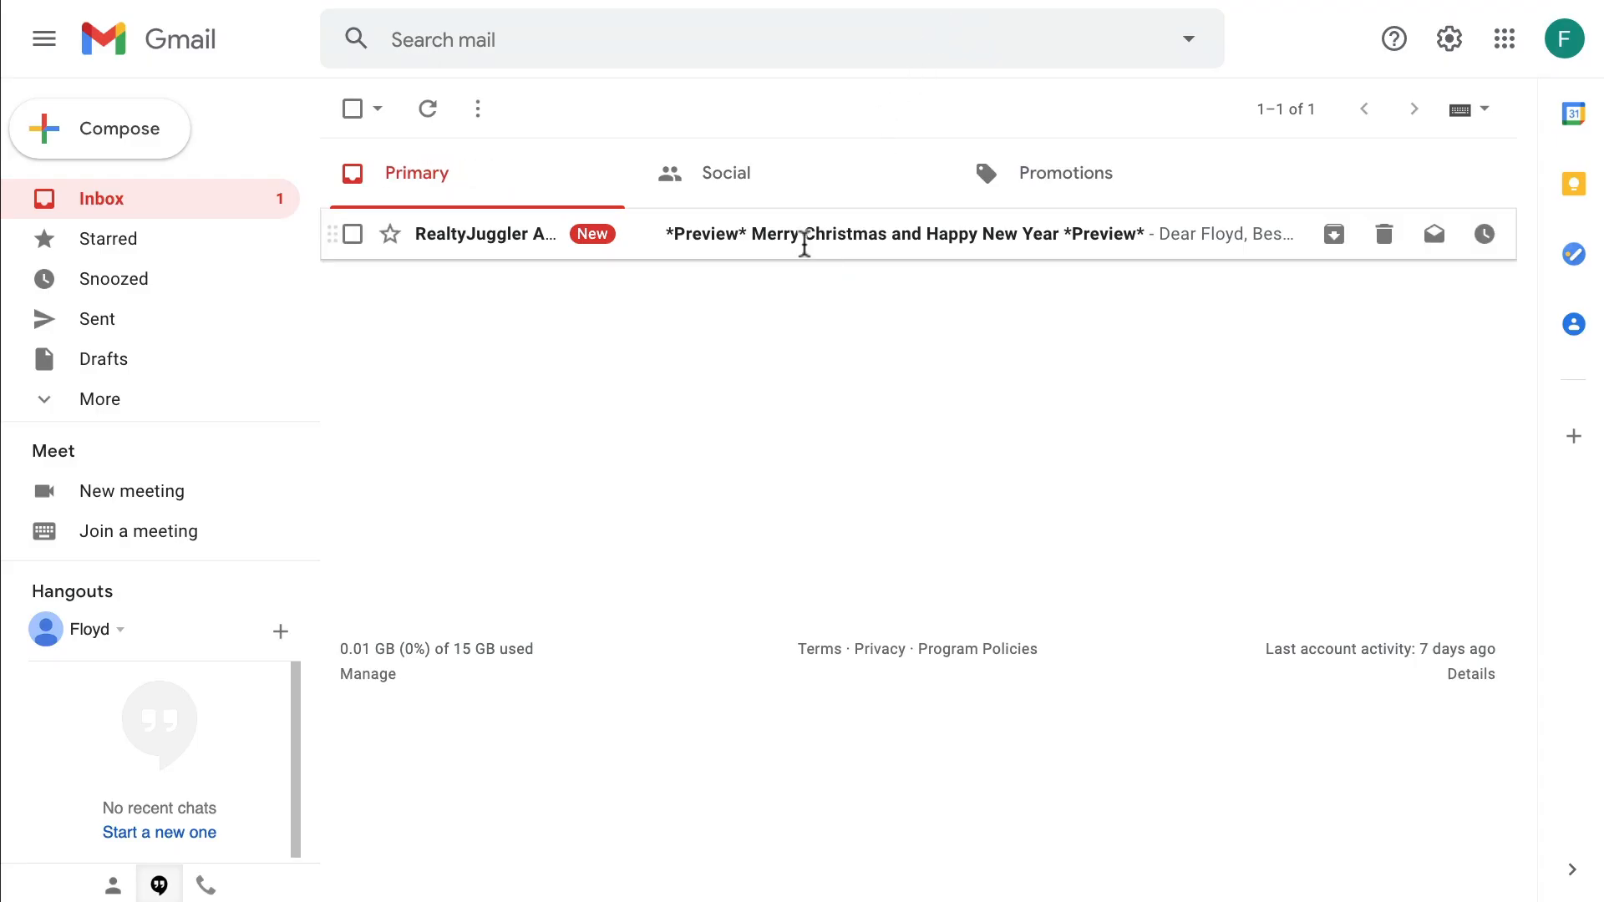
# Step: Read the Merry Christmas eCard preview in Gmail and follow its footer unsubscribe link
pyautogui.click(901, 233)
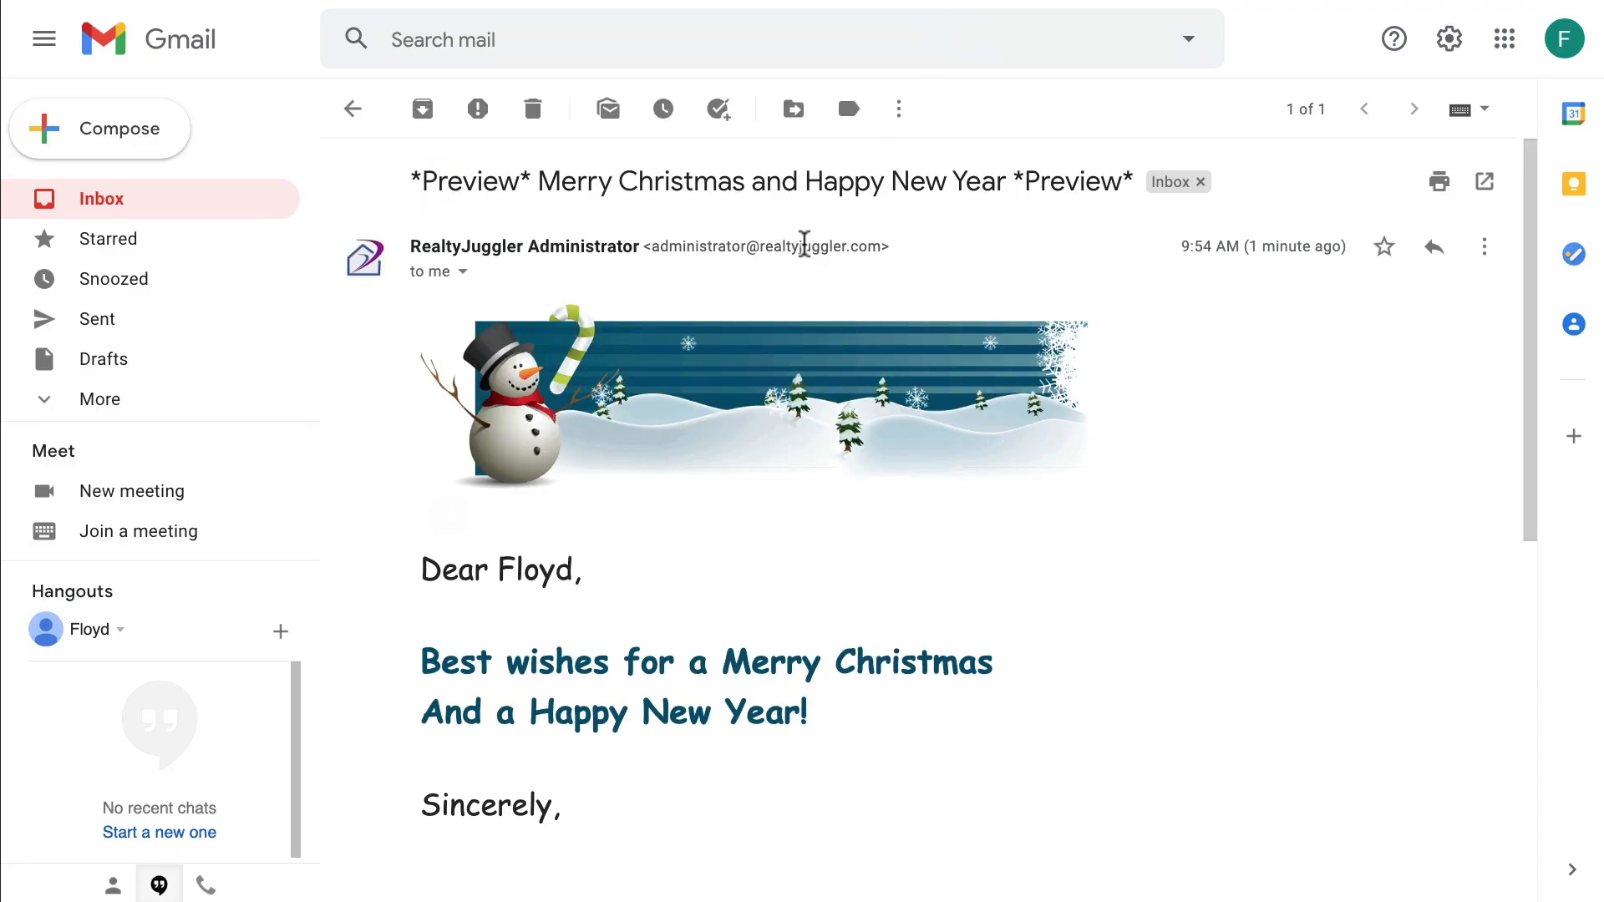
pyautogui.scroll(-3)
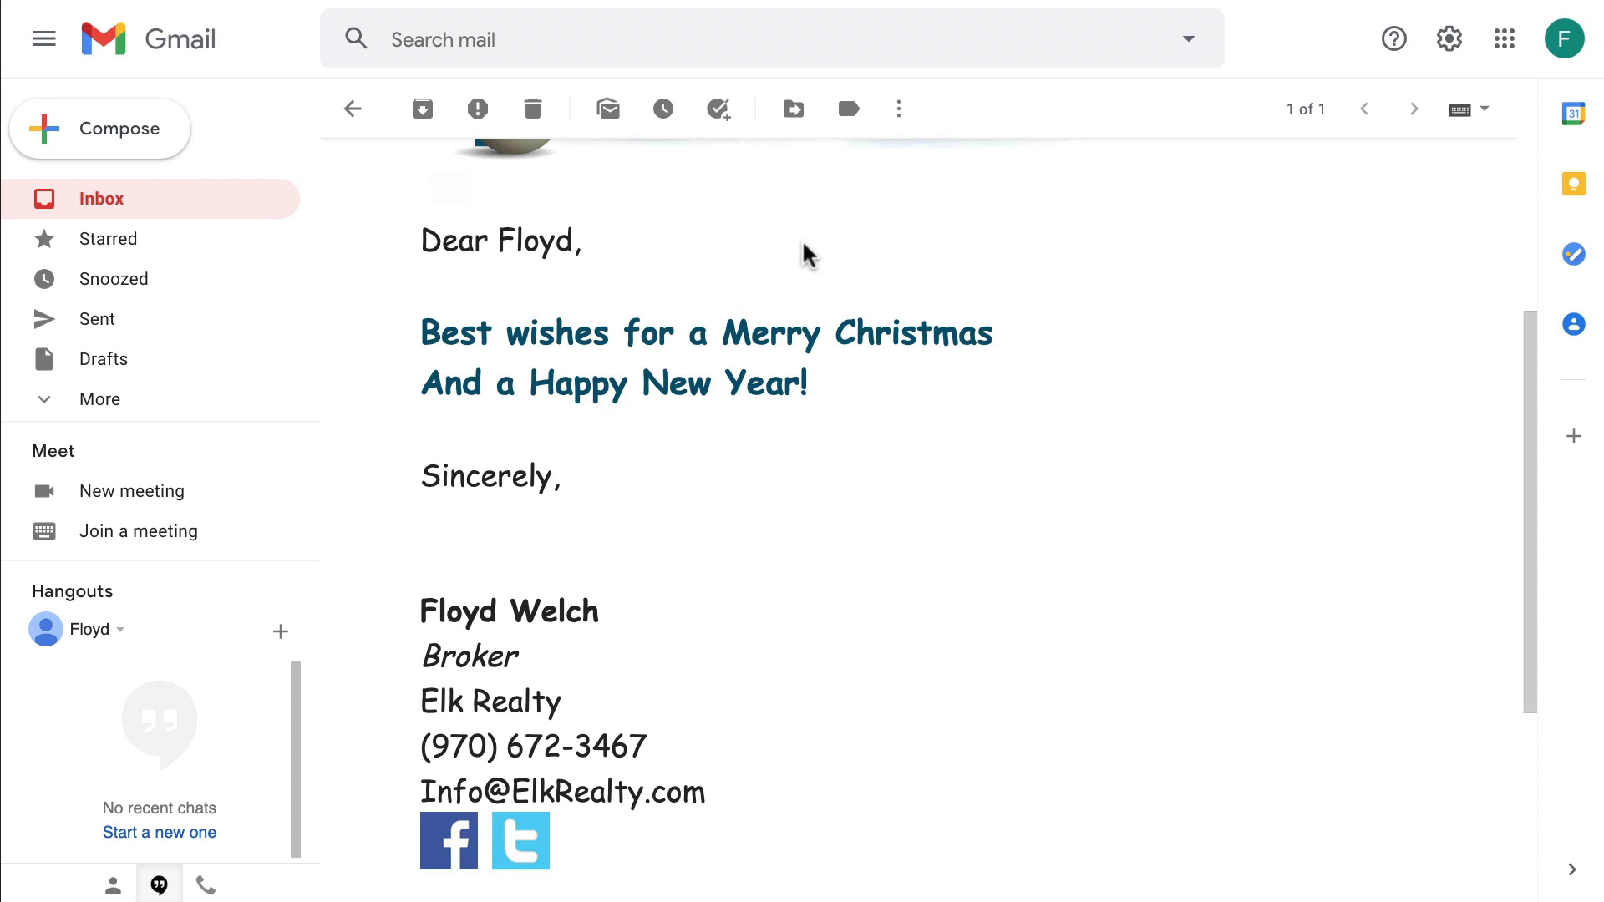
pyautogui.scroll(3)
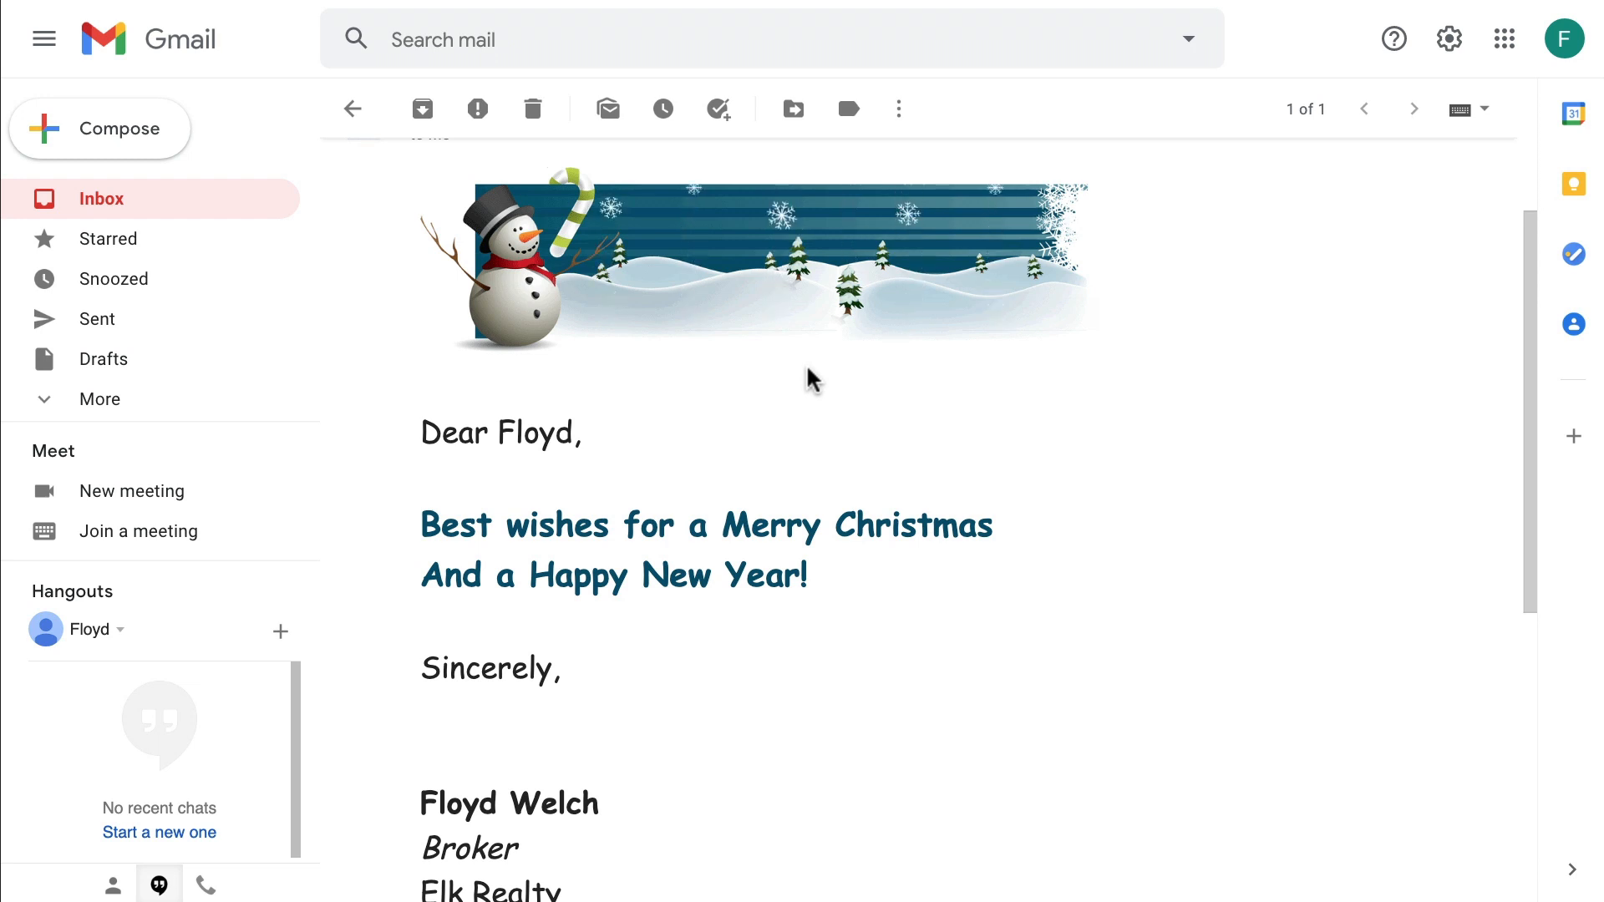
pyautogui.scroll(-3)
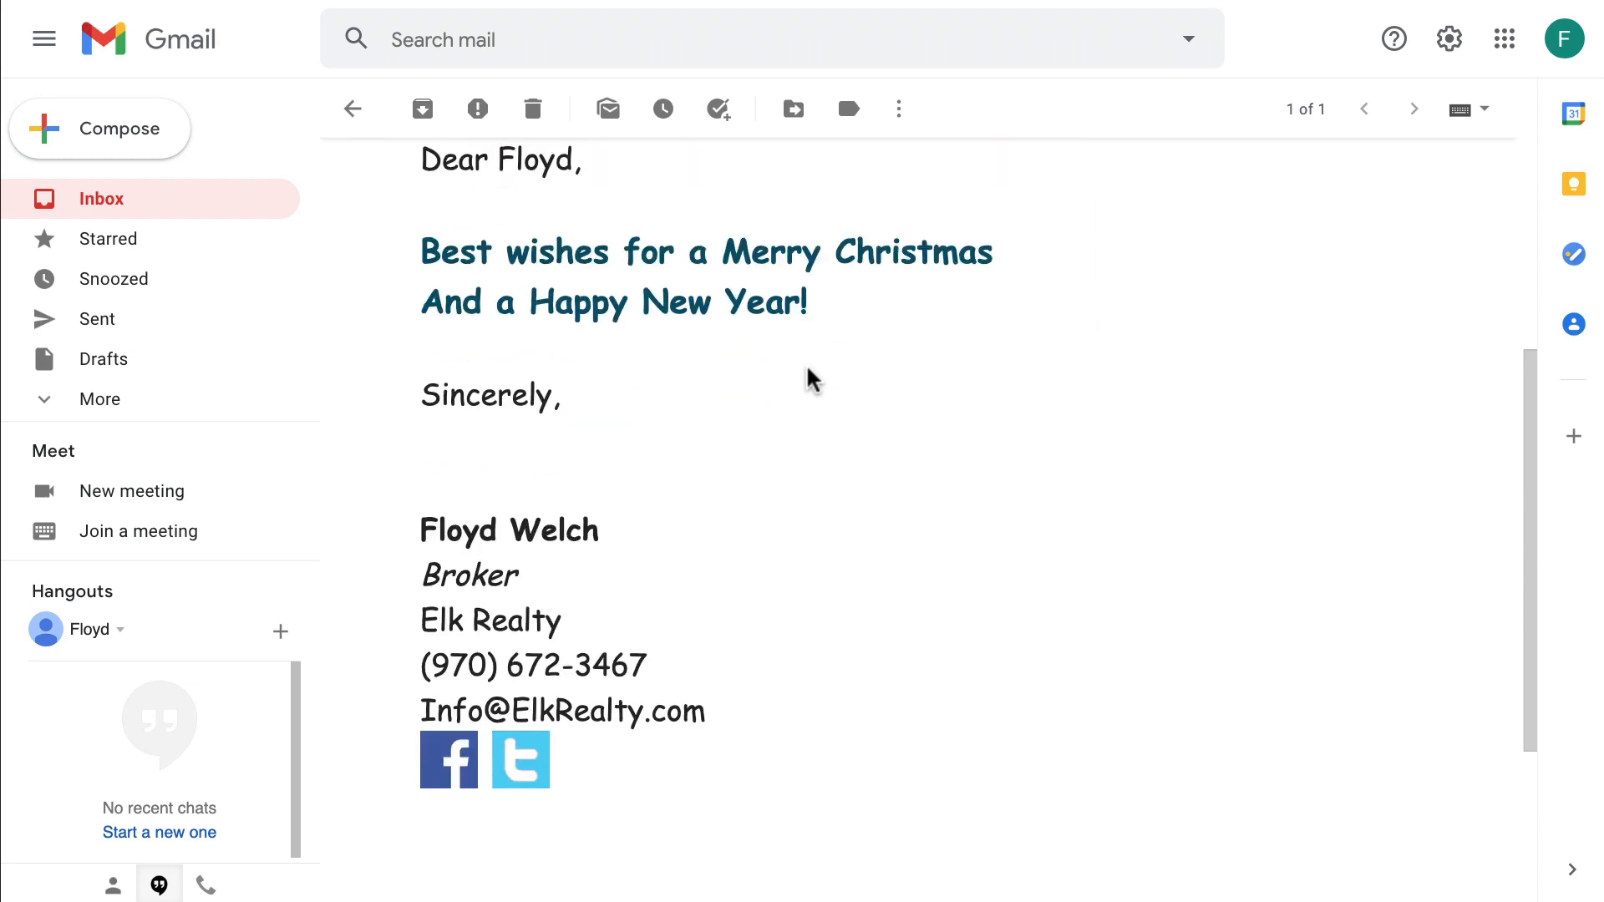
pyautogui.scroll(-3)
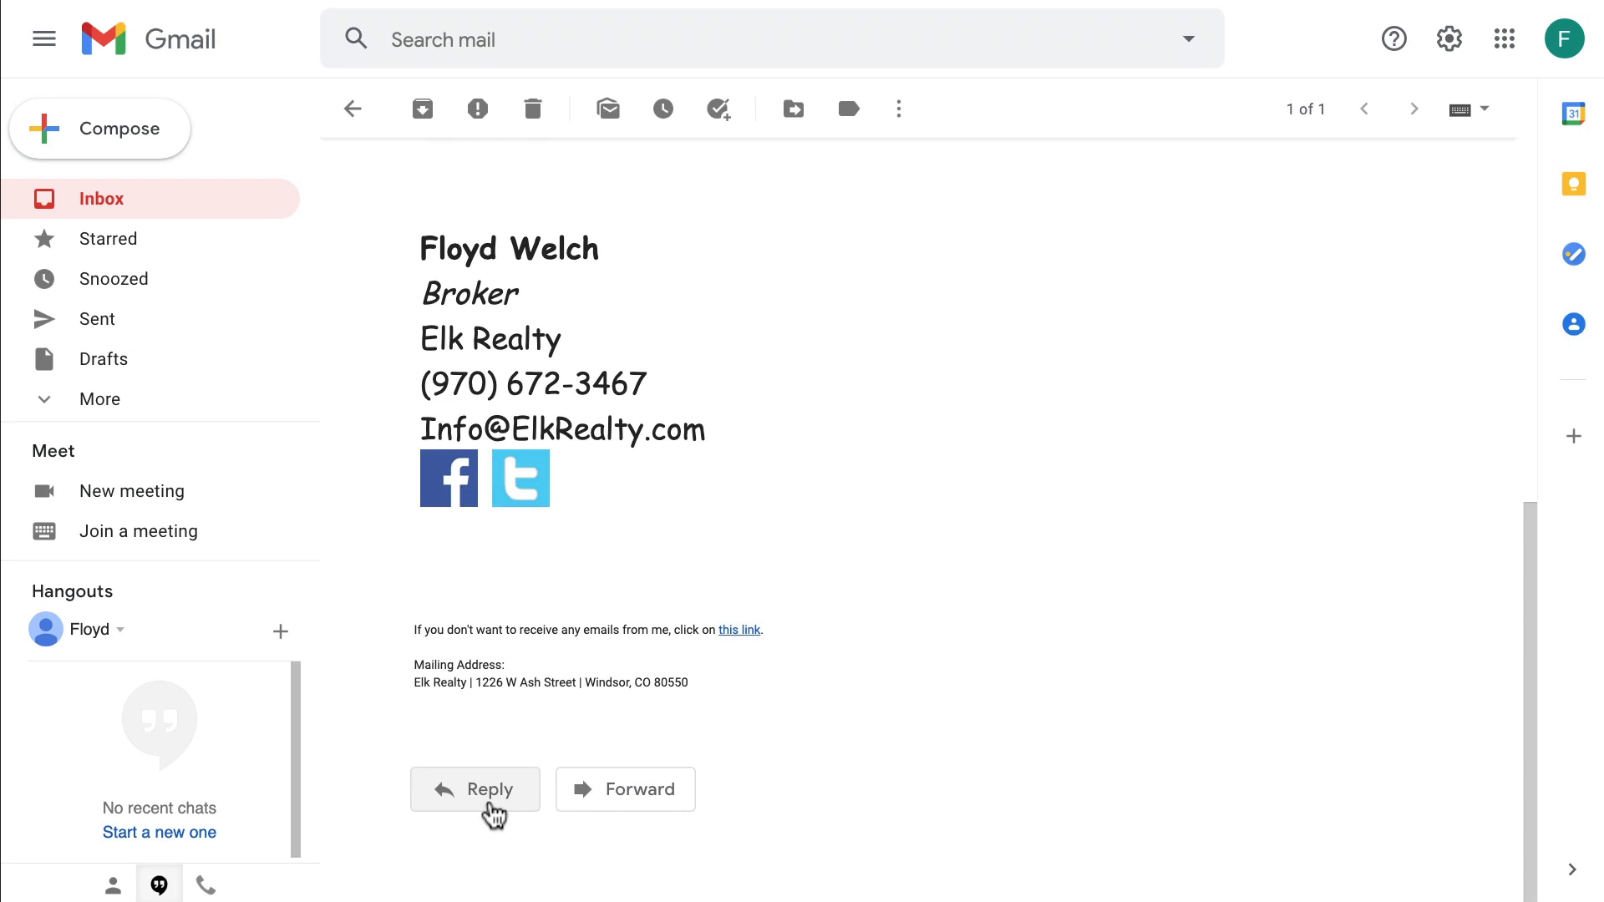
pyautogui.moveTo(738, 630)
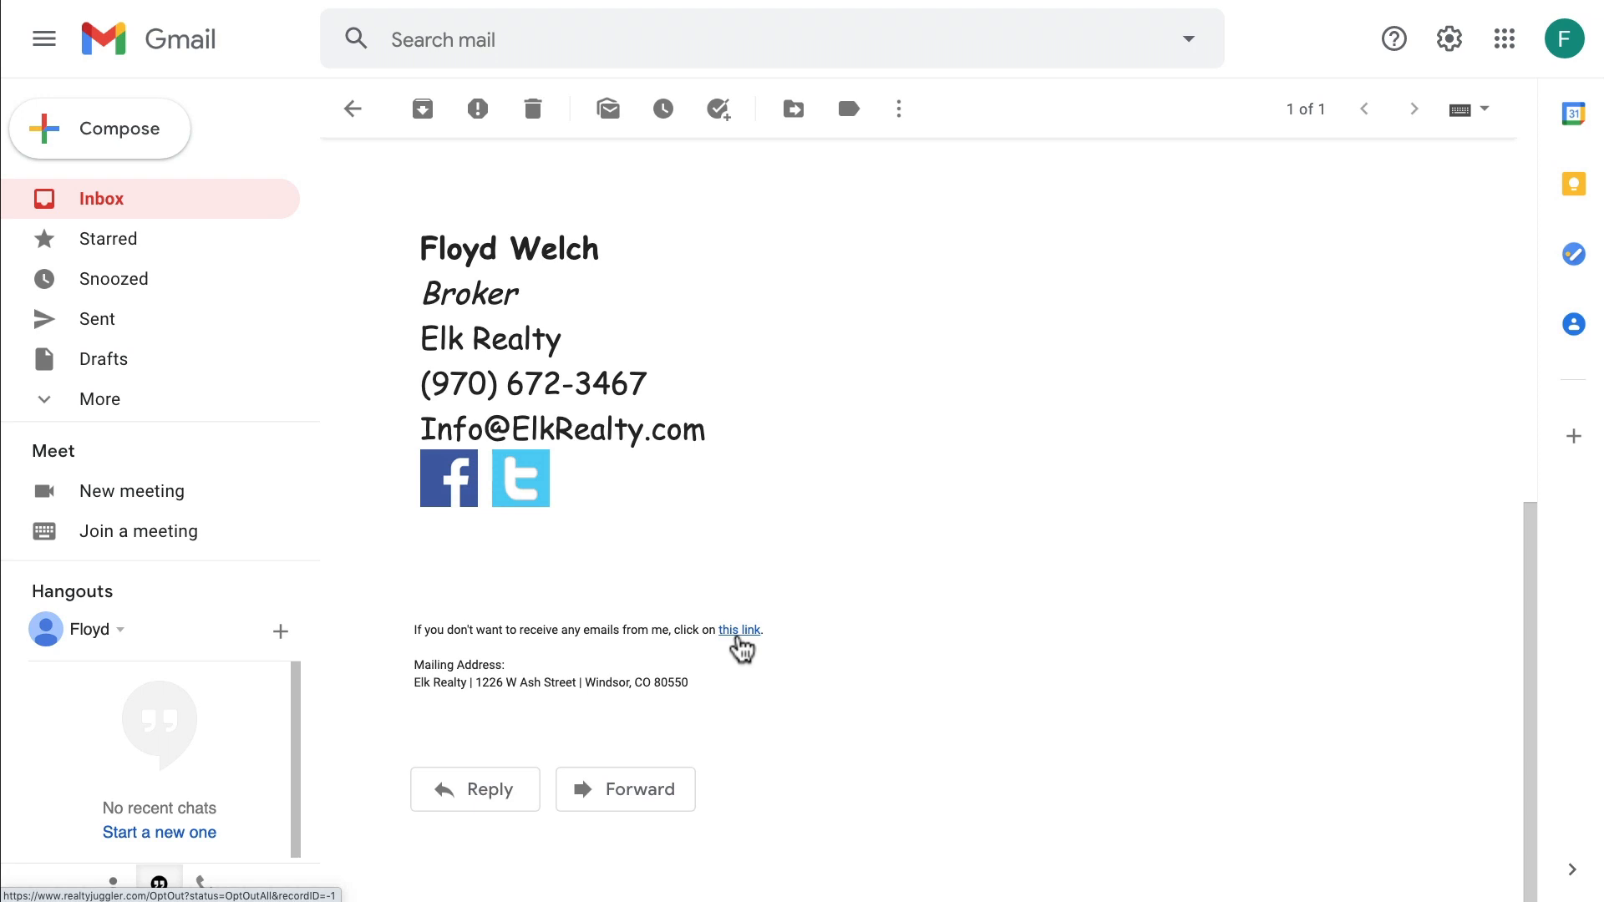
pyautogui.click(737, 629)
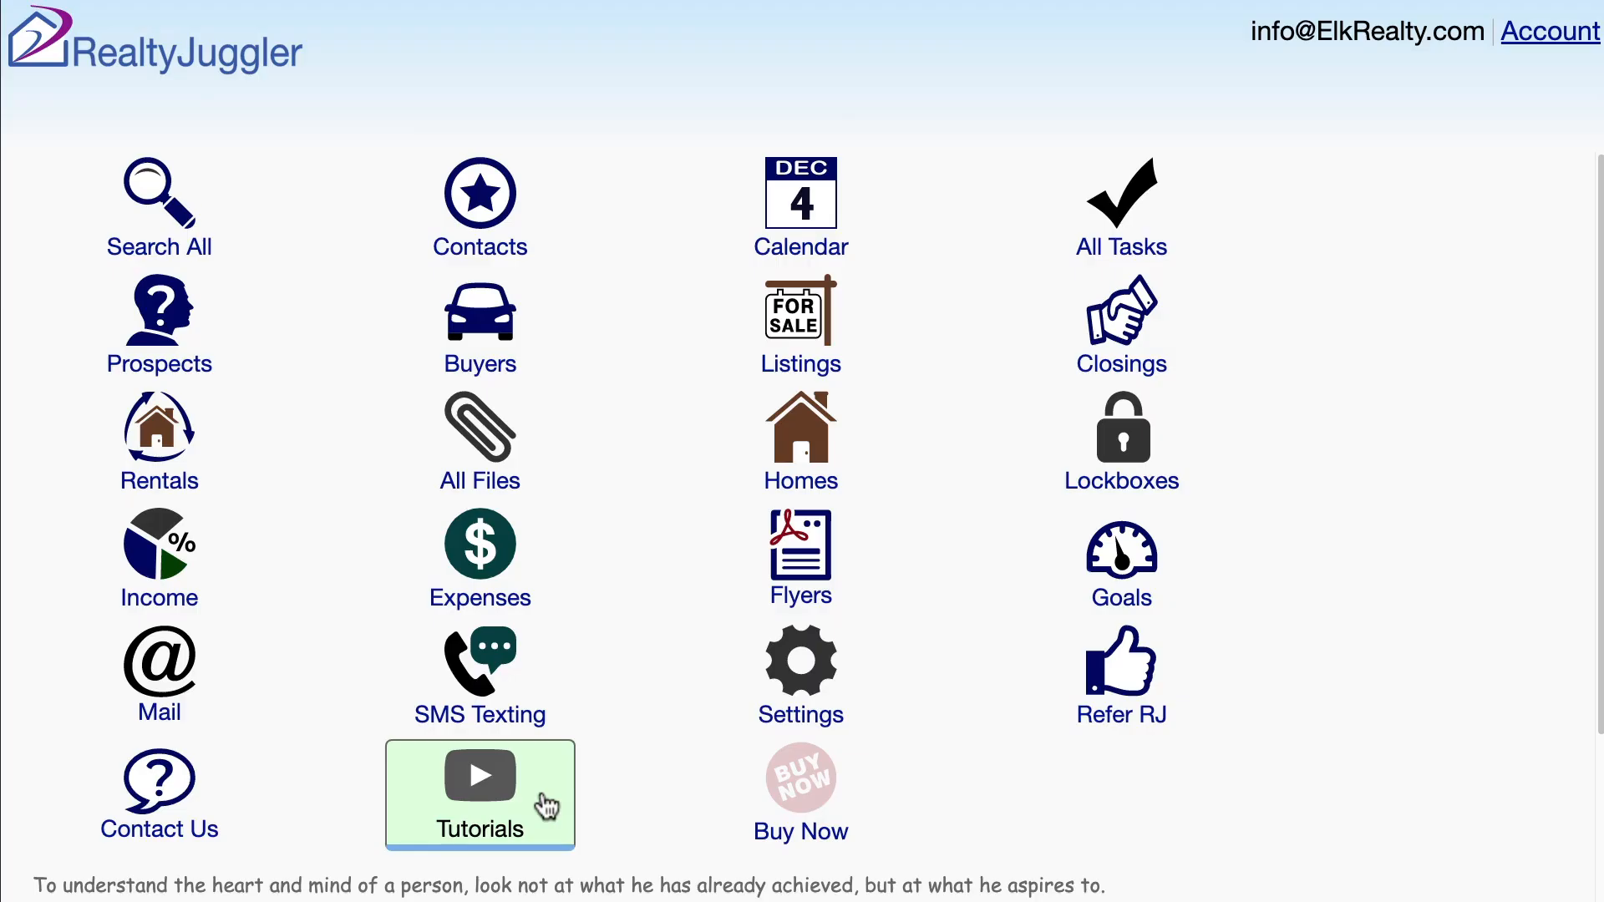